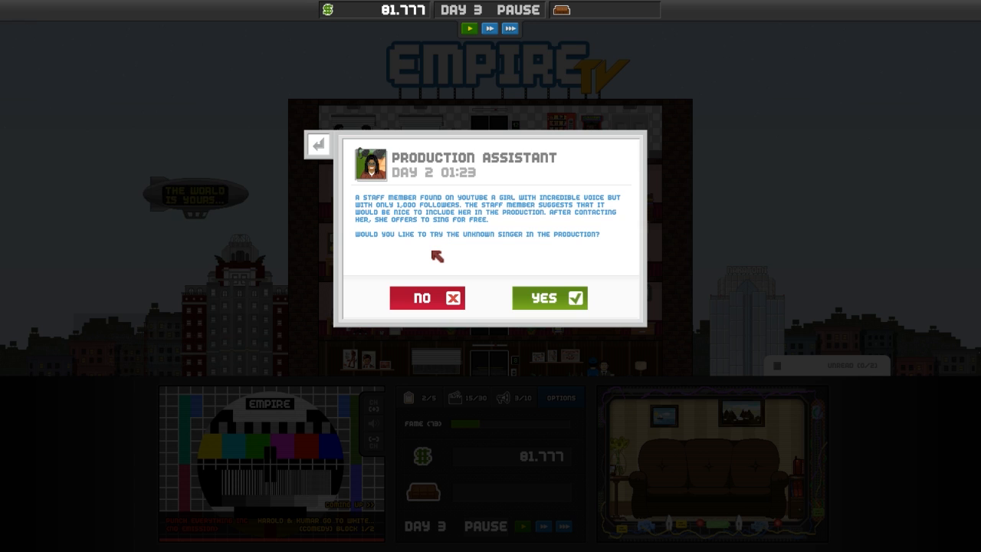
{"action": "mouse_move", "coordinate": [517, 276]}
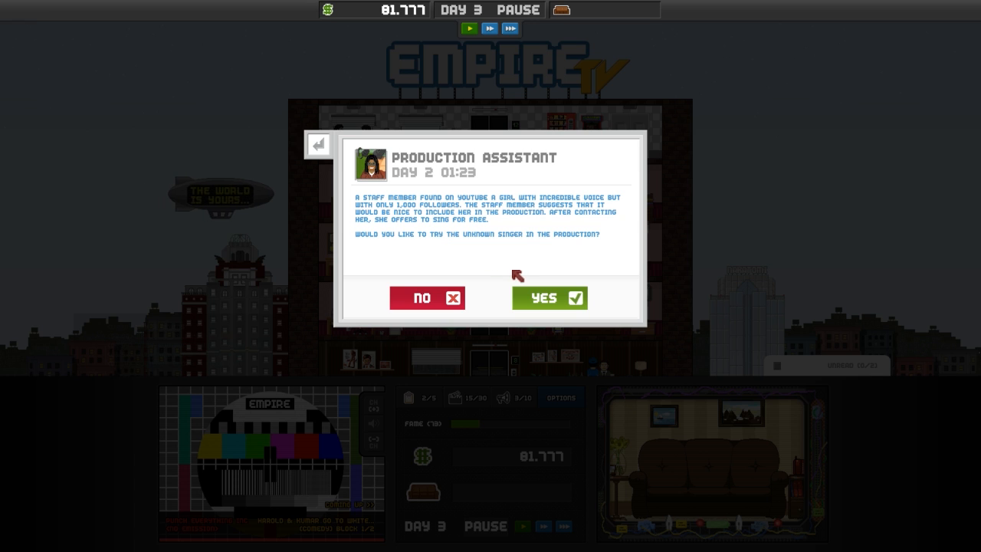
{"action": "mouse_move", "coordinate": [536, 298]}
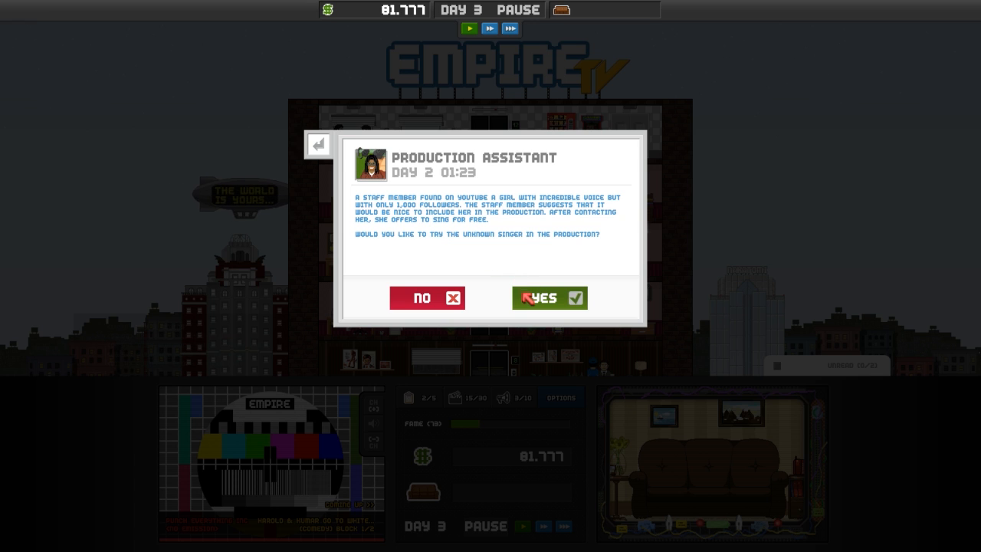
- Accept the Production Assistant's proposal to cast the unknown singer as a rising star
{"action": "left_click", "coordinate": [548, 297]}
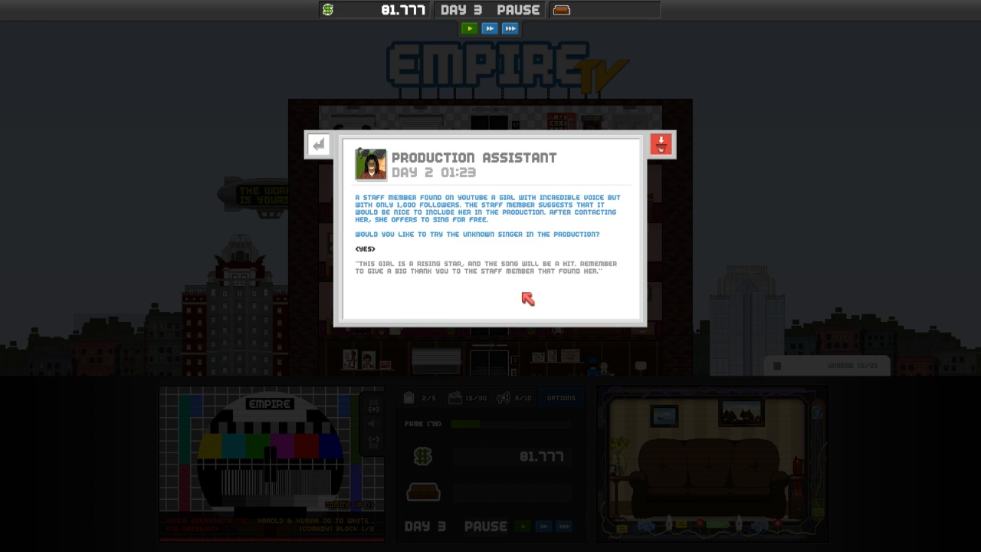
{"action": "mouse_move", "coordinate": [661, 159]}
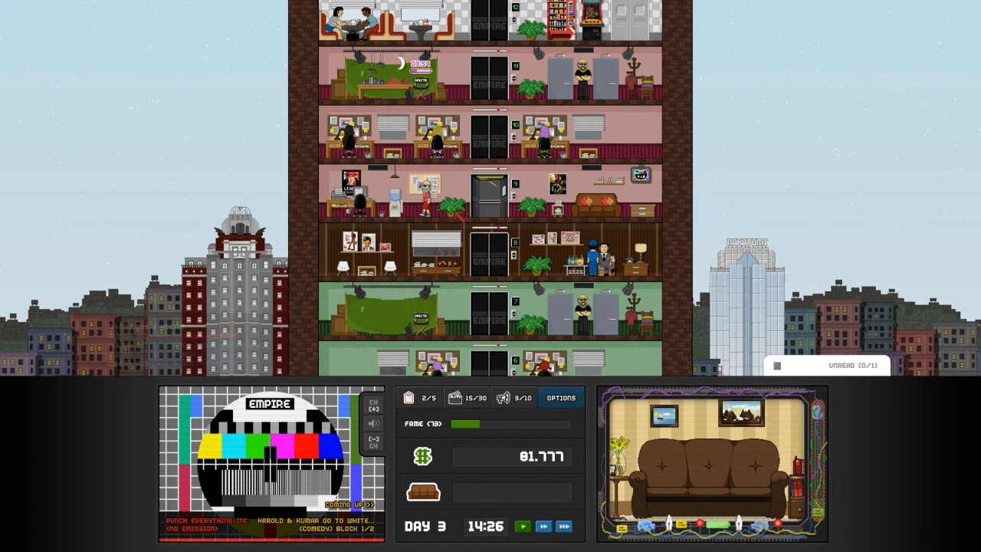
- Air Brother Bear at 17:00 with a Panucci's Pizza ad, then close the schedule
{"action": "left_click", "coordinate": [560, 397]}
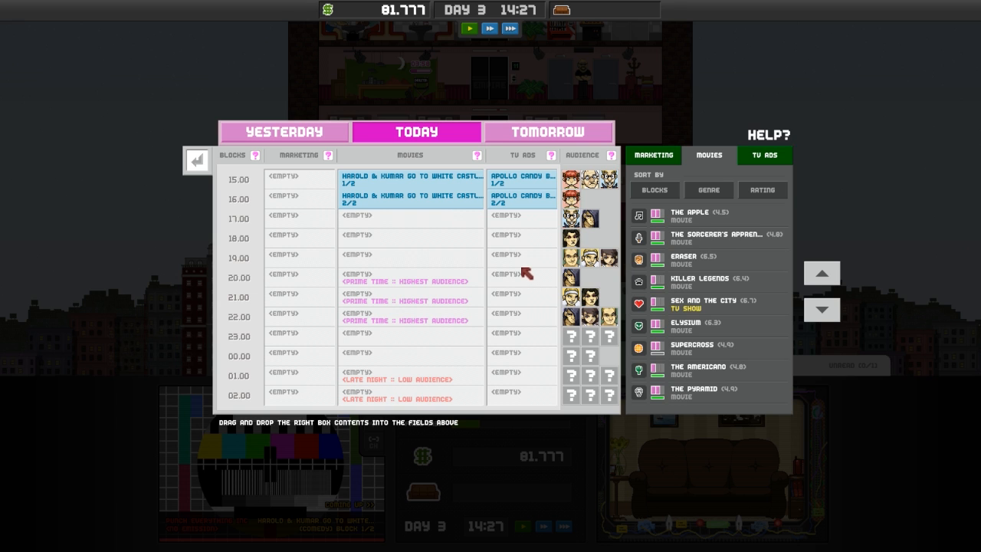
{"action": "mouse_move", "coordinate": [471, 246]}
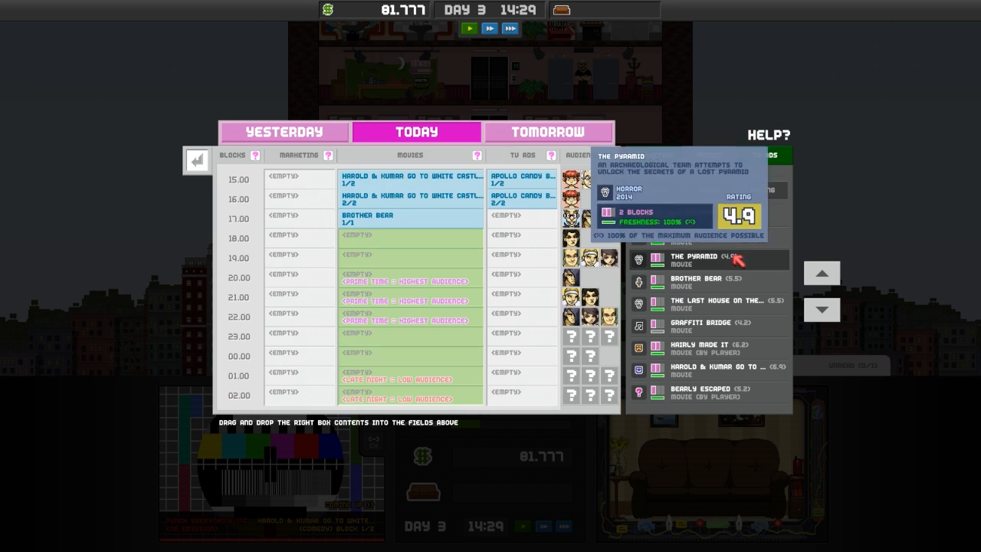
{"action": "left_click", "coordinate": [762, 155]}
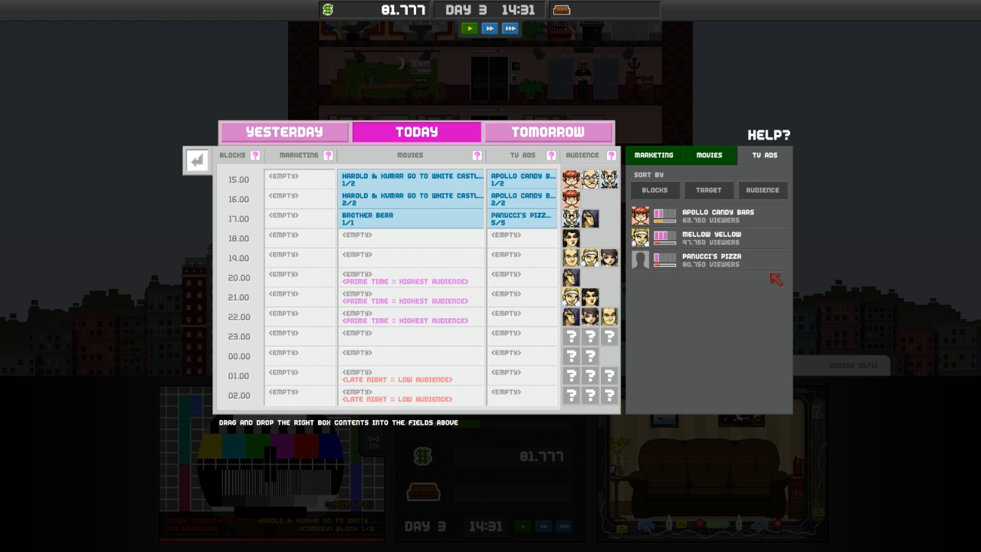
{"action": "mouse_move", "coordinate": [712, 234]}
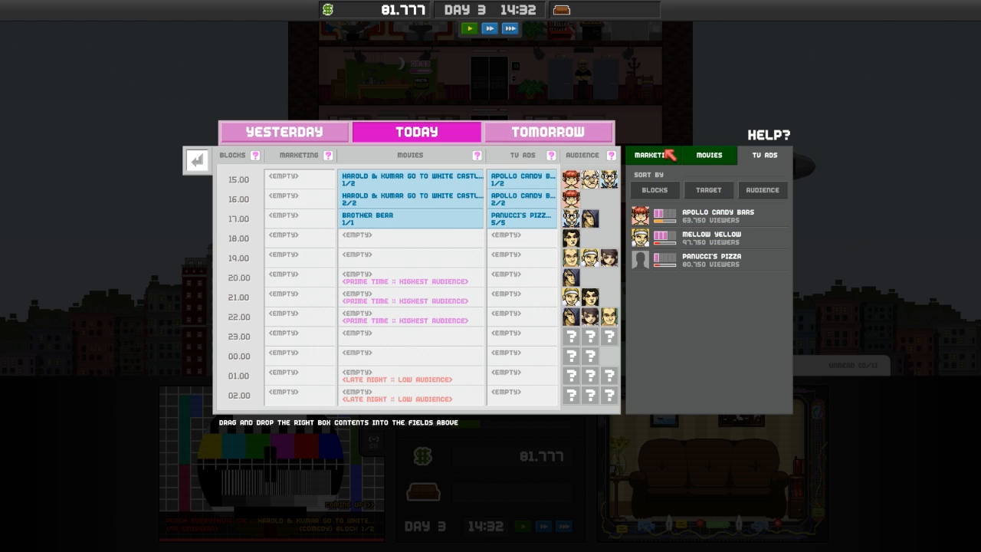
{"action": "left_click", "coordinate": [708, 155]}
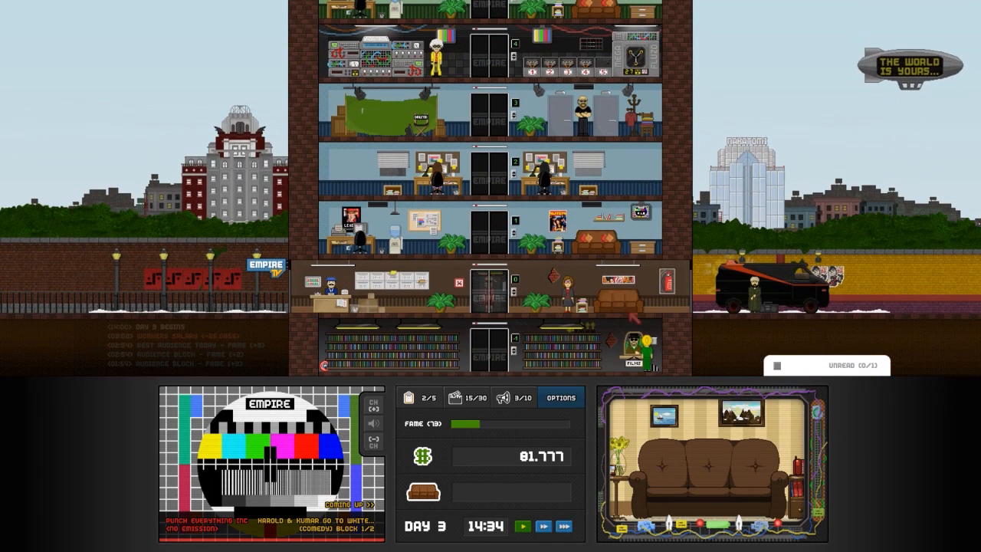
{"action": "mouse_move", "coordinate": [639, 345]}
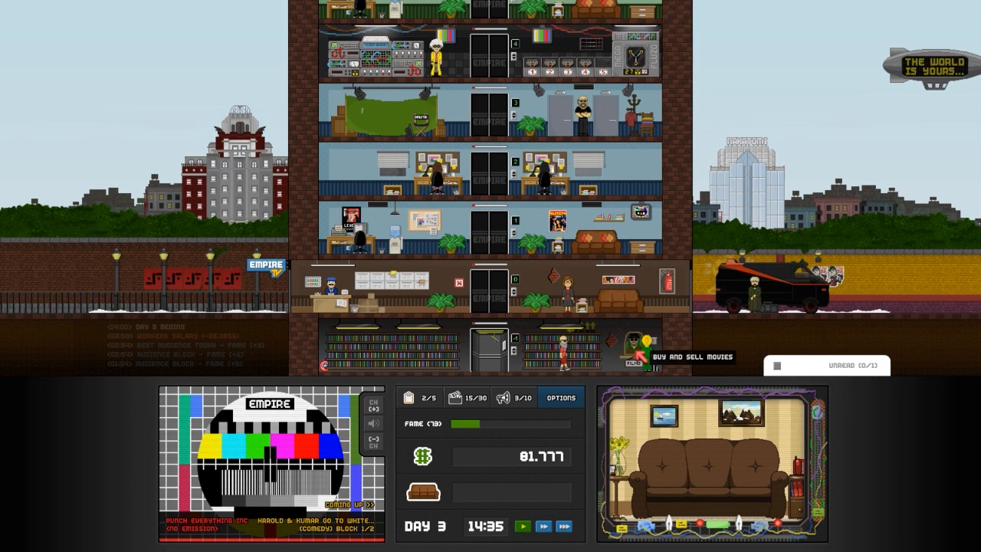
- Sell Graffiti Bridge and Supercroc and buy Kicking and Screaming, leaving 59,892 cash
{"action": "left_click", "coordinate": [629, 357]}
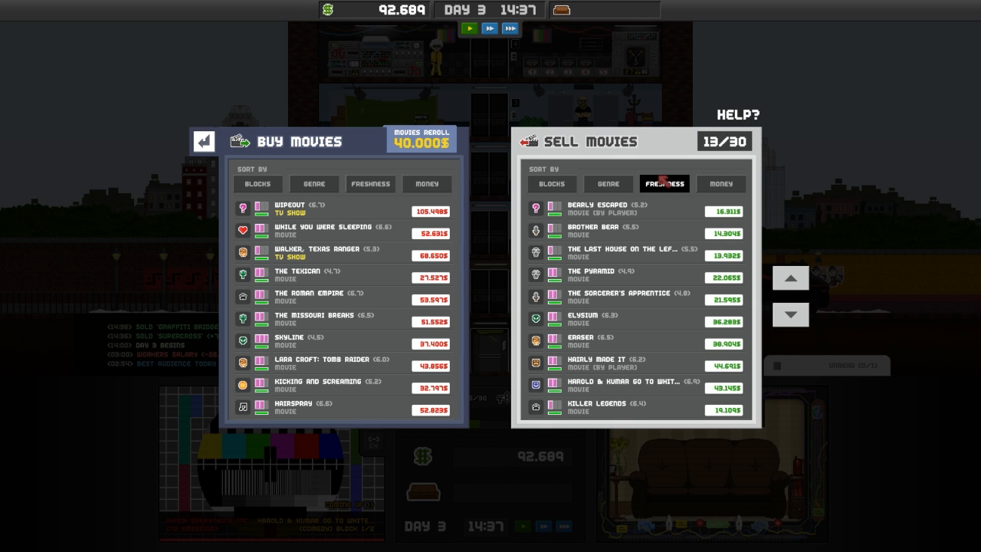
{"action": "mouse_move", "coordinate": [605, 211]}
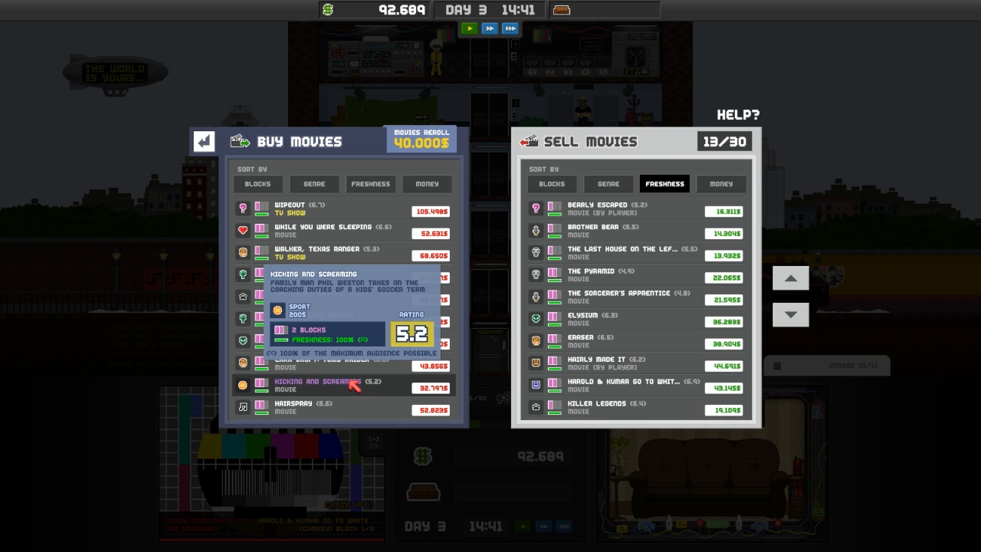
{"action": "mouse_move", "coordinate": [490, 366]}
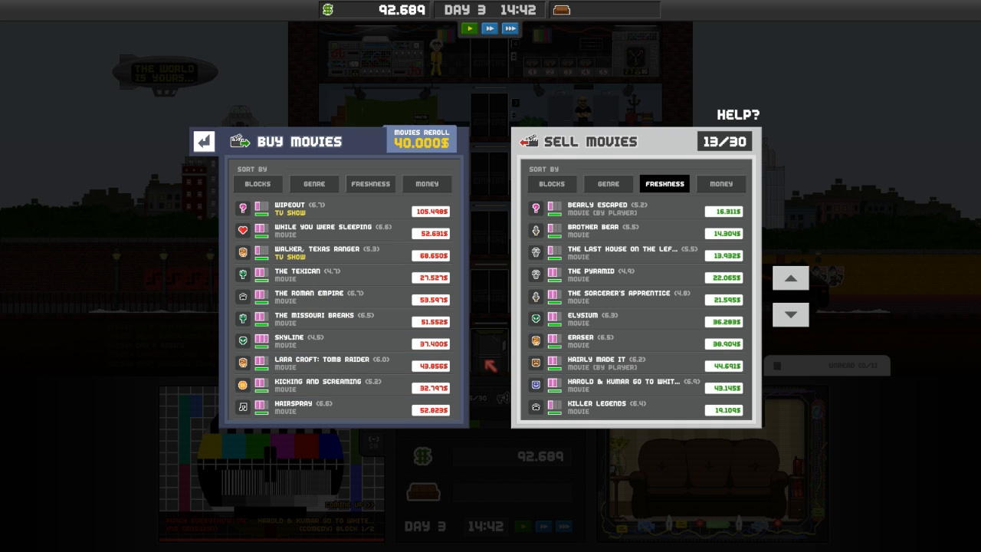
{"action": "mouse_move", "coordinate": [338, 384]}
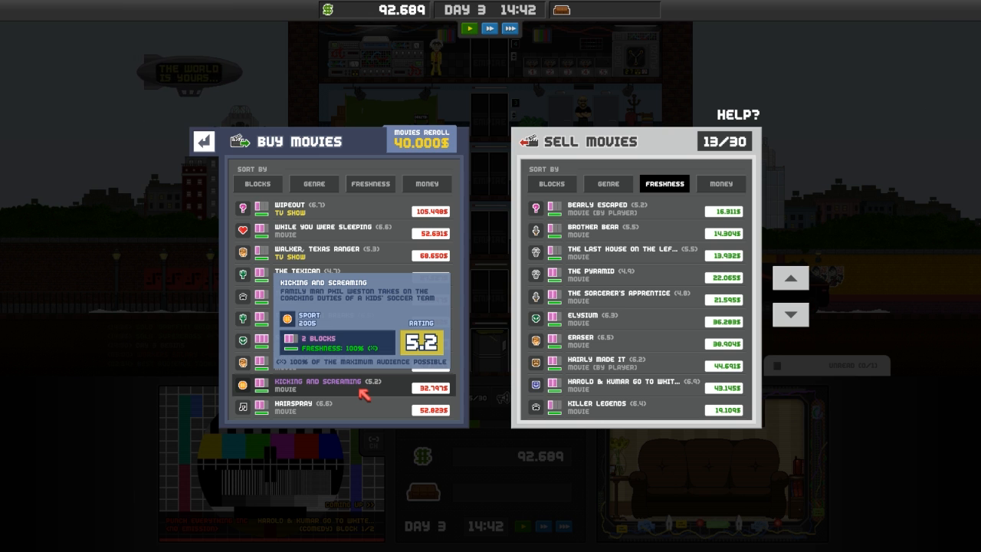
{"action": "left_click", "coordinate": [431, 387]}
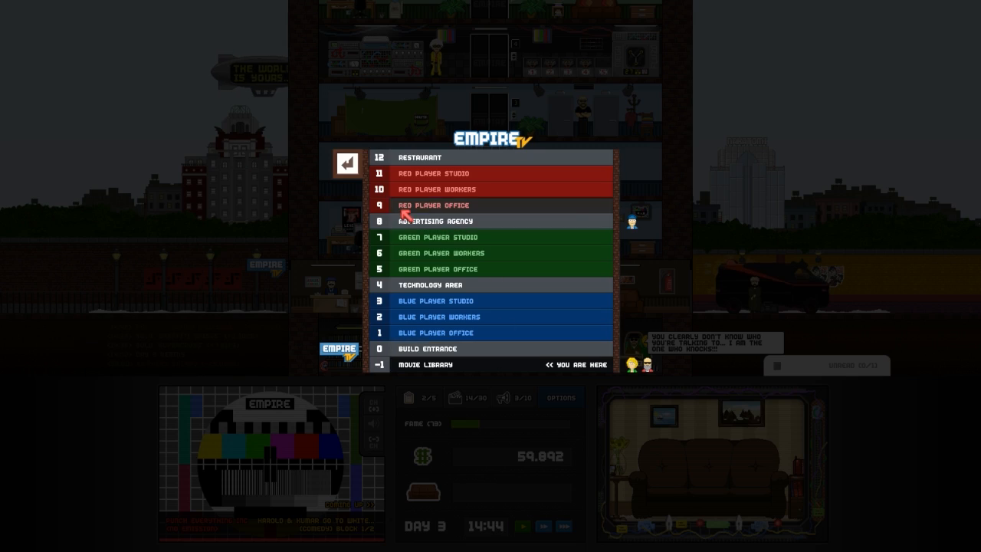
- From the office, air Kicking and Screaming at 18:00–19:00 with a Mellow Yellow ad at 19:00
{"action": "left_click", "coordinate": [346, 162]}
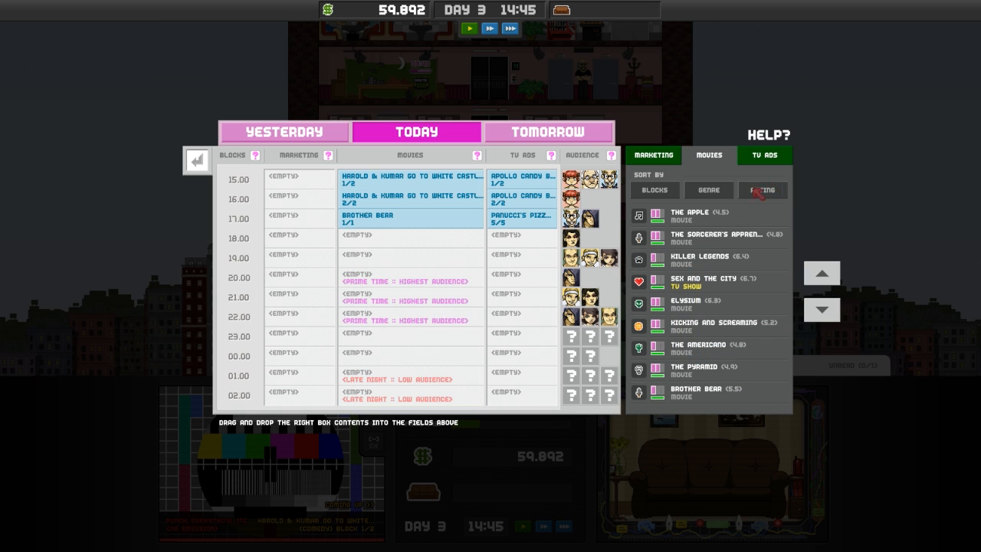
{"action": "mouse_move", "coordinate": [705, 325]}
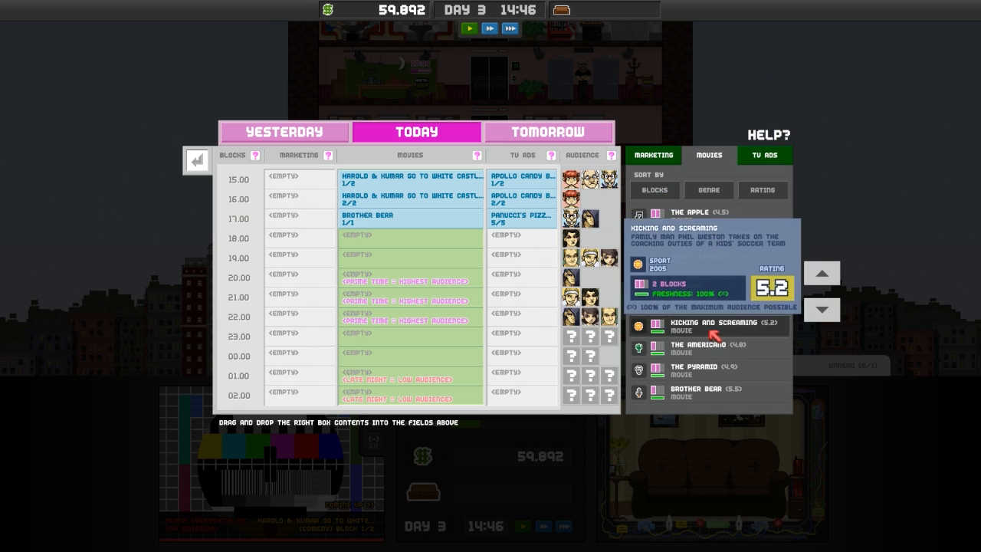
{"action": "left_click_drag", "start_coordinate": [712, 322], "coordinate": [411, 245]}
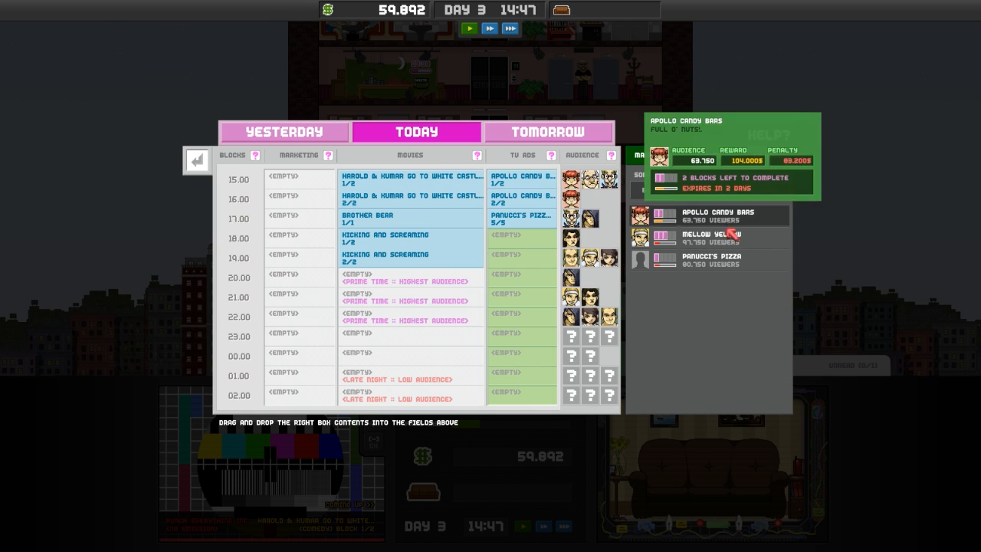
{"action": "left_click_drag", "start_coordinate": [712, 236], "coordinate": [521, 259]}
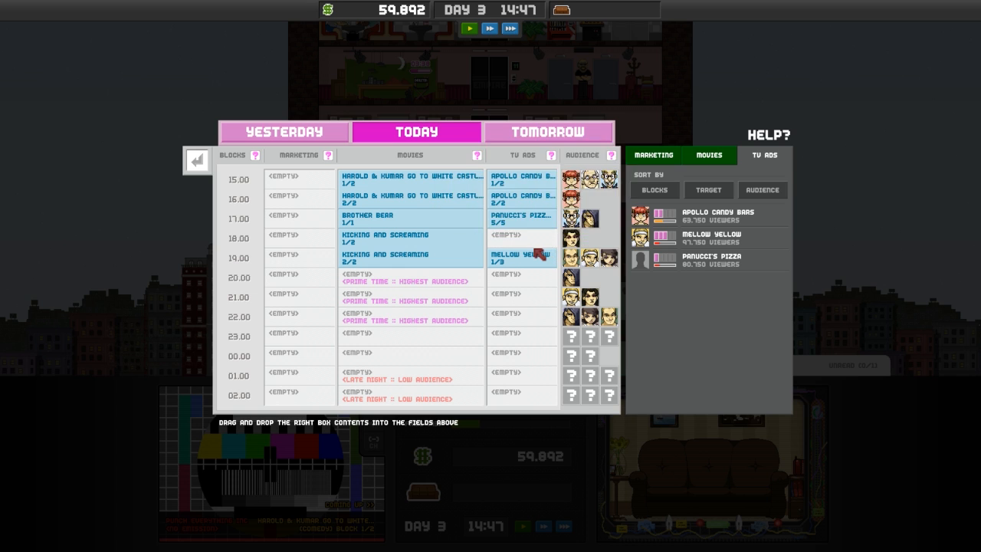
{"action": "mouse_move", "coordinate": [546, 249]}
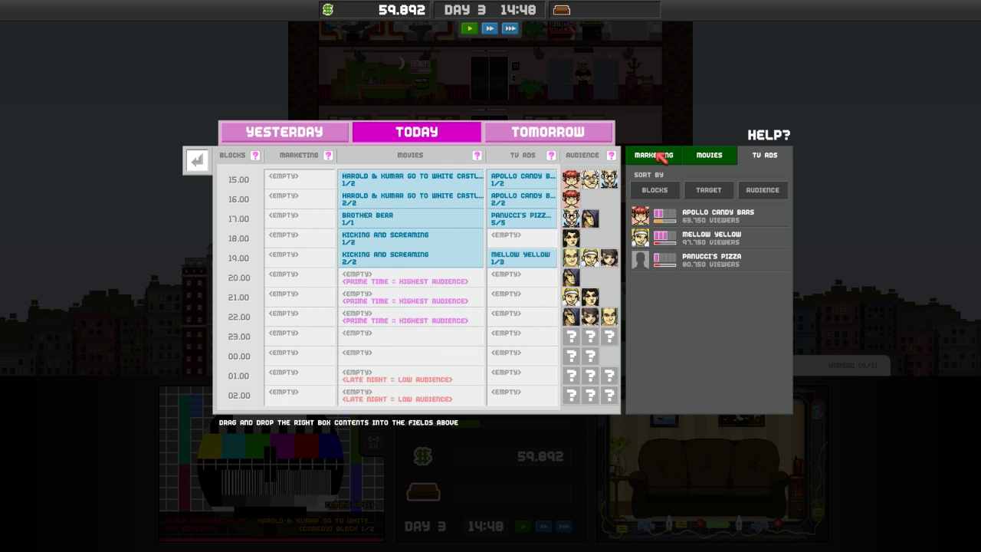
{"action": "left_click", "coordinate": [197, 161]}
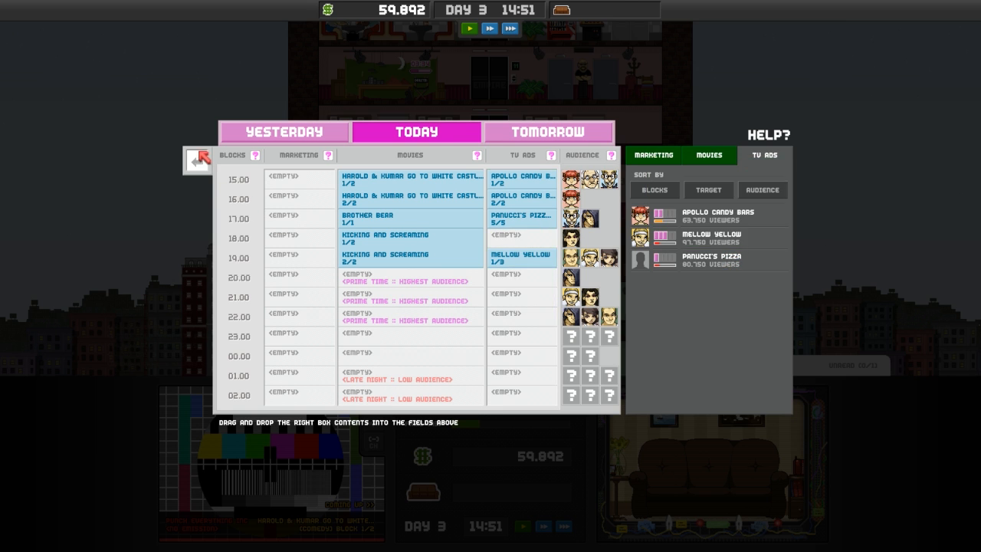
{"action": "left_click", "coordinate": [198, 157]}
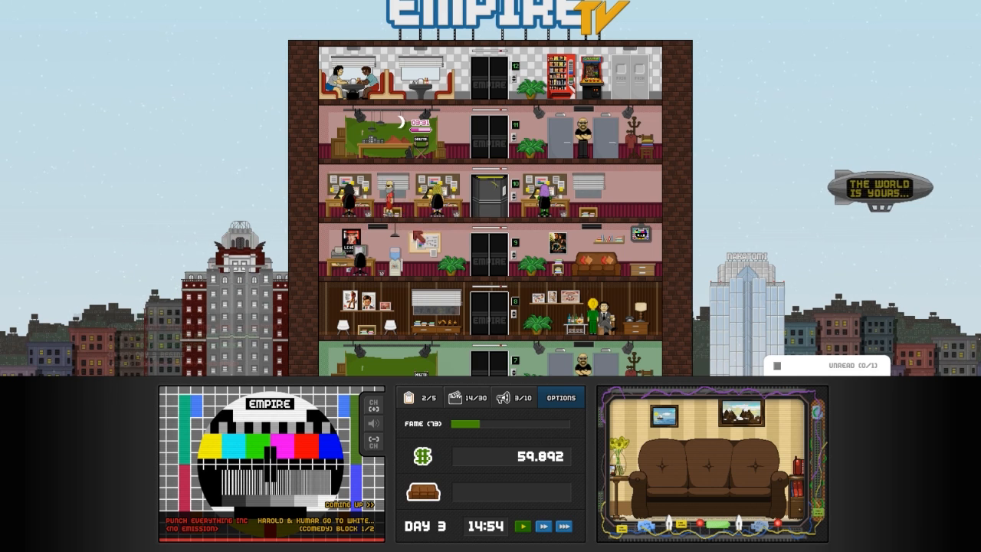
- Open marketing manager Leah Solo's menu to review the upgrade and three ad productions
{"action": "left_click", "coordinate": [602, 314]}
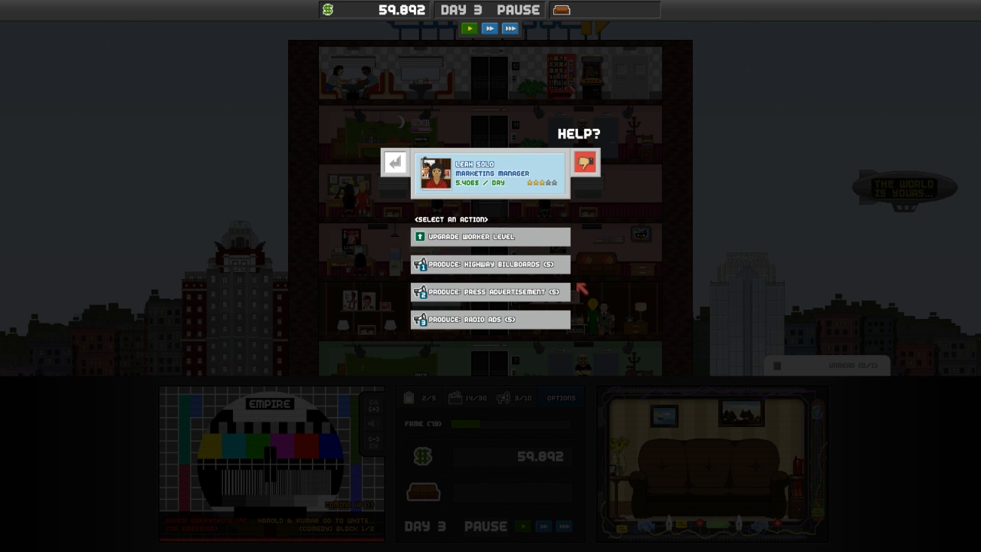
{"action": "mouse_move", "coordinate": [490, 292]}
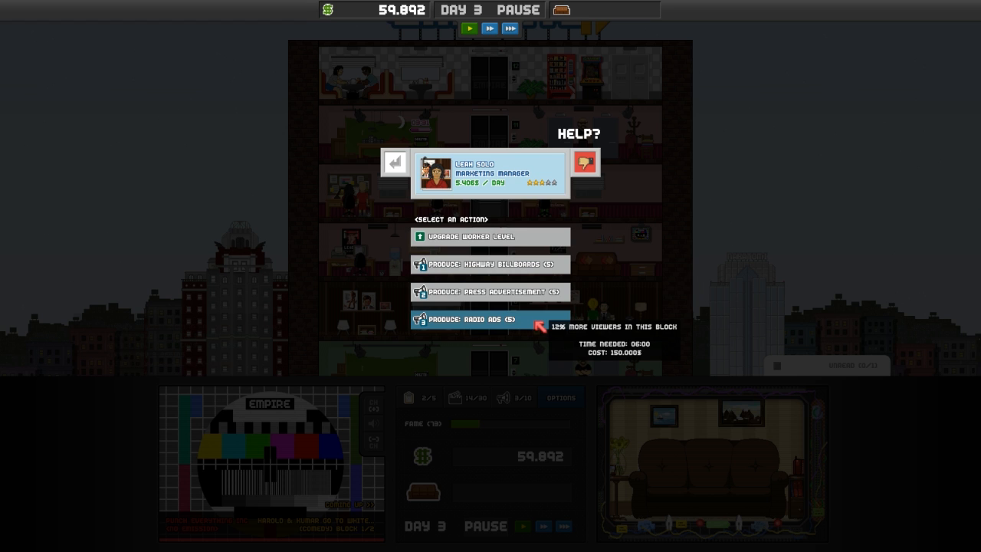
{"action": "mouse_move", "coordinate": [491, 291]}
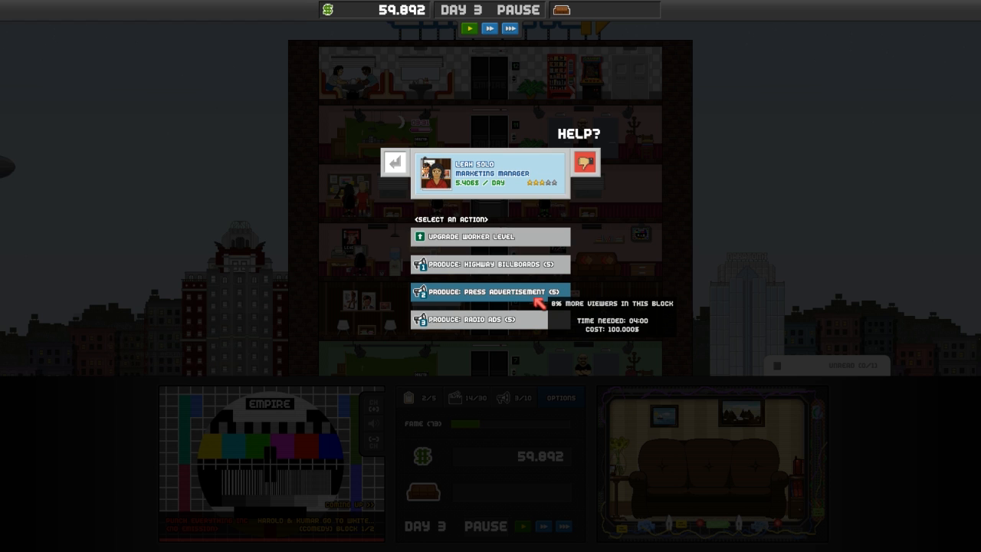
{"action": "mouse_move", "coordinate": [491, 236]}
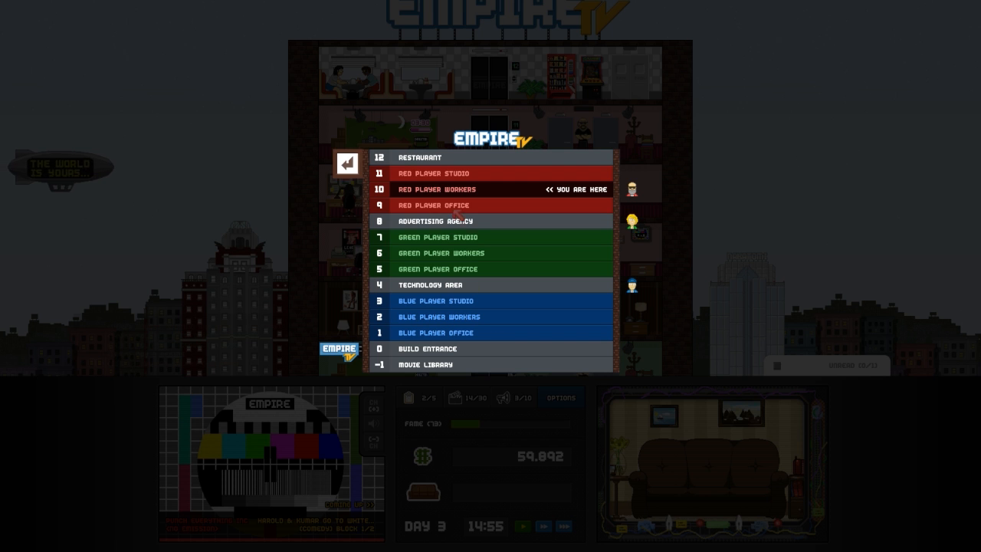
- Visit the floor 8 Advertising Agency and browse the TV Ads Available list
{"action": "left_click", "coordinate": [343, 164]}
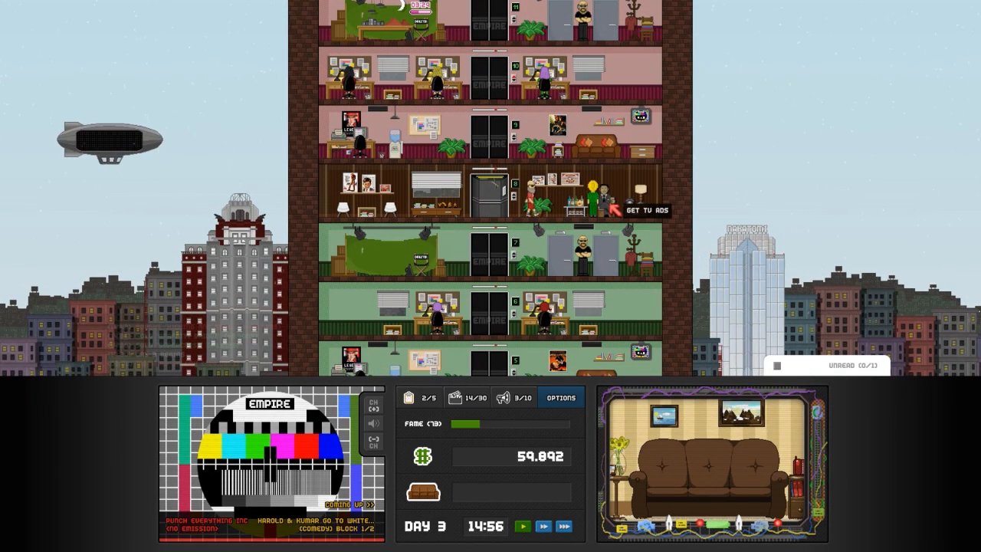
{"action": "left_click", "coordinate": [650, 210]}
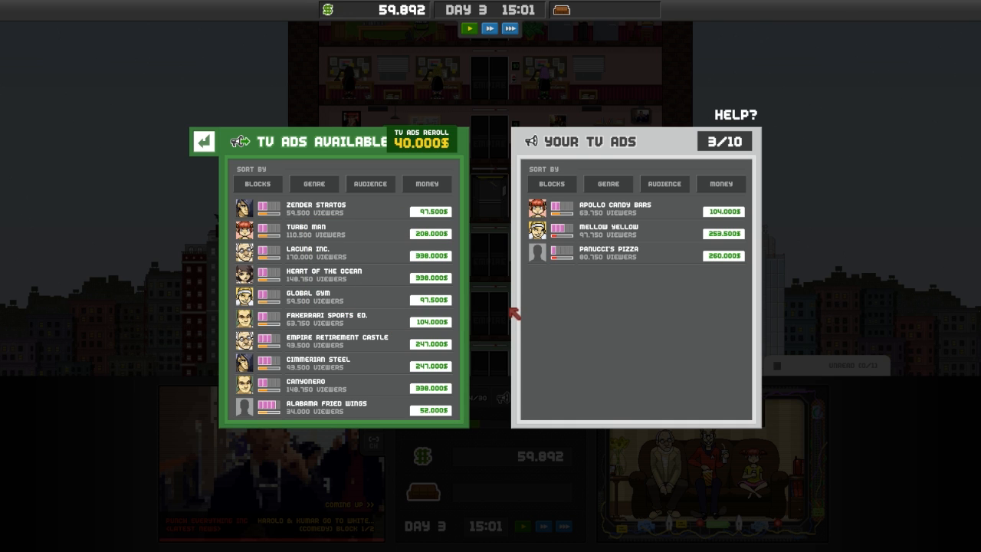
{"action": "left_click", "coordinate": [204, 141]}
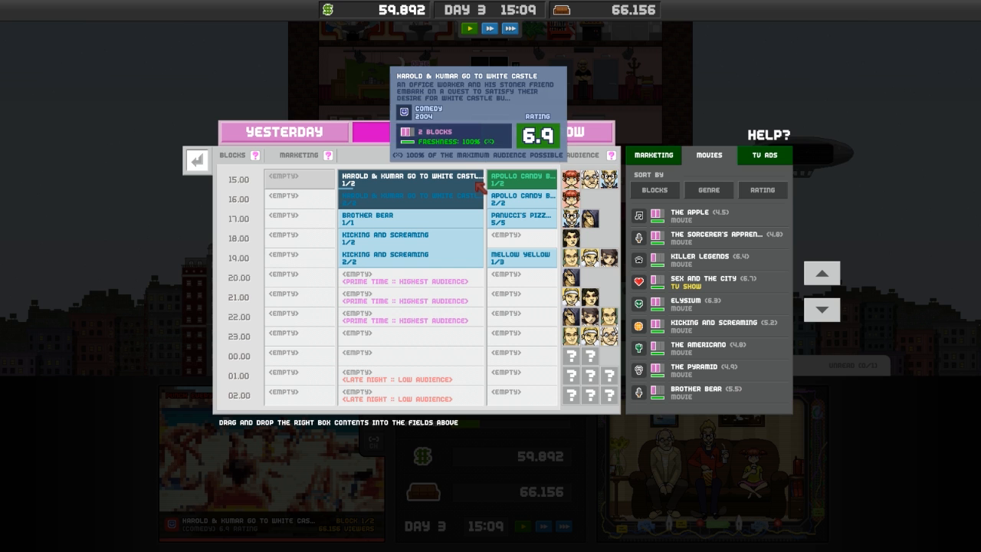
- Review the Audiences stats chart, then back out of the schedule to the floor directory
{"action": "left_click", "coordinate": [197, 159]}
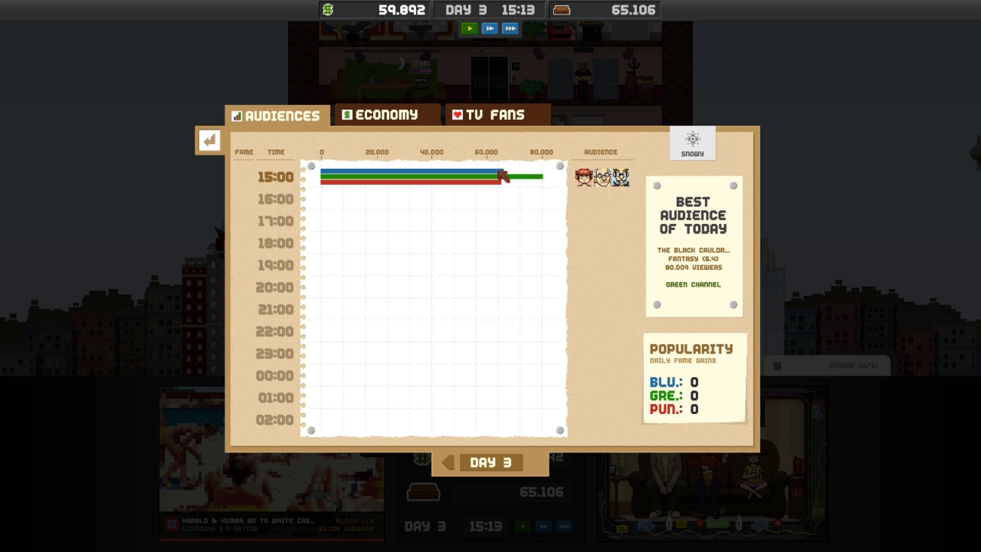
{"action": "mouse_move", "coordinate": [228, 144]}
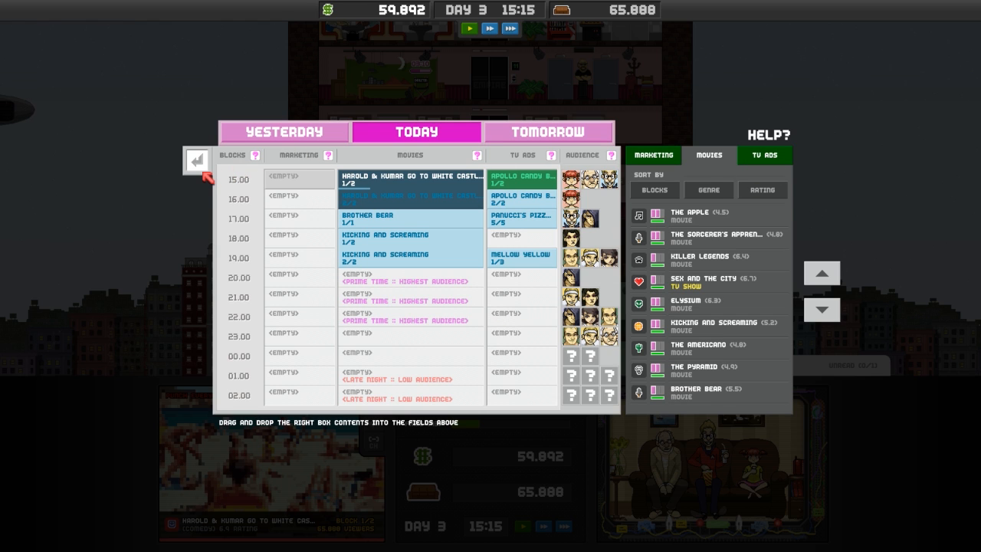
{"action": "left_click", "coordinate": [197, 160]}
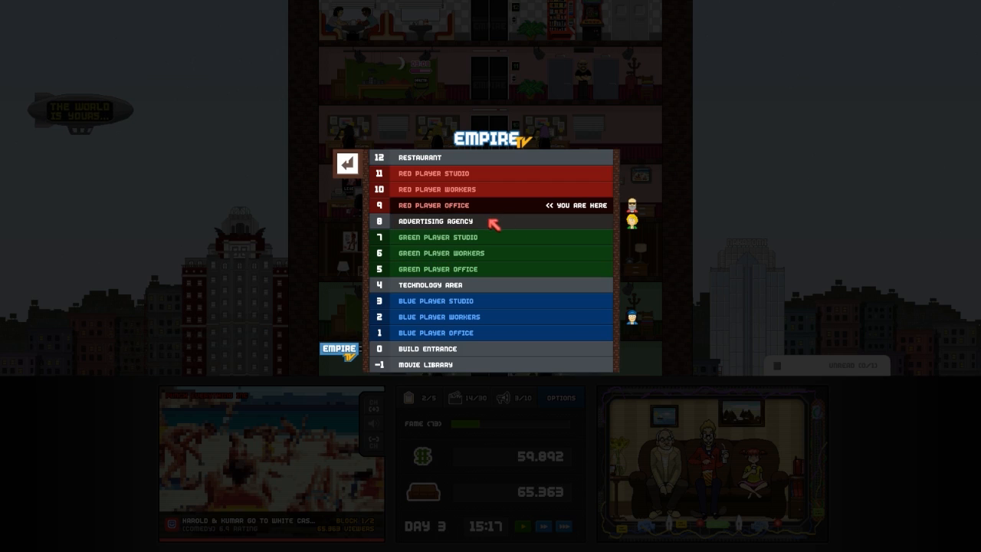
- Take the Zender Stratos ad deal from the floor 8 Advertising Agency
{"action": "left_click", "coordinate": [347, 162]}
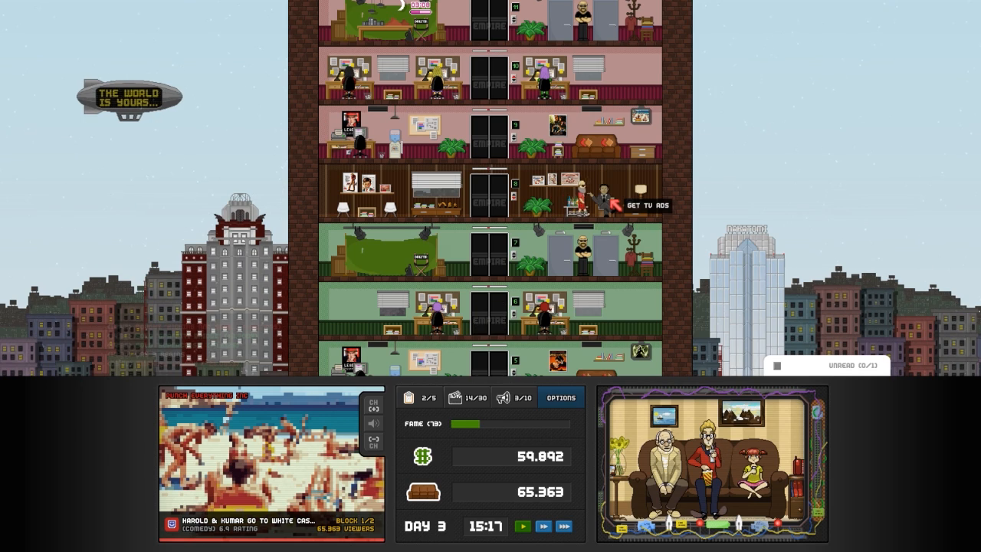
{"action": "left_click", "coordinate": [647, 205]}
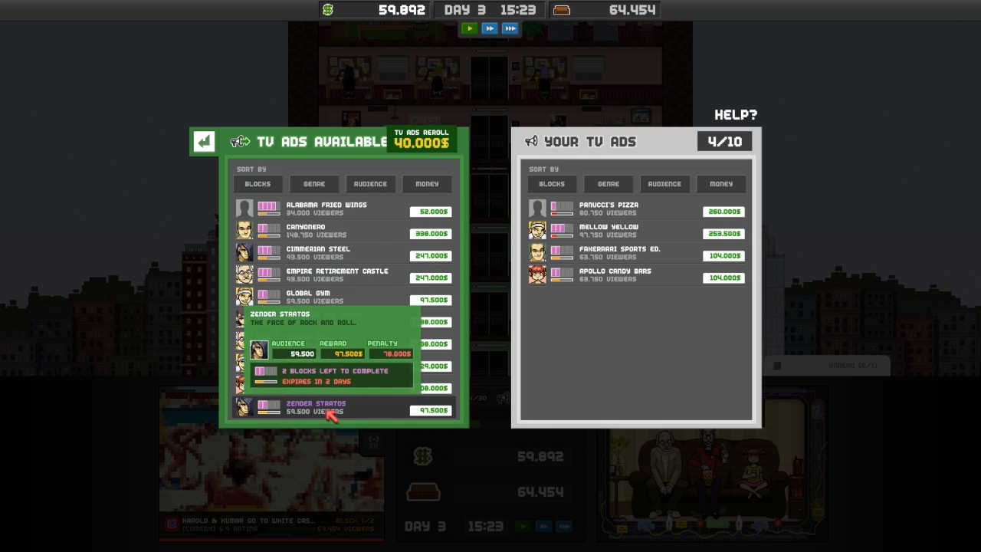
{"action": "left_click", "coordinate": [203, 142]}
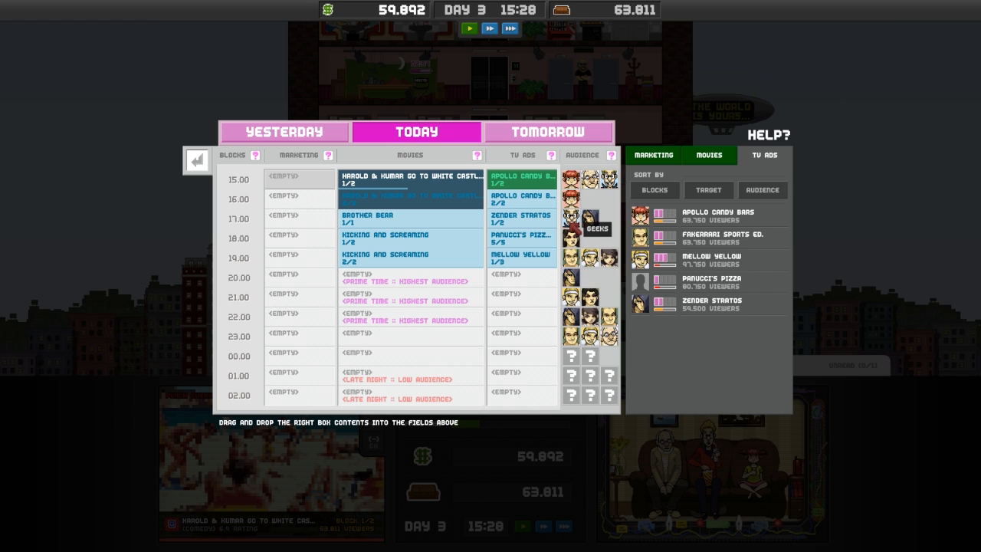
{"action": "mouse_move", "coordinate": [588, 215]}
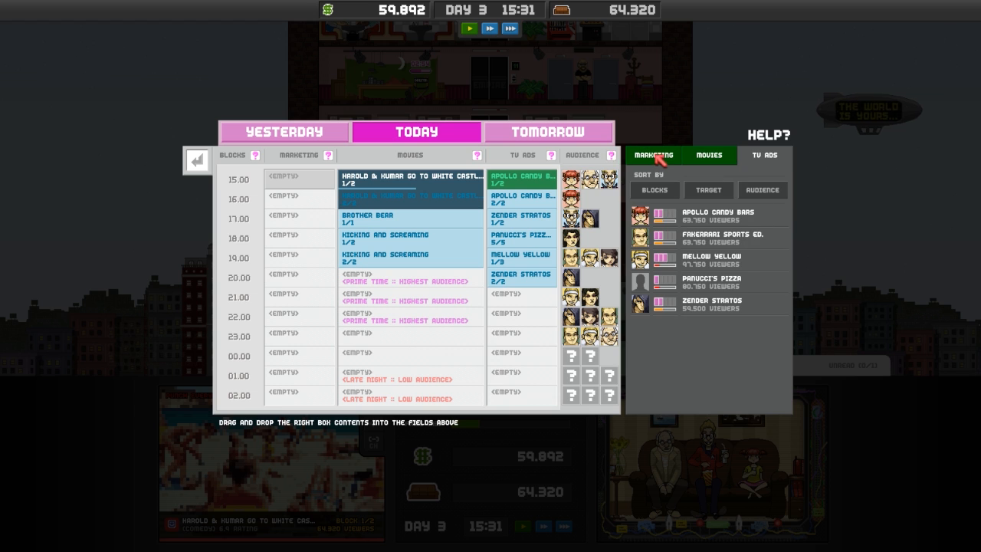
- Schedule Zender Stratos at 20:00 and Fakerrari Sports Ed. at 22:00 and 23:00
{"action": "left_click", "coordinate": [708, 155]}
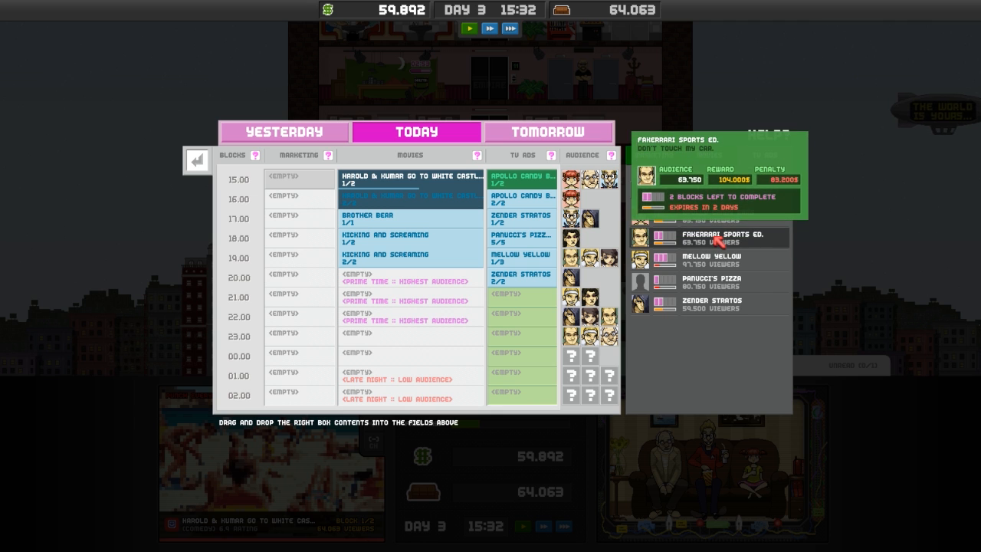
{"action": "left_click_drag", "start_coordinate": [710, 237], "coordinate": [522, 316]}
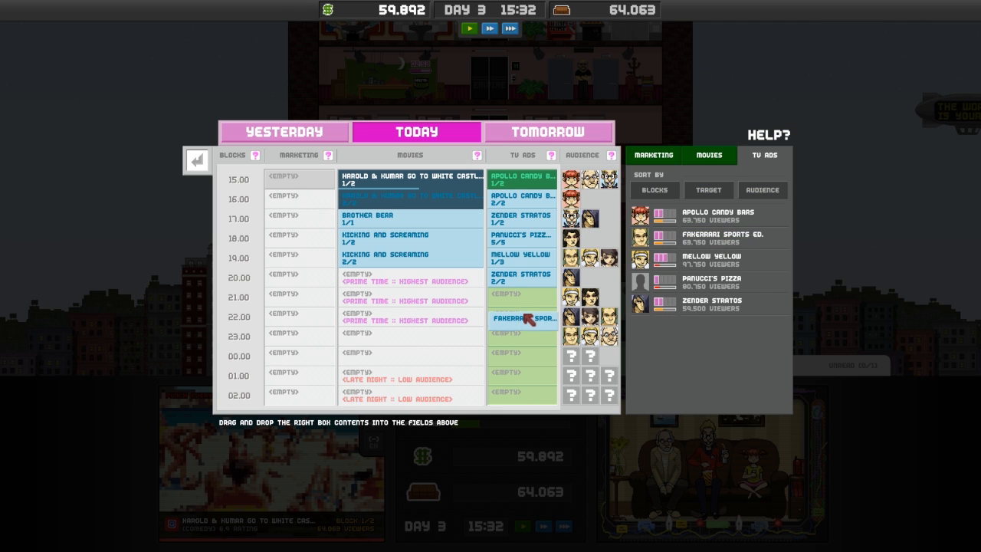
{"action": "left_click_drag", "start_coordinate": [521, 316], "coordinate": [521, 336]}
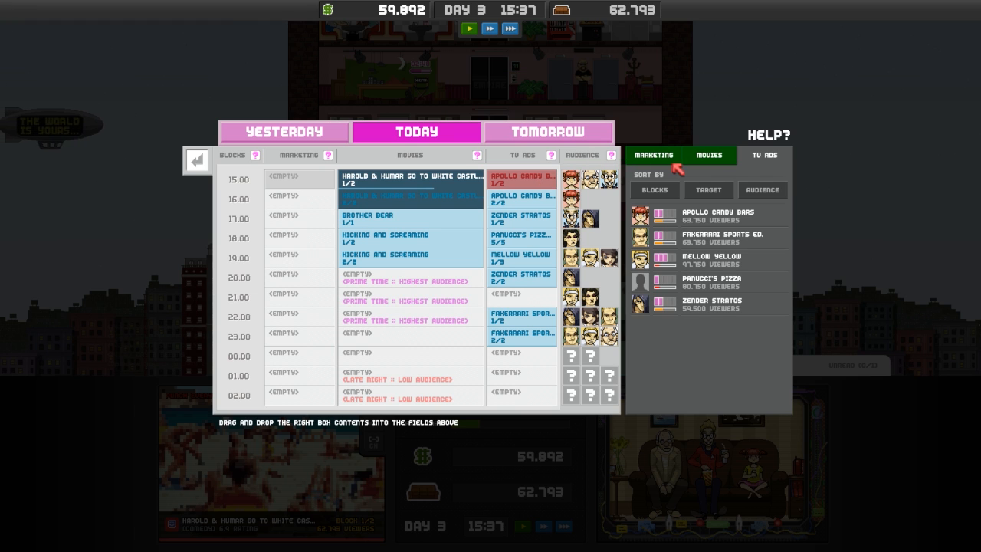
{"action": "mouse_move", "coordinate": [624, 168]}
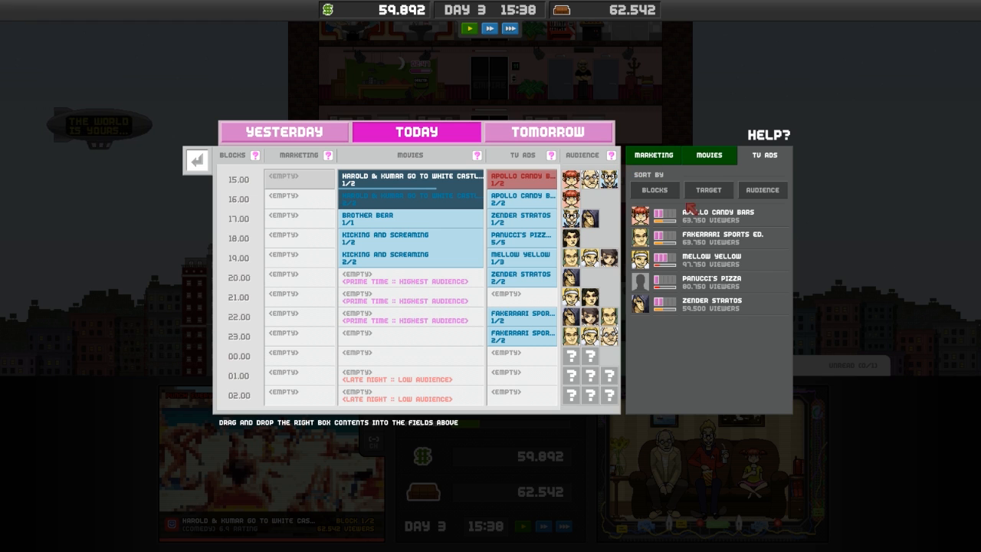
{"action": "left_click", "coordinate": [717, 212]}
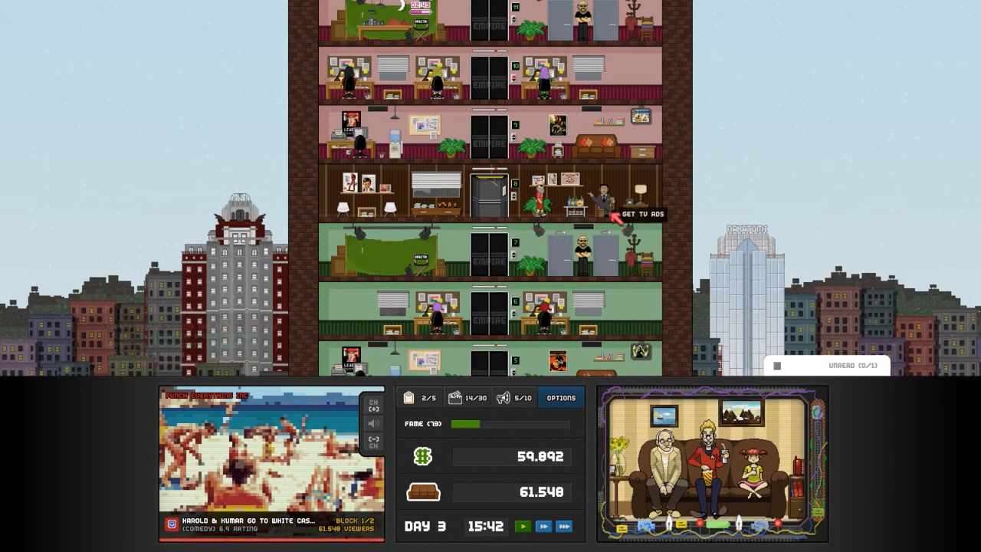
- Sign the Alabama Fried Wings ad deal, raising held ads to 6/10, and open the floor list
{"action": "left_click", "coordinate": [643, 214]}
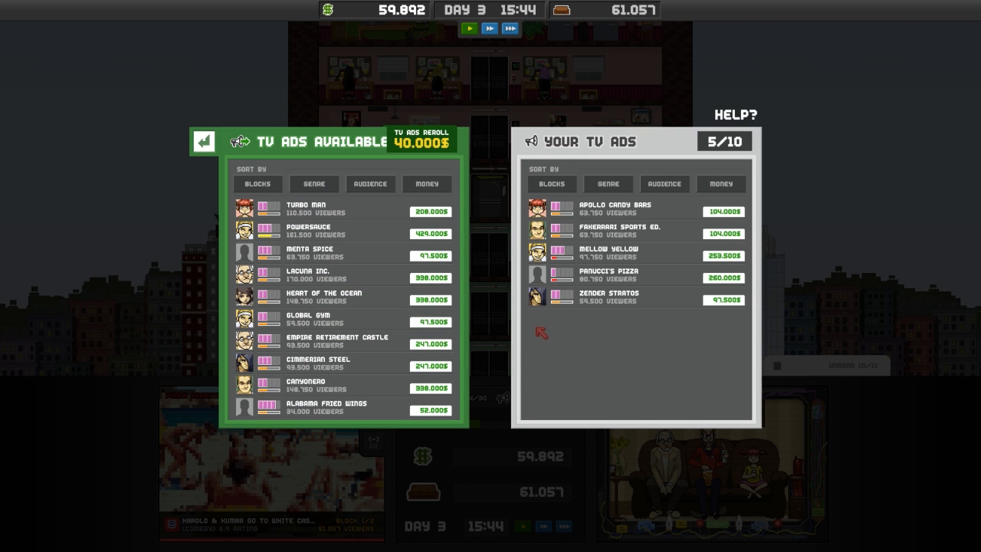
{"action": "mouse_move", "coordinate": [513, 334]}
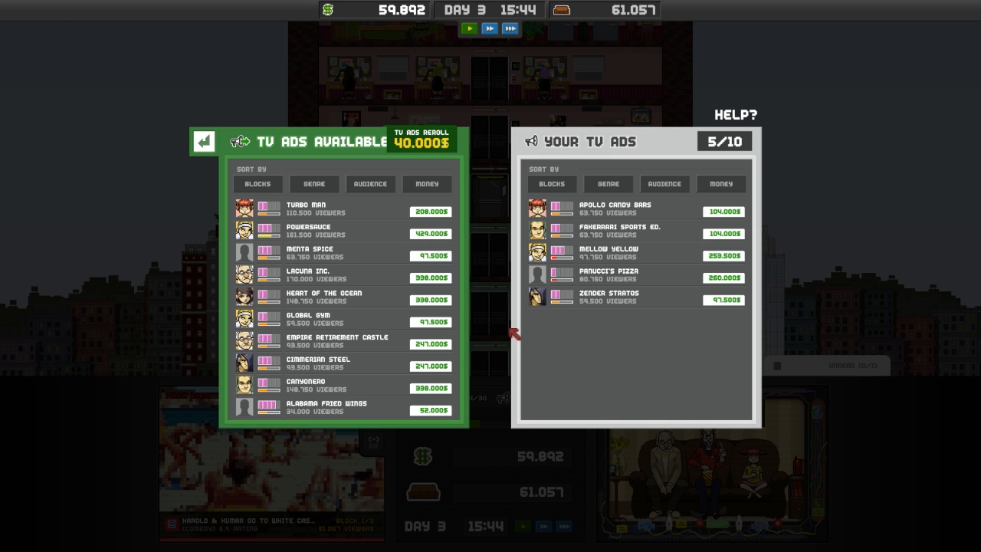
{"action": "left_click", "coordinate": [326, 406]}
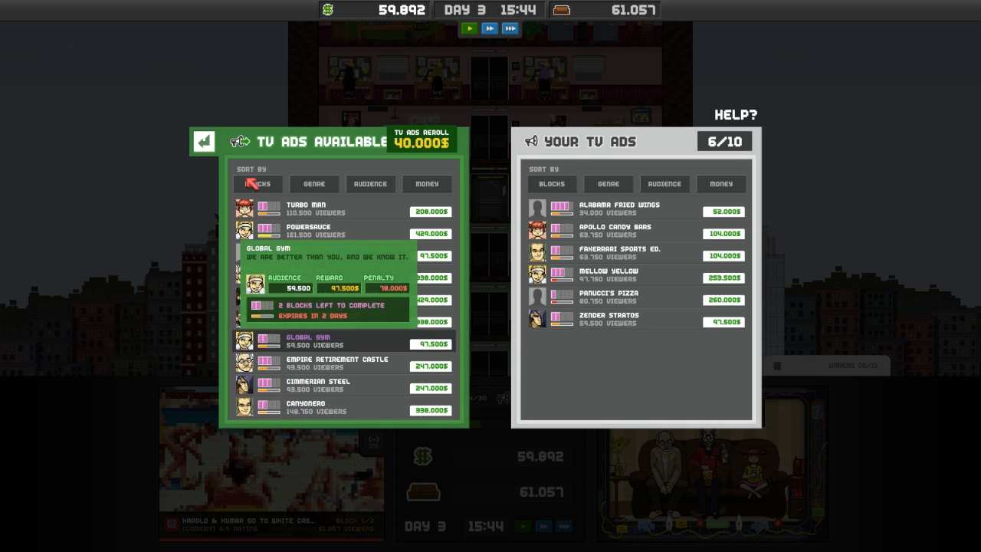
{"action": "left_click", "coordinate": [204, 141]}
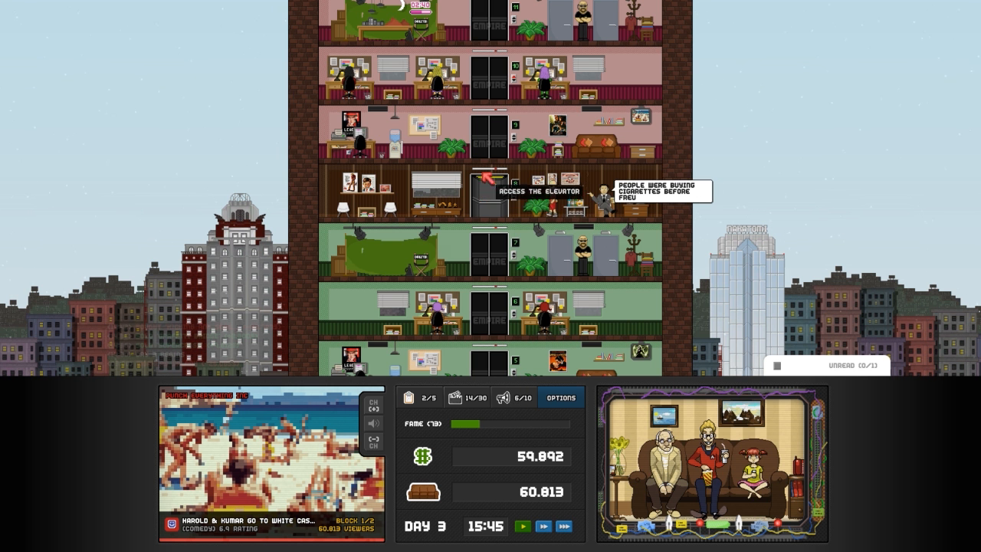
{"action": "left_click", "coordinate": [481, 182]}
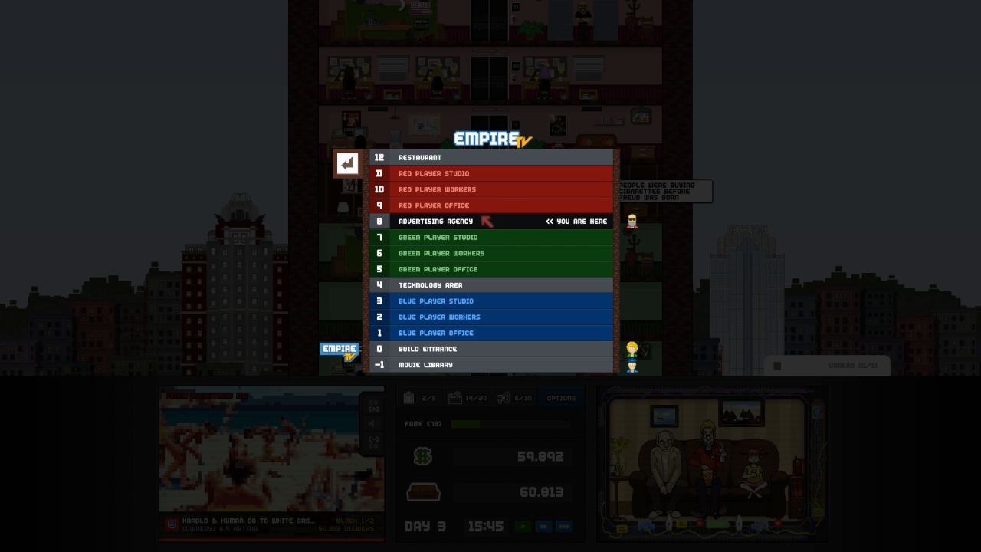
- Schedule The Apple at 20:00, Kicking and Screaming at 22:00, and Alabama Fried Wings at 21:00
{"action": "left_click", "coordinate": [347, 164]}
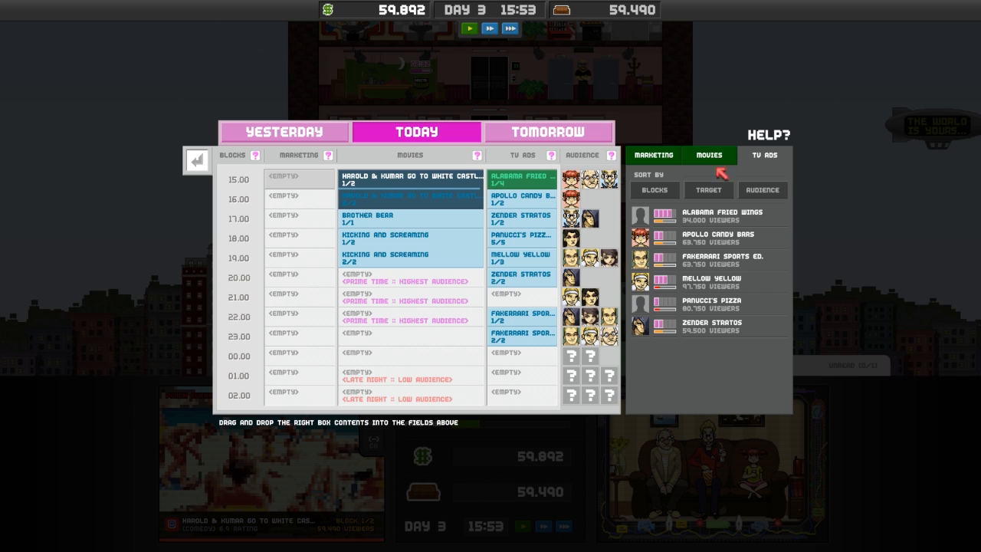
{"action": "left_click", "coordinate": [707, 155]}
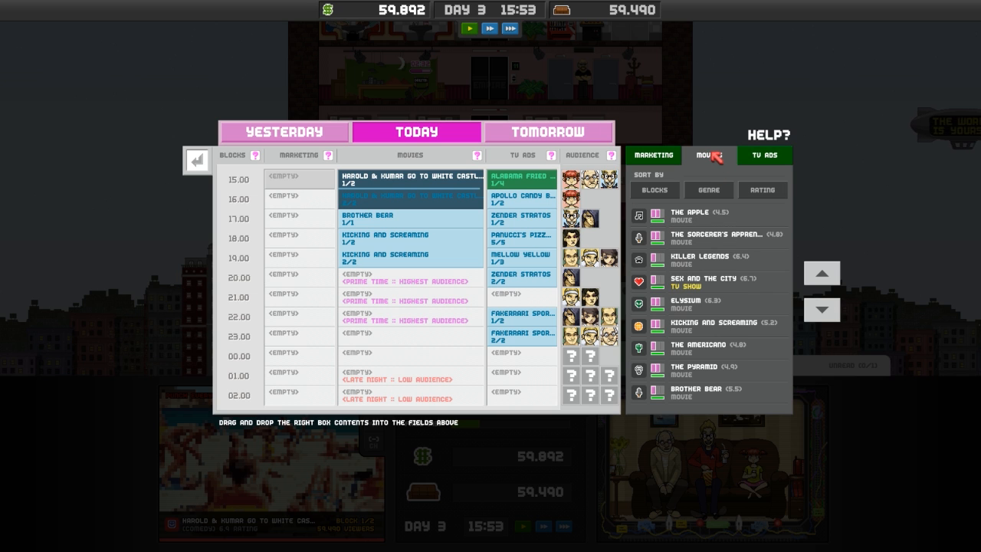
{"action": "mouse_move", "coordinate": [694, 213]}
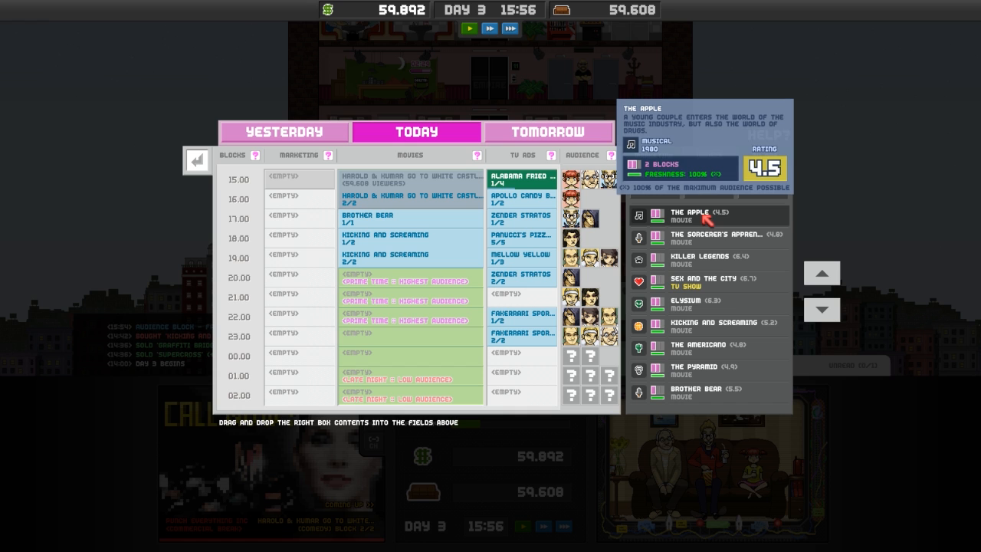
{"action": "left_click_drag", "start_coordinate": [690, 213], "coordinate": [418, 282]}
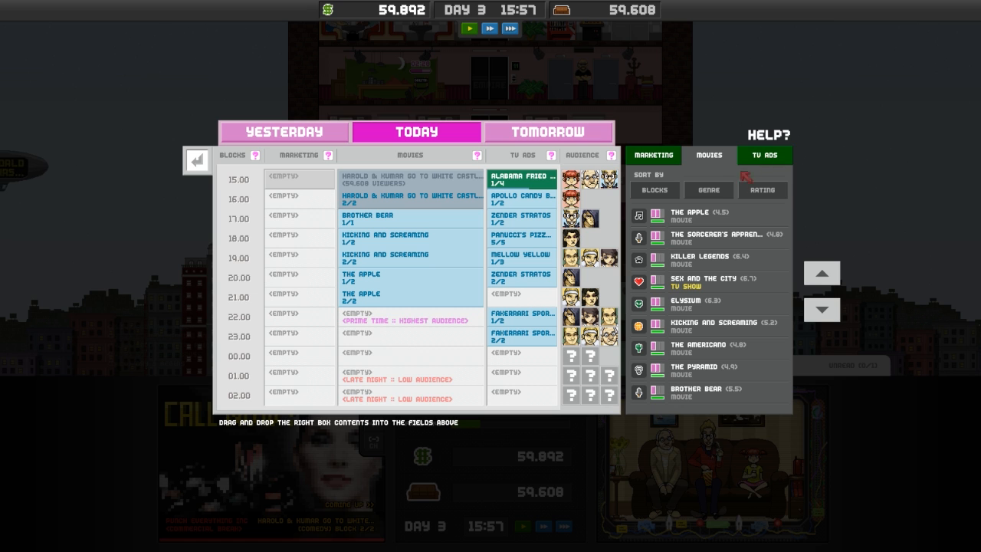
{"action": "mouse_move", "coordinate": [706, 394]}
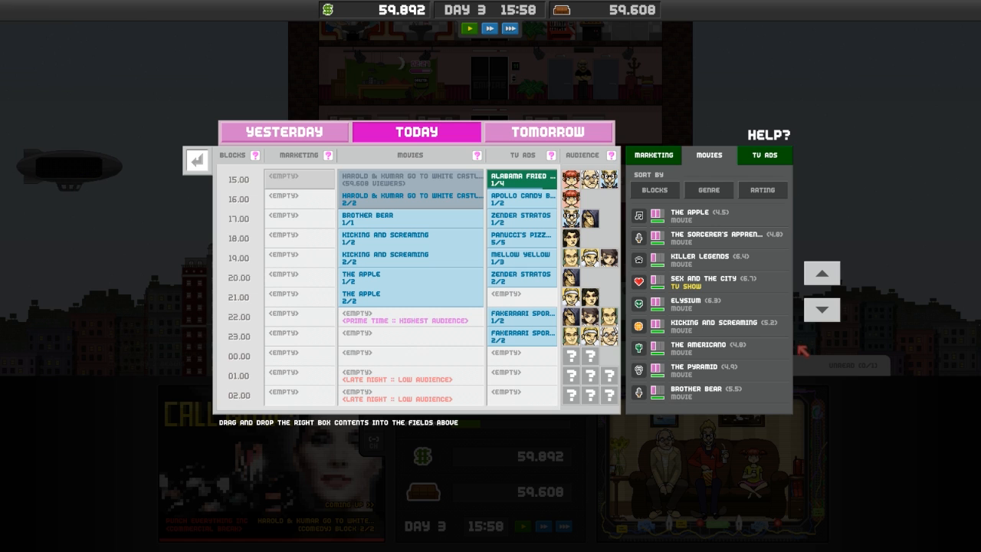
{"action": "mouse_move", "coordinate": [741, 322]}
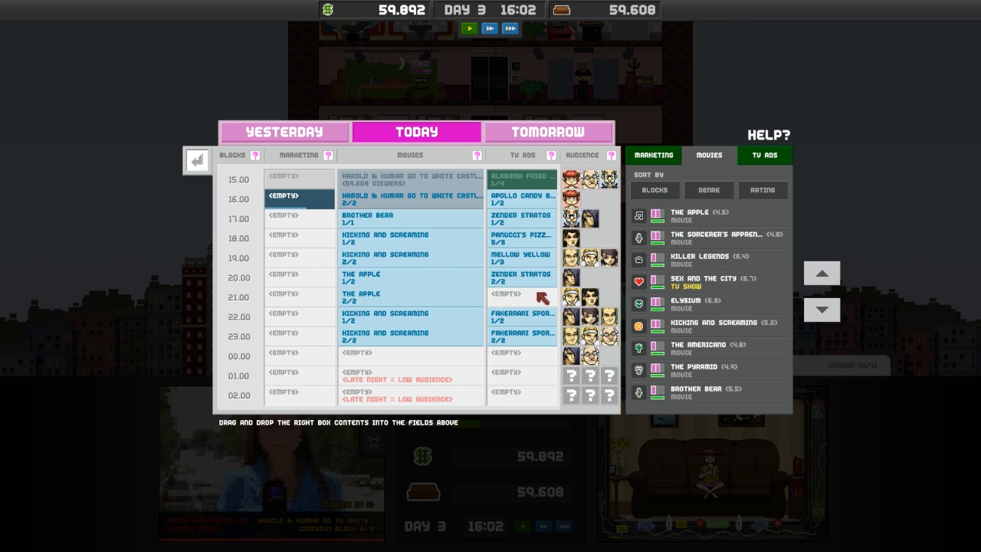
{"action": "left_click", "coordinate": [765, 155]}
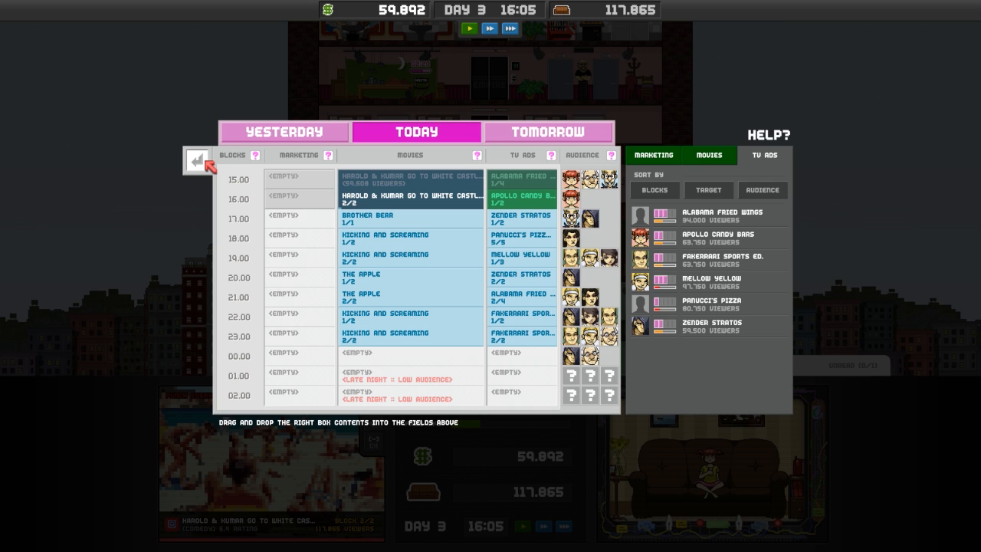
- Close the programming schedule and view the TV Fans tab of the statistics
{"action": "left_click", "coordinate": [198, 160]}
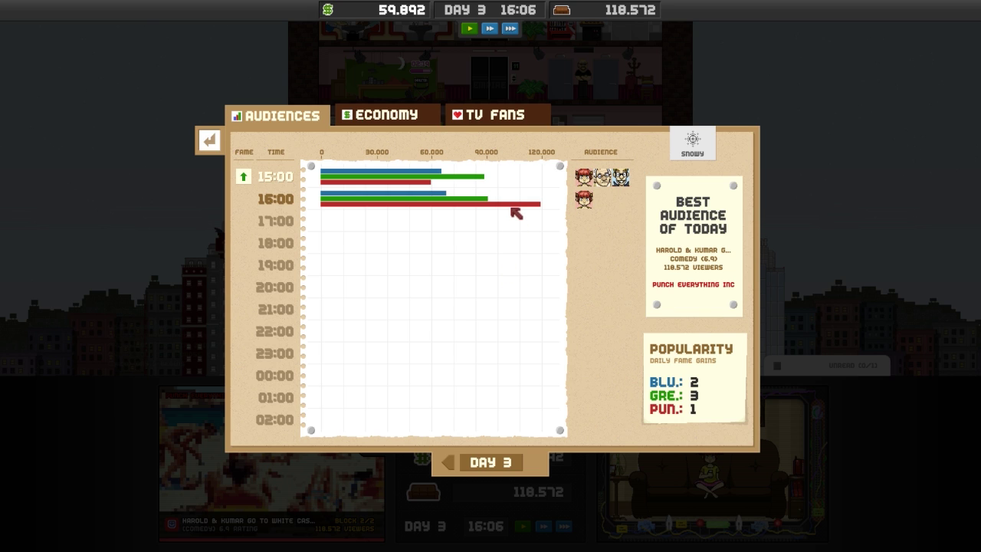
{"action": "mouse_move", "coordinate": [516, 209]}
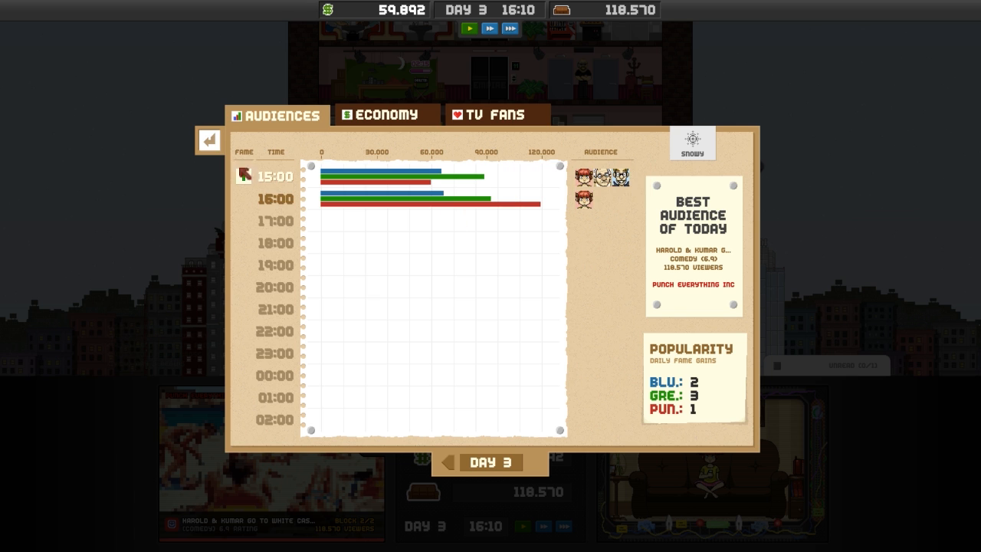
{"action": "left_click", "coordinate": [494, 115]}
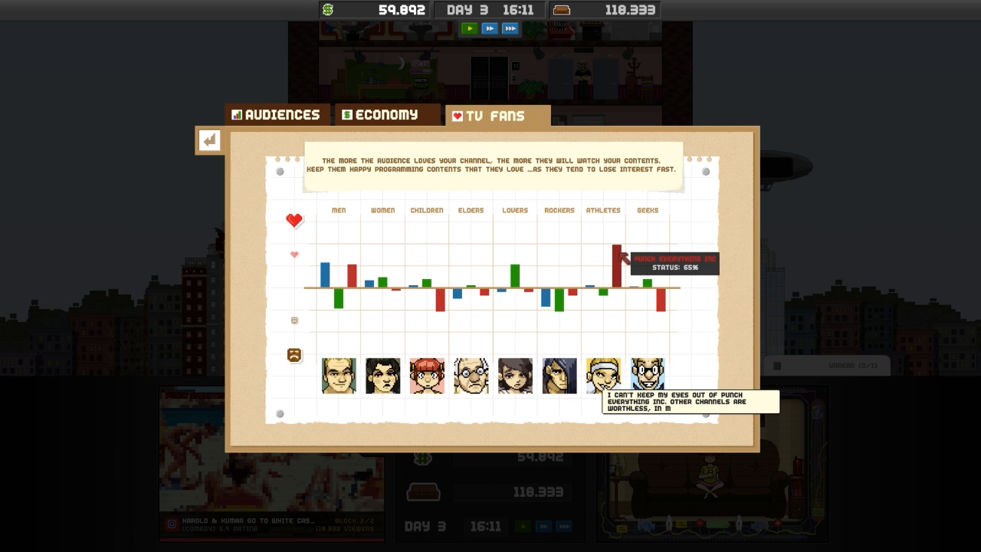
{"action": "mouse_move", "coordinate": [661, 306]}
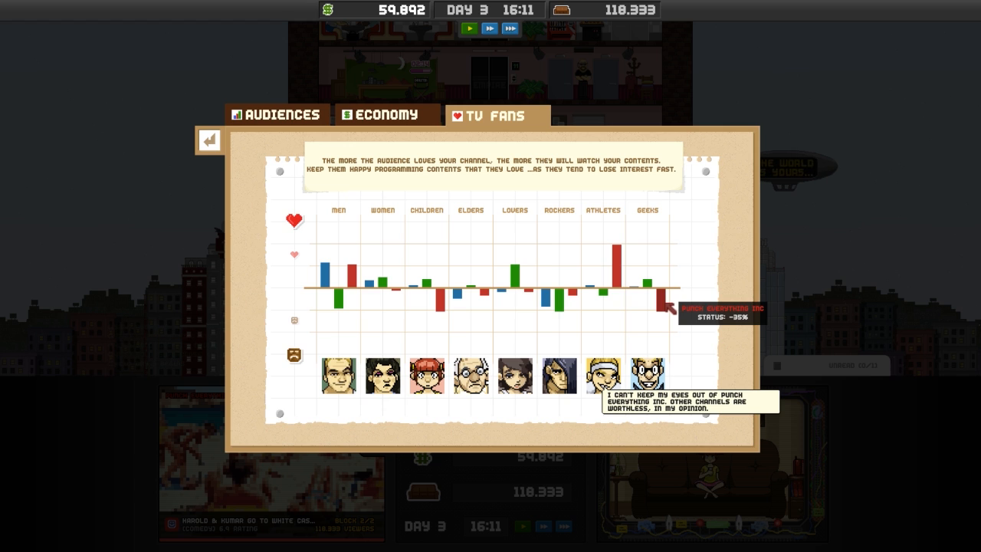
{"action": "mouse_move", "coordinate": [443, 311]}
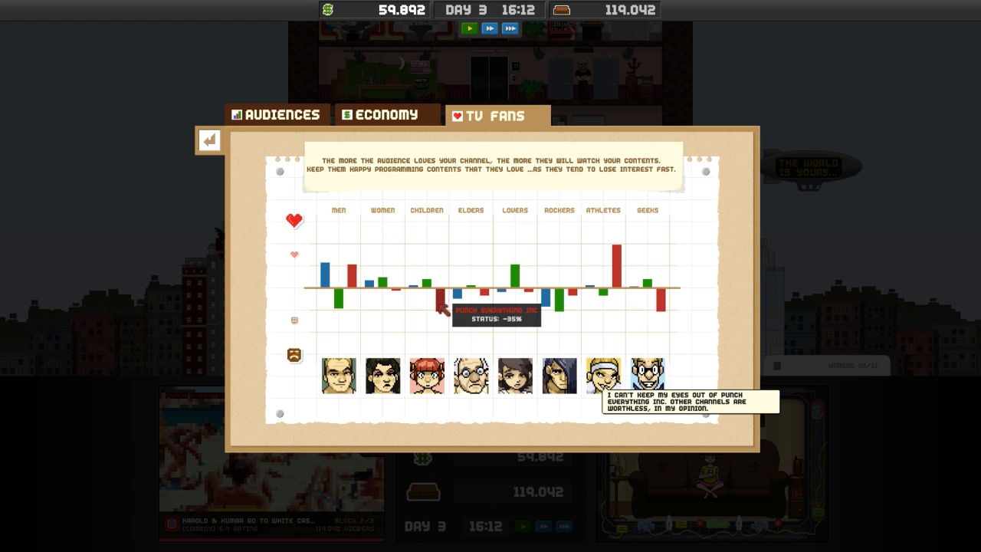
{"action": "mouse_move", "coordinate": [494, 353]}
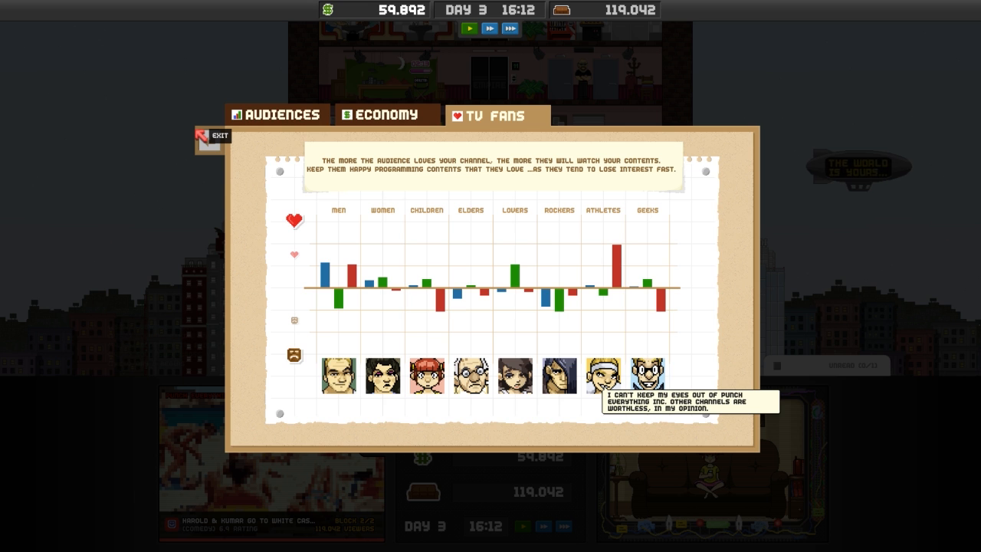
- Exit the TV fans statistics window
{"action": "left_click", "coordinate": [216, 135]}
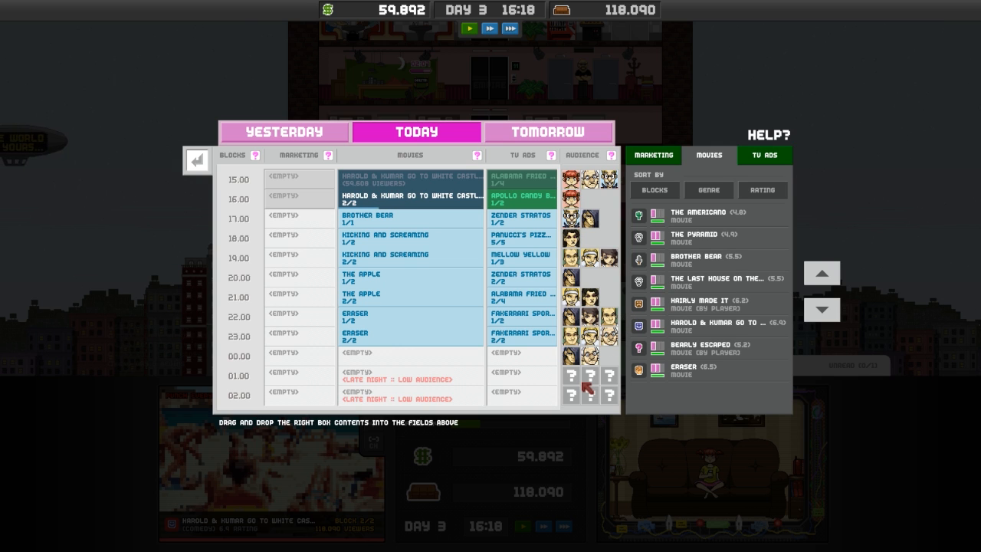
{"action": "mouse_move", "coordinate": [609, 351]}
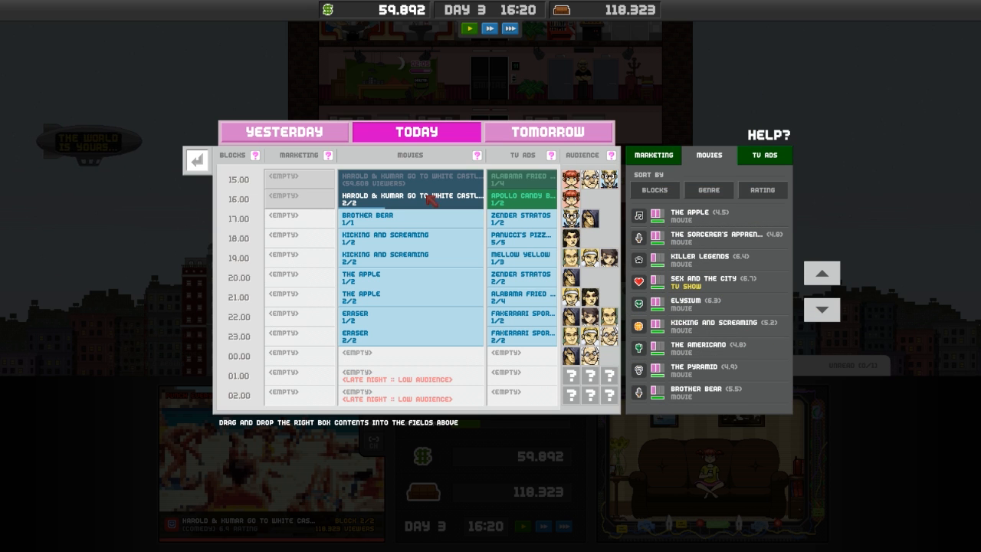
{"action": "mouse_move", "coordinate": [588, 359]}
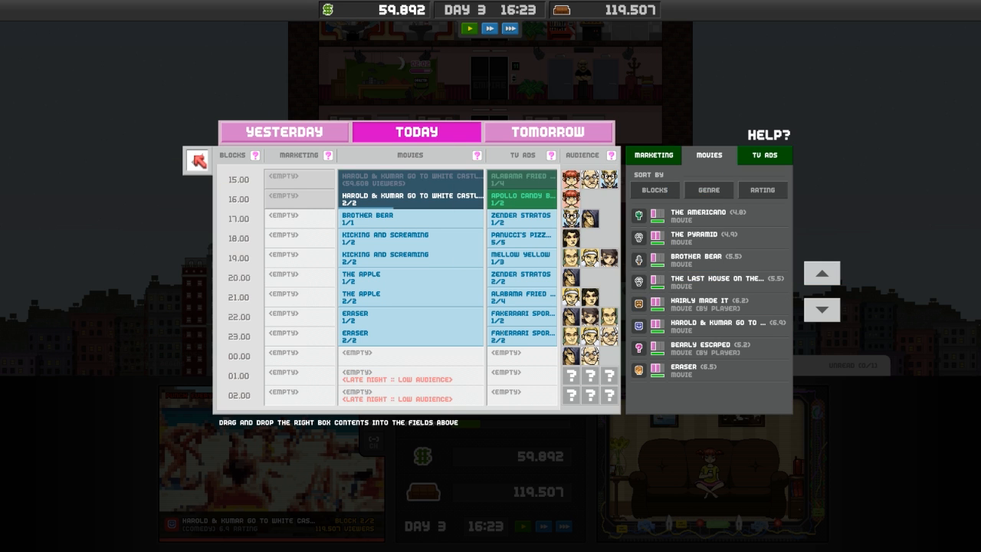
{"action": "left_click", "coordinate": [198, 159]}
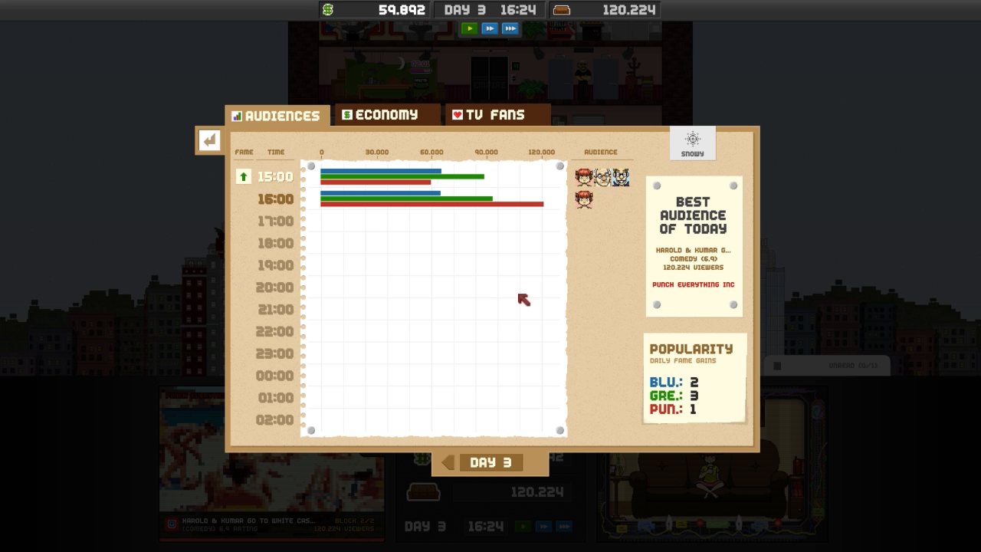
{"action": "mouse_move", "coordinate": [476, 184]}
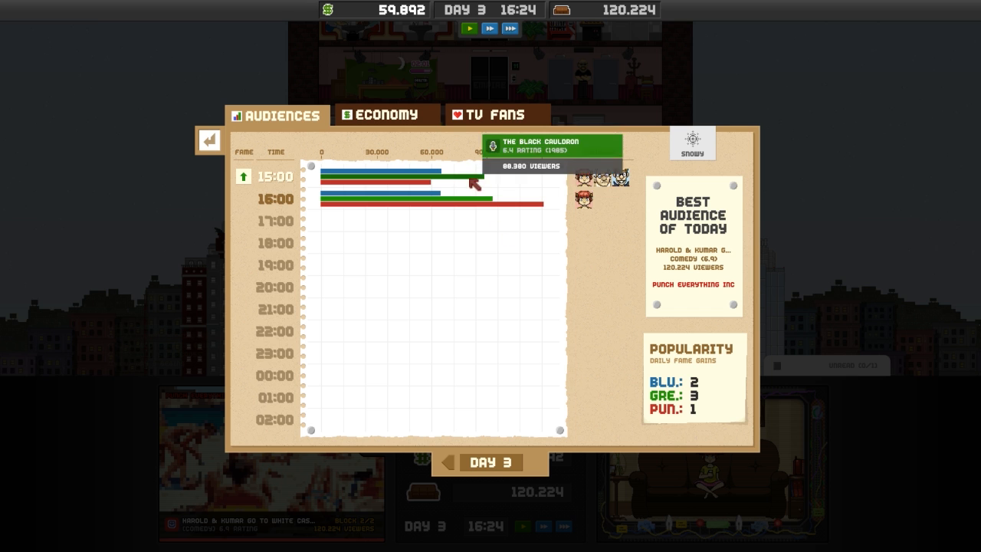
{"action": "left_click", "coordinate": [386, 114]}
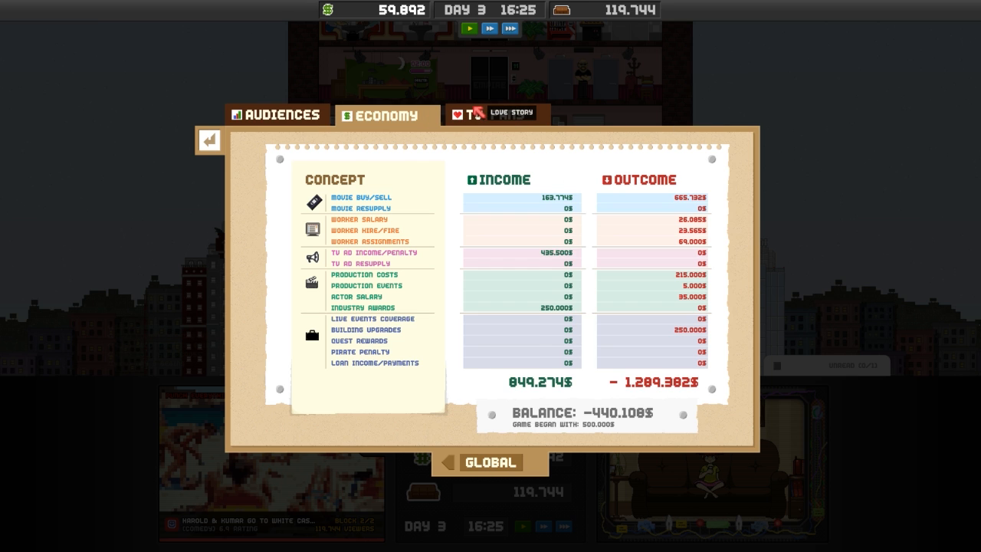
{"action": "left_click", "coordinate": [497, 115]}
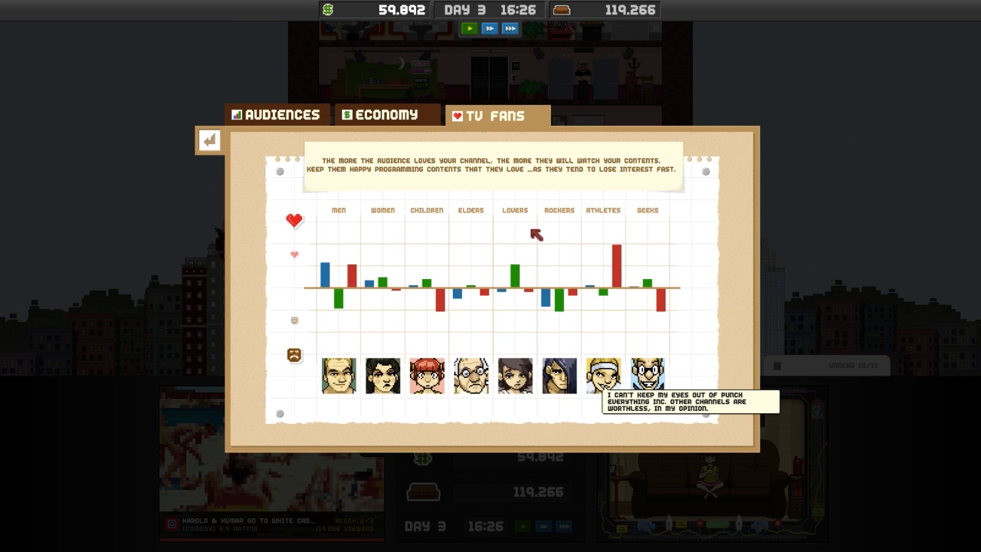
{"action": "mouse_move", "coordinate": [666, 360]}
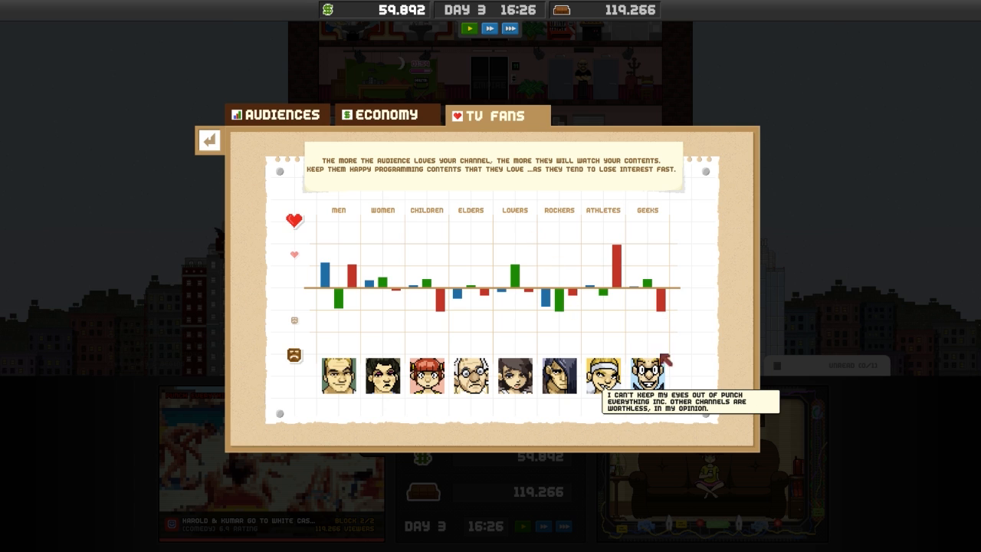
{"action": "mouse_move", "coordinate": [665, 303]}
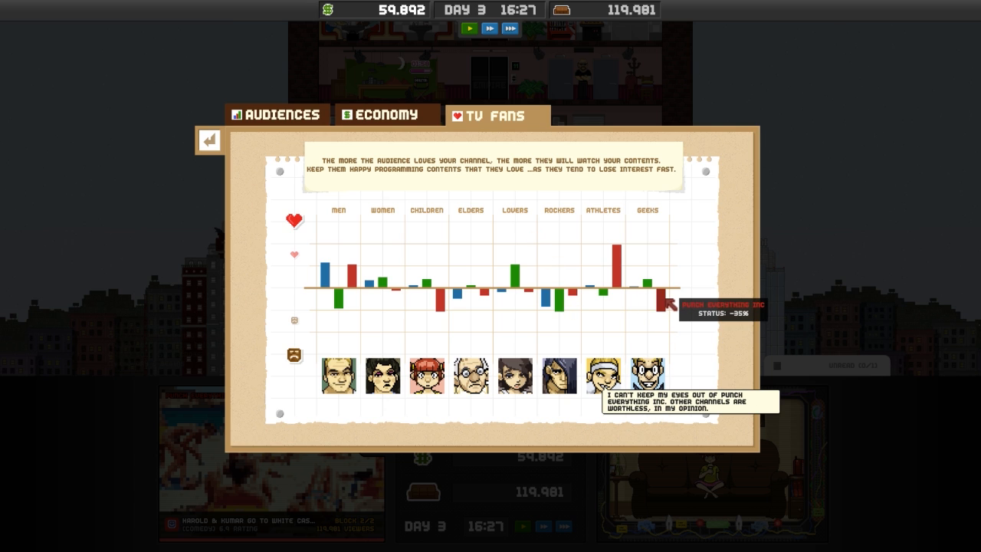
{"action": "mouse_move", "coordinate": [665, 322]}
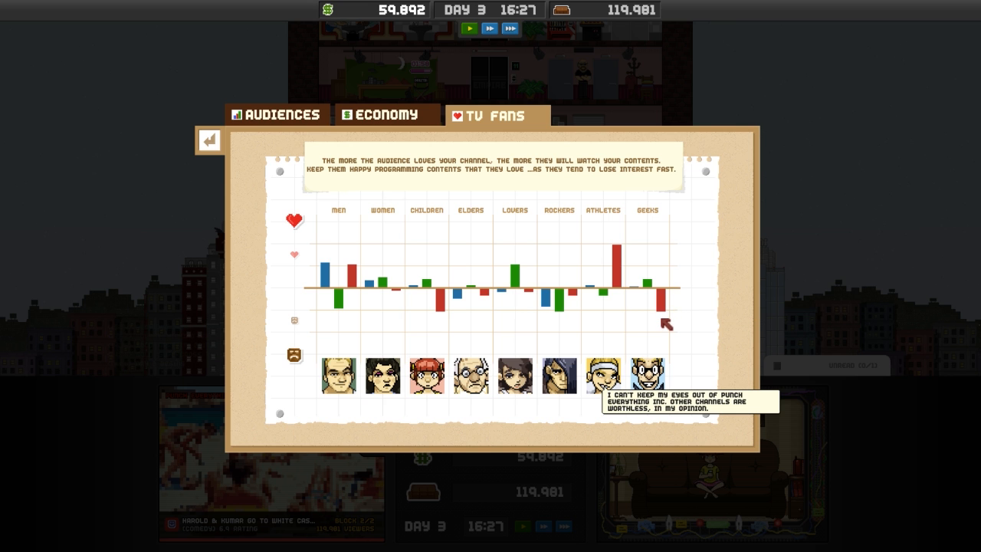
{"action": "mouse_move", "coordinate": [443, 306]}
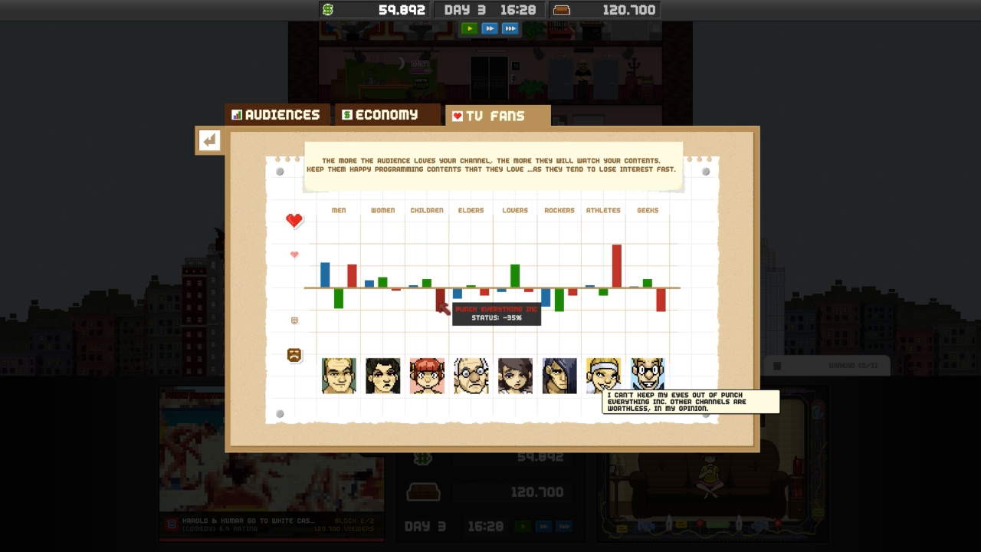
{"action": "left_click", "coordinate": [204, 138]}
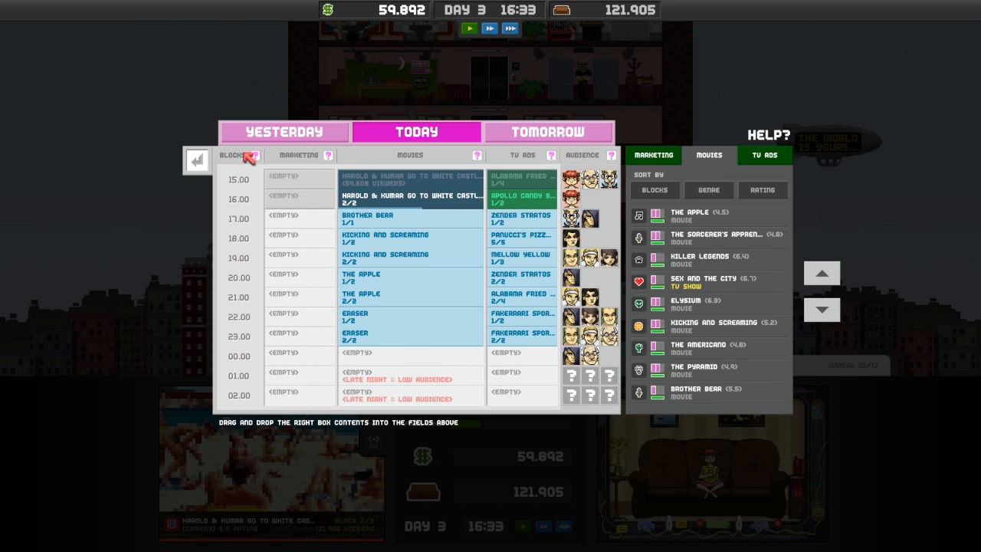
- Browse the Buy/Sell Movies market, then exit to the elevator floor directory
{"action": "left_click", "coordinate": [196, 161]}
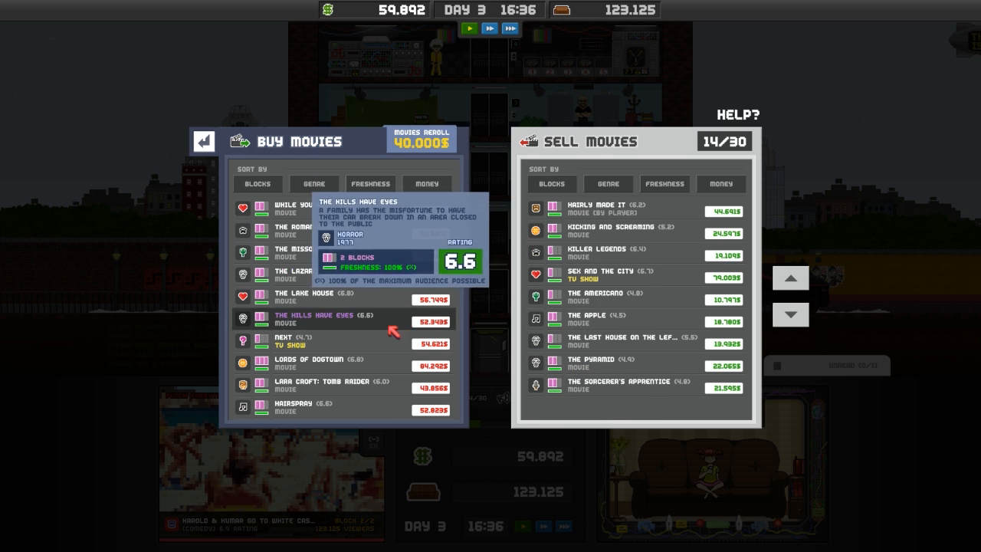
{"action": "mouse_move", "coordinate": [306, 359]}
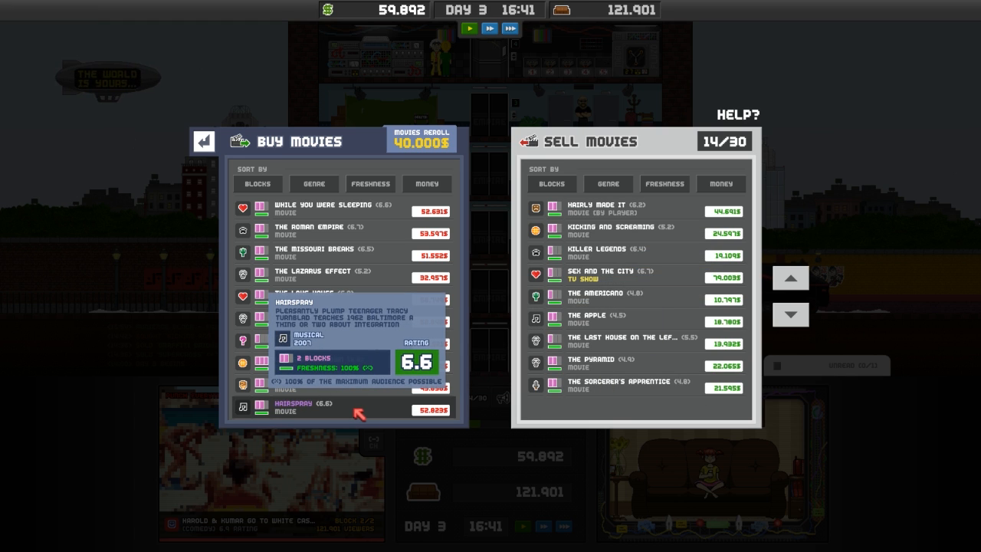
{"action": "left_click", "coordinate": [204, 141]}
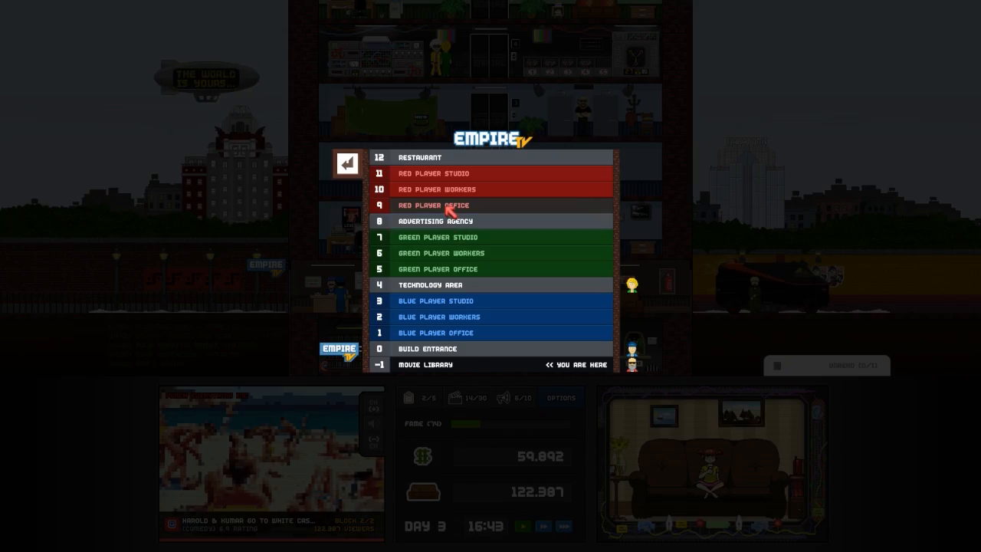
- Ride to the office, check the schedule's Marketing blocks, and open Your Big Brother's quest email
{"action": "left_click", "coordinate": [346, 162]}
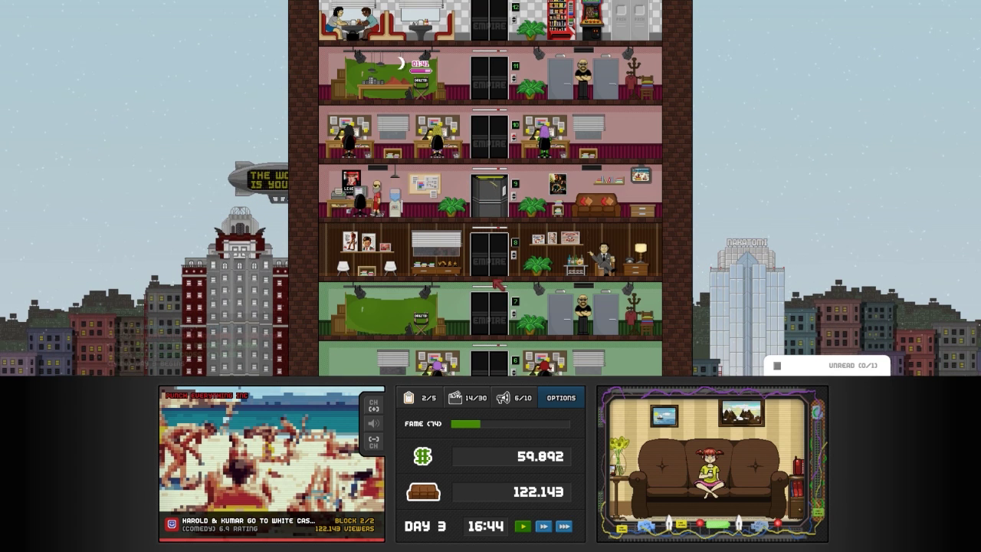
{"action": "left_click", "coordinate": [560, 397]}
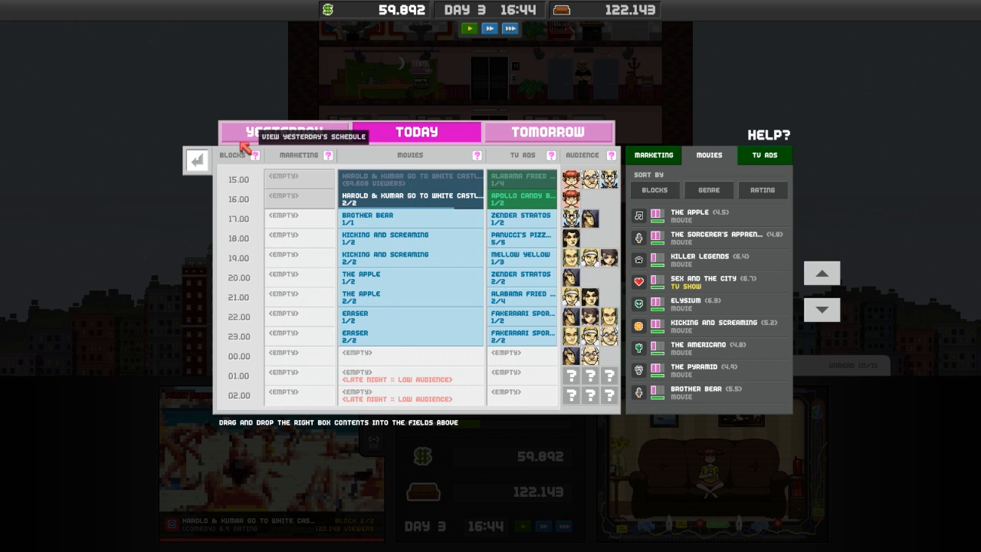
{"action": "mouse_move", "coordinate": [202, 161]}
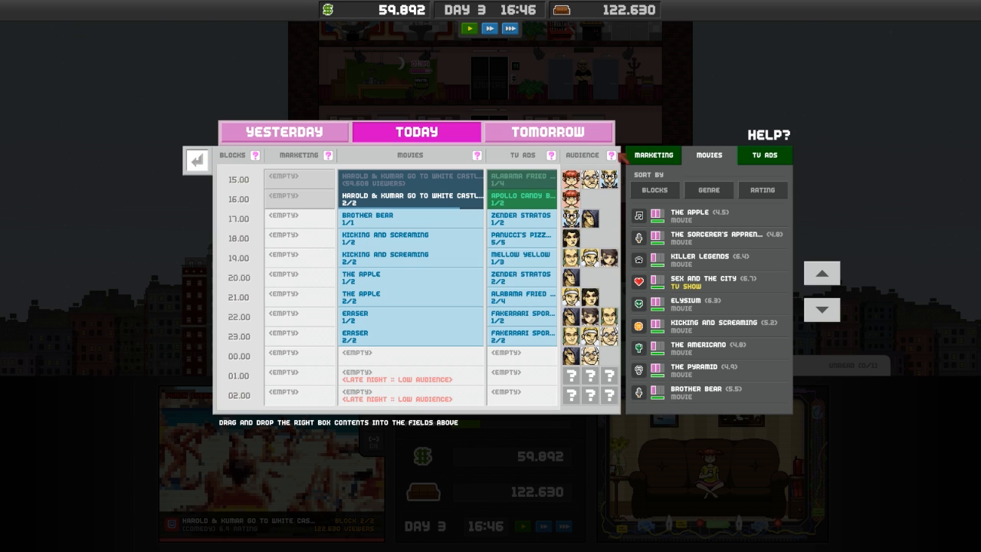
{"action": "left_click", "coordinate": [653, 155]}
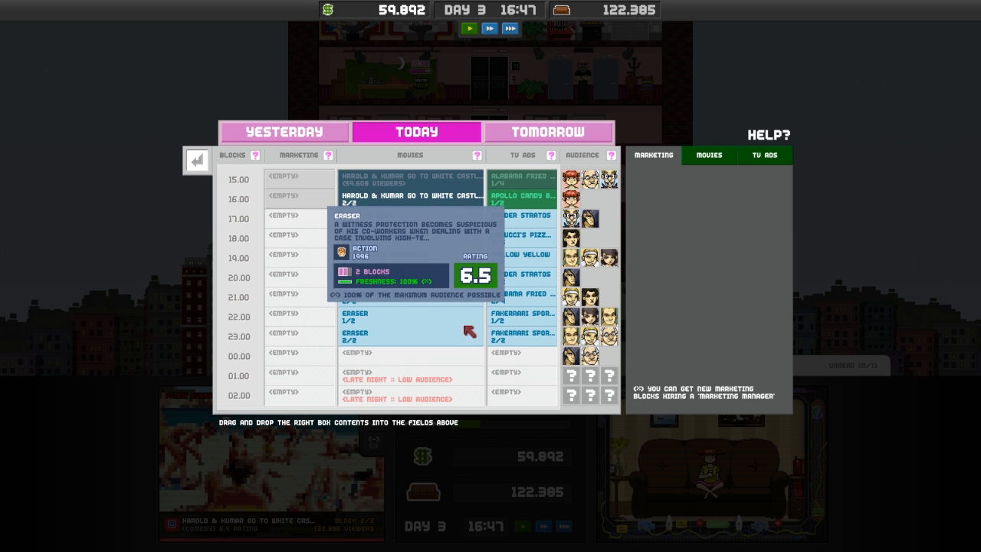
{"action": "mouse_move", "coordinate": [537, 330]}
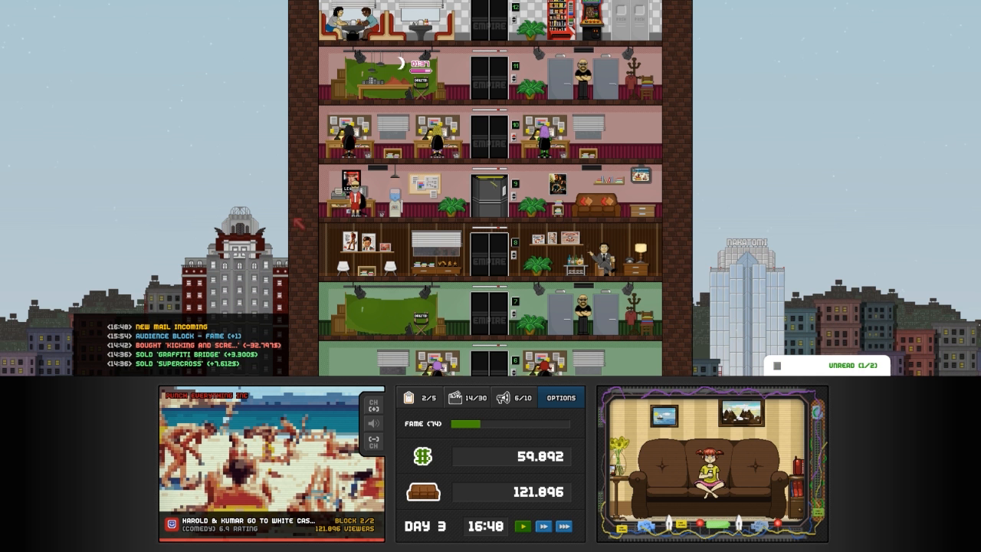
{"action": "left_click", "coordinate": [830, 365]}
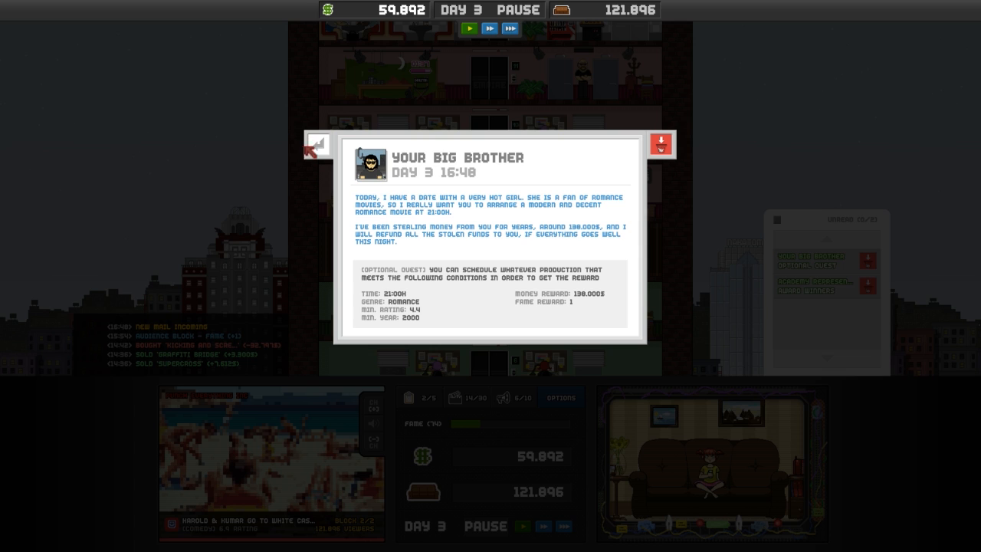
{"action": "mouse_move", "coordinate": [314, 148]}
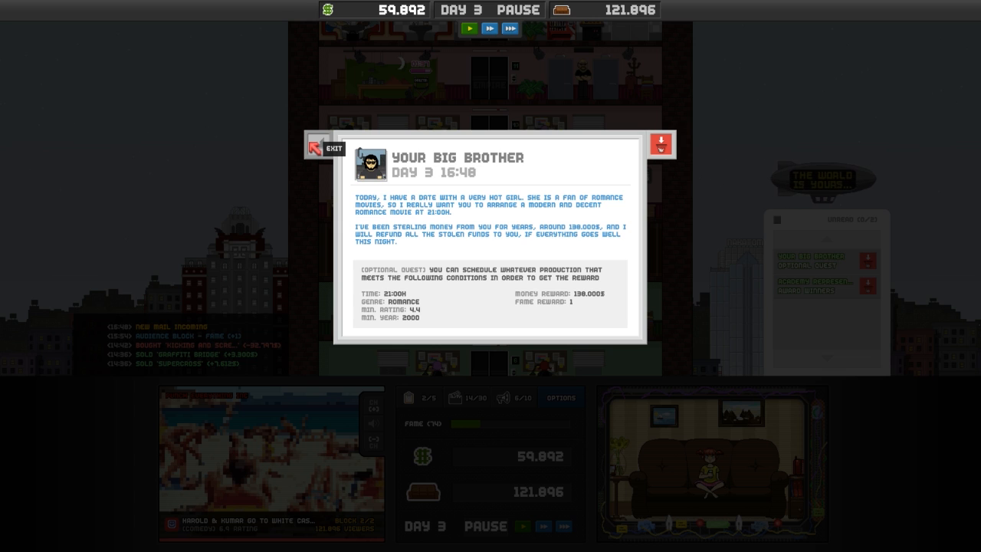
{"action": "left_click", "coordinate": [325, 149]}
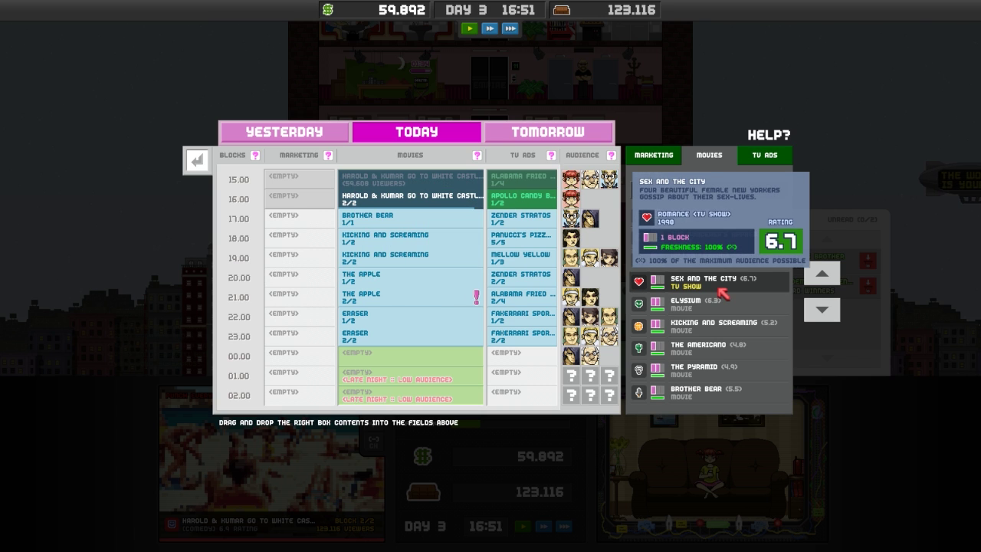
{"action": "left_click", "coordinate": [197, 160]}
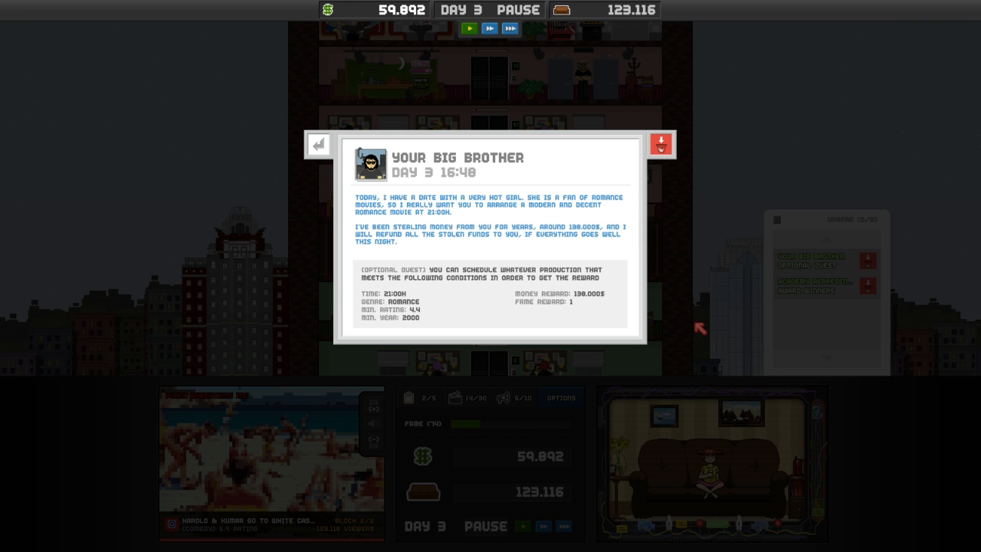
{"action": "left_click", "coordinate": [658, 144]}
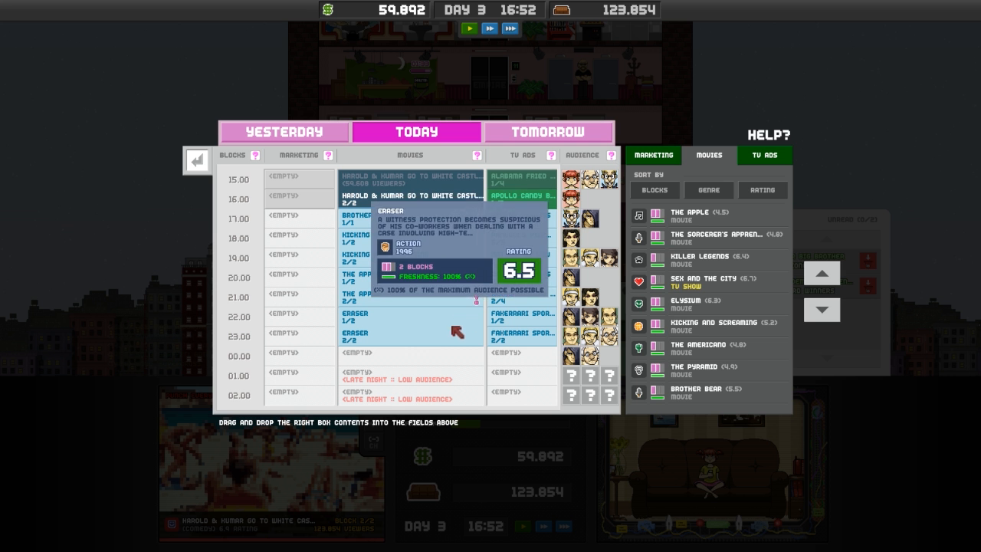
{"action": "mouse_move", "coordinate": [418, 296]}
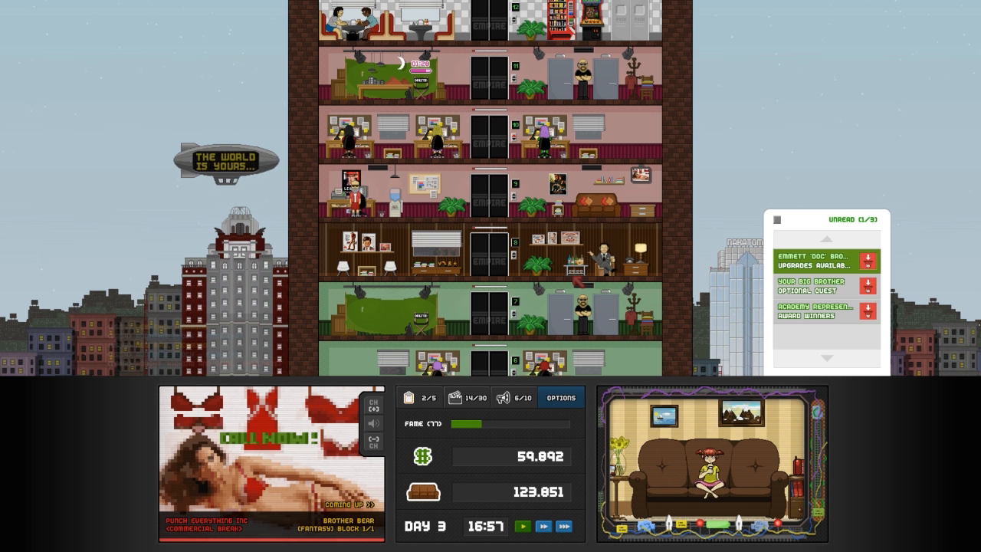
{"action": "mouse_move", "coordinate": [561, 397]}
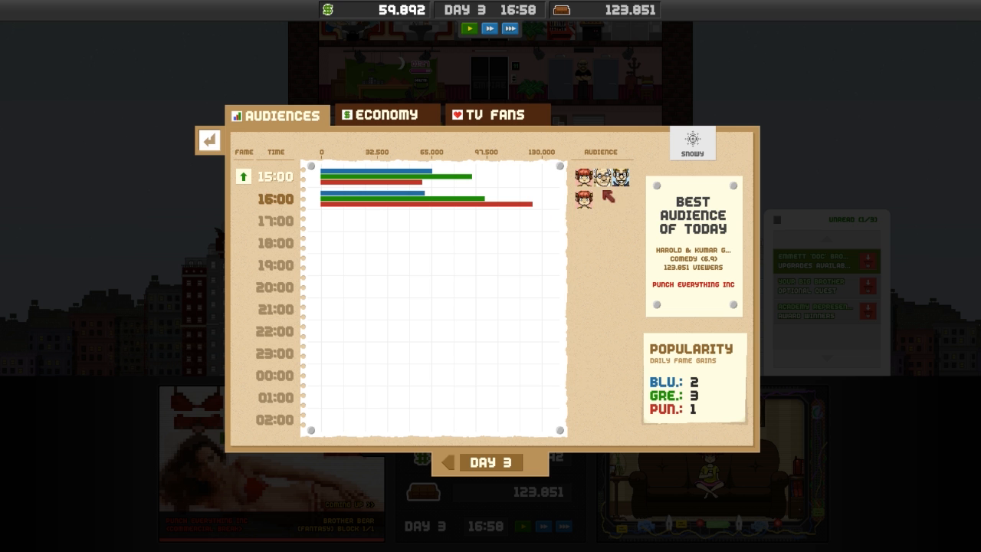
- Review the TV Fans rating chart, then exit statistics back to the tower view
{"action": "left_click", "coordinate": [494, 114]}
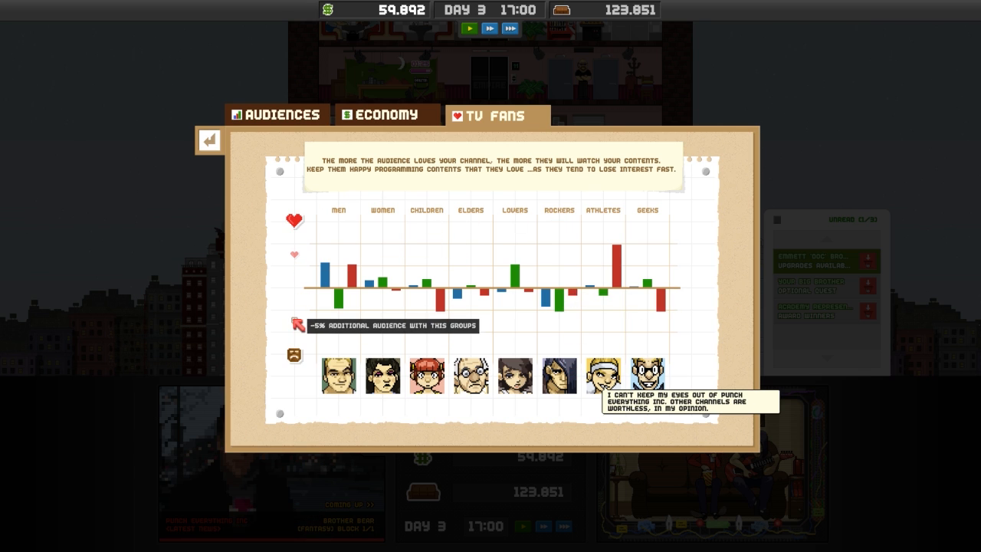
{"action": "mouse_move", "coordinate": [294, 221]}
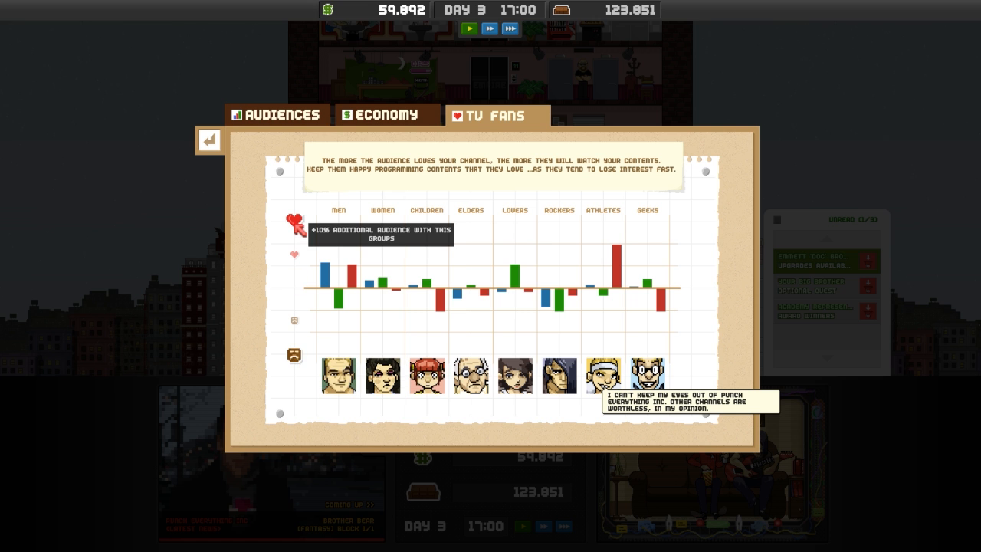
{"action": "left_click", "coordinate": [208, 140]}
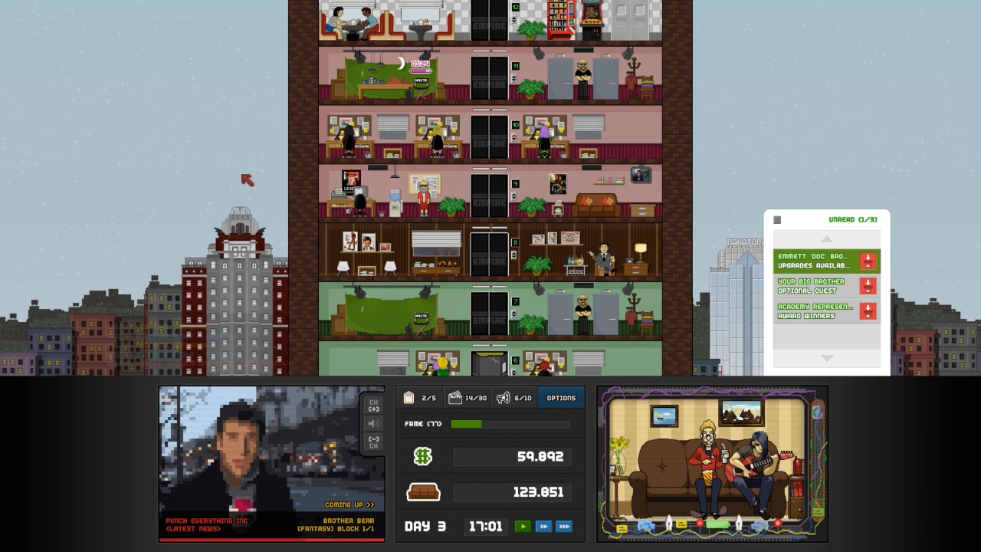
{"action": "mouse_move", "coordinate": [349, 142]}
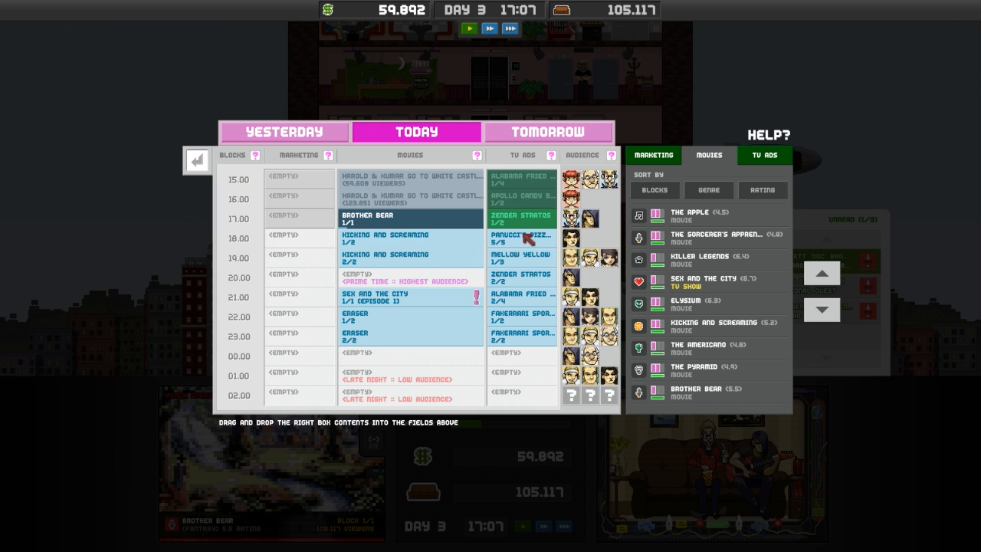
- Check today's hourly Audiences bar chart in Game Statistics, then exit
{"action": "left_click", "coordinate": [196, 160]}
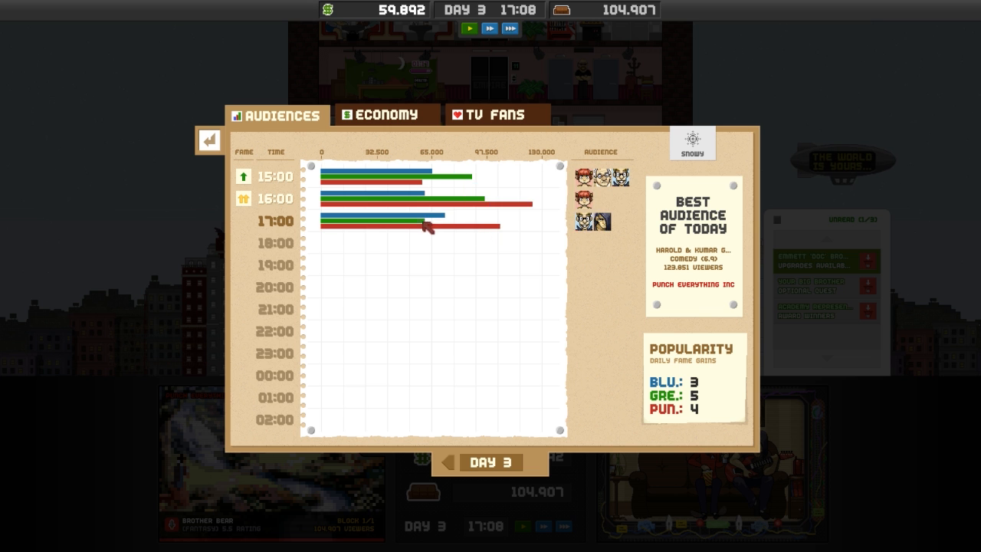
{"action": "mouse_move", "coordinate": [519, 246]}
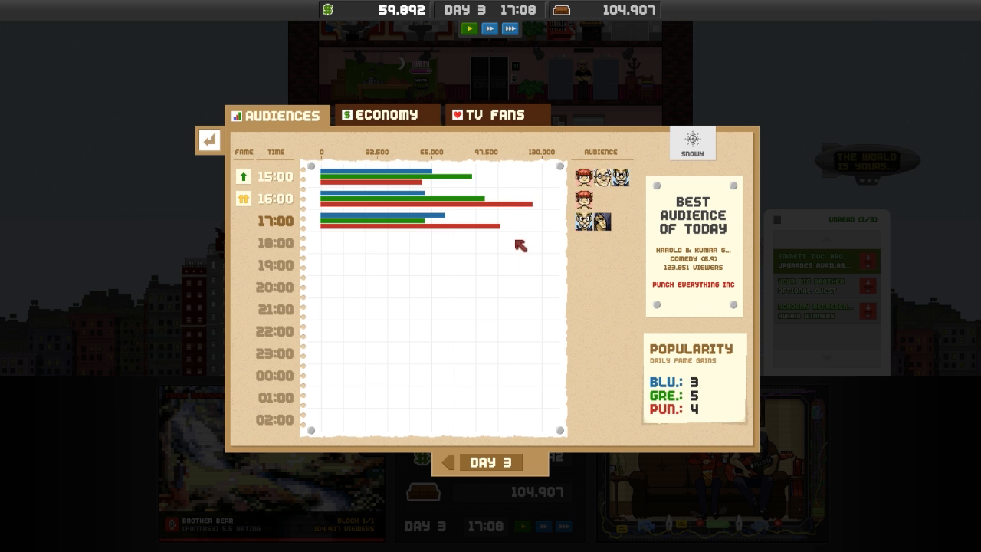
{"action": "left_click", "coordinate": [209, 139]}
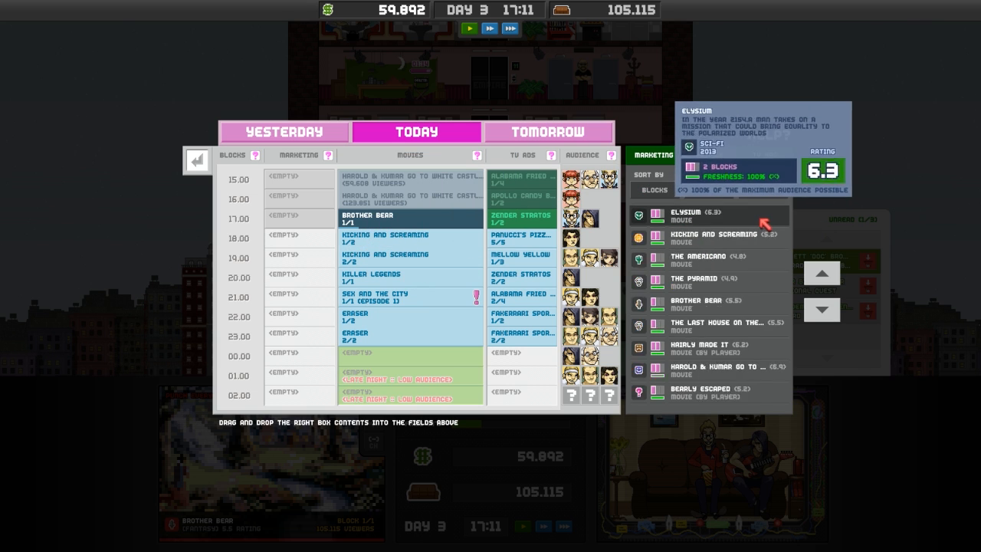
- Pick Elysium from the movie list, bringing up the movie market
{"action": "left_click", "coordinate": [196, 160]}
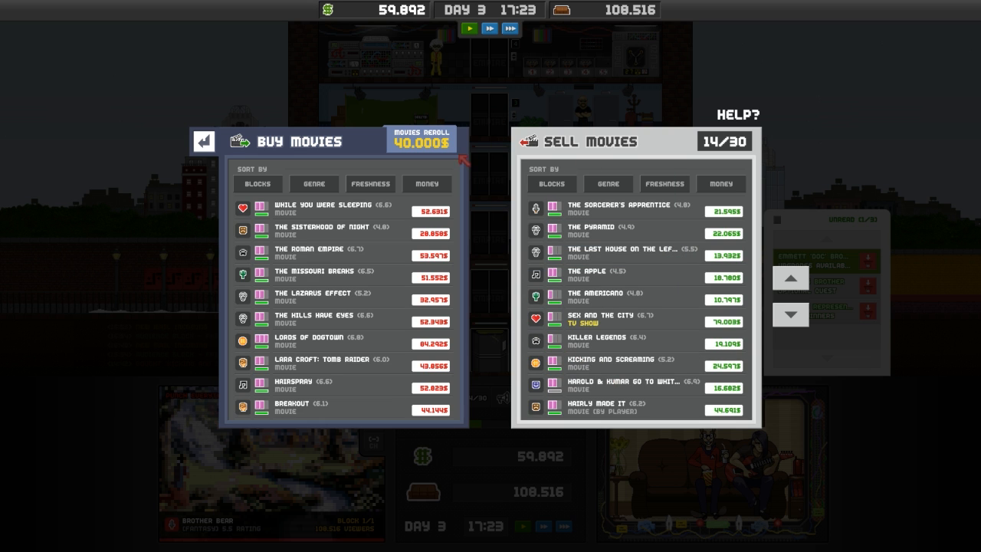
{"action": "mouse_move", "coordinate": [314, 252]}
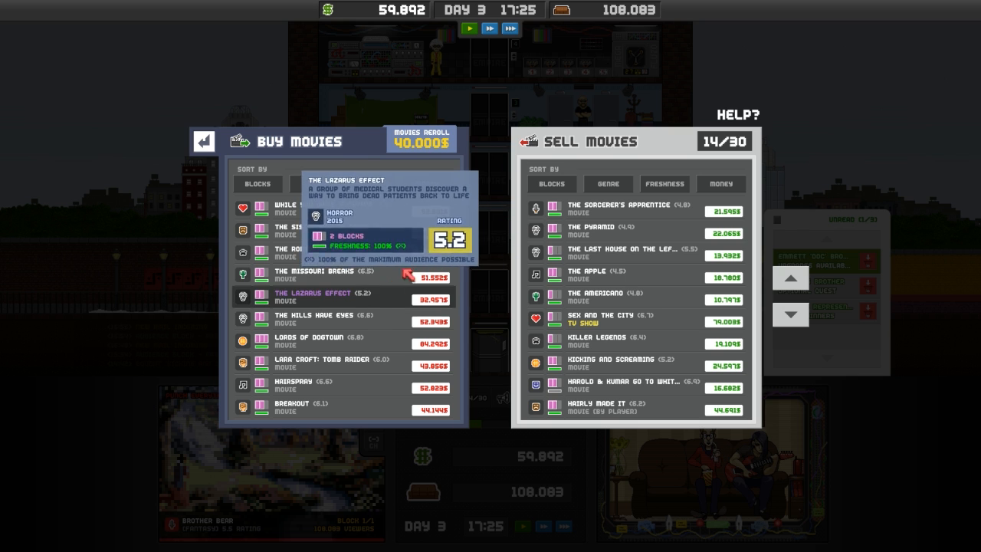
- Sort the movies for sale by price, then leave the store without buying
{"action": "left_click", "coordinate": [426, 183]}
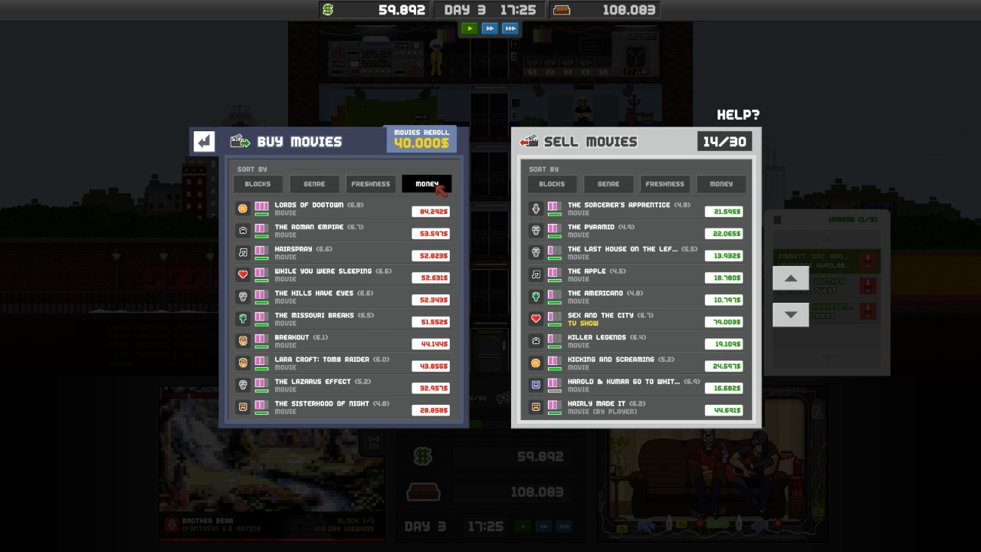
{"action": "mouse_move", "coordinate": [345, 343]}
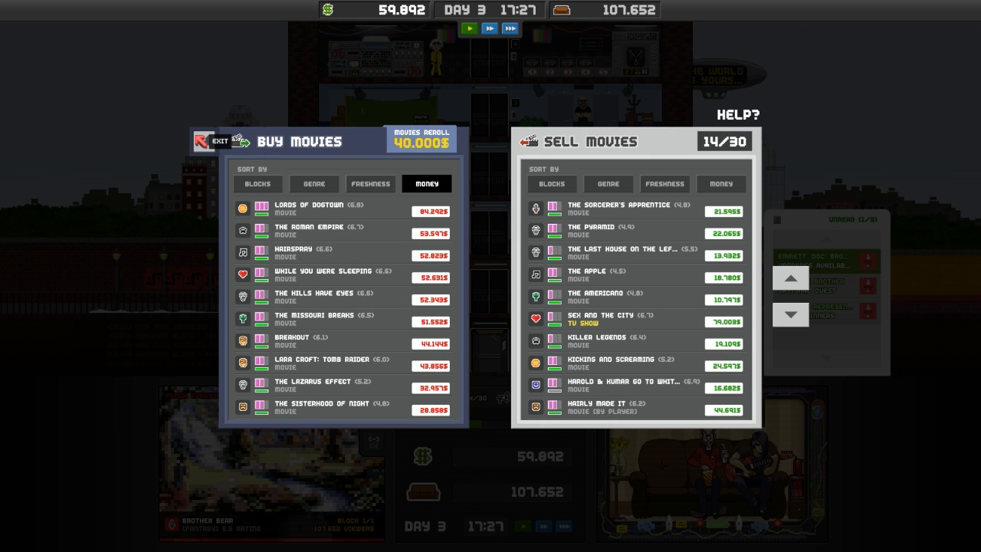
{"action": "left_click", "coordinate": [212, 141]}
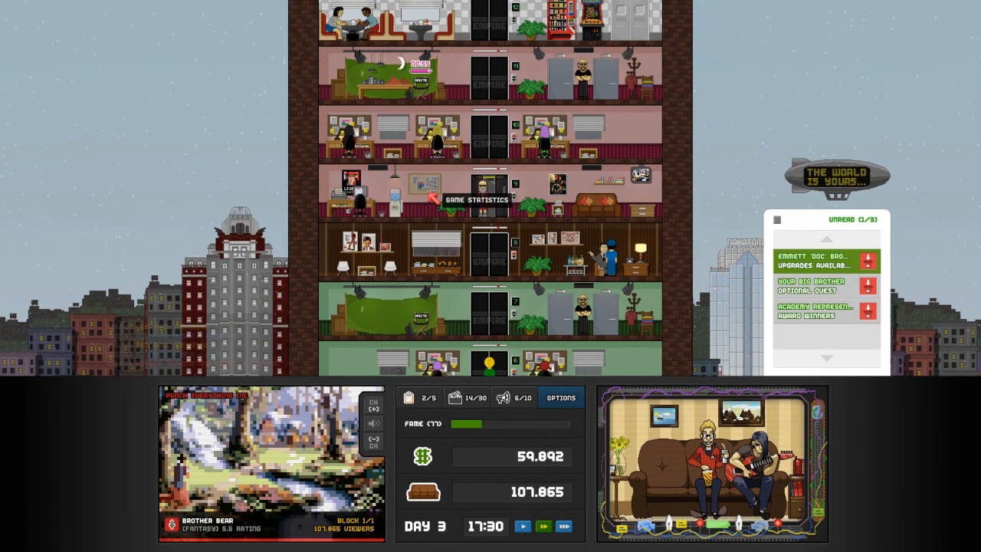
- Review the Audiences and TV Fans statistics, then open the TV schedule
{"action": "left_click", "coordinate": [477, 199]}
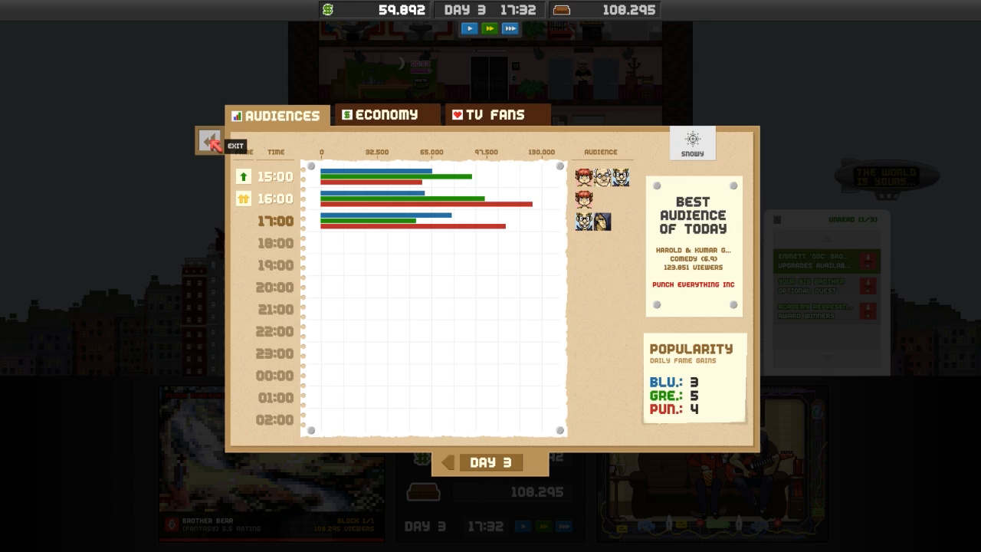
{"action": "left_click", "coordinate": [496, 114]}
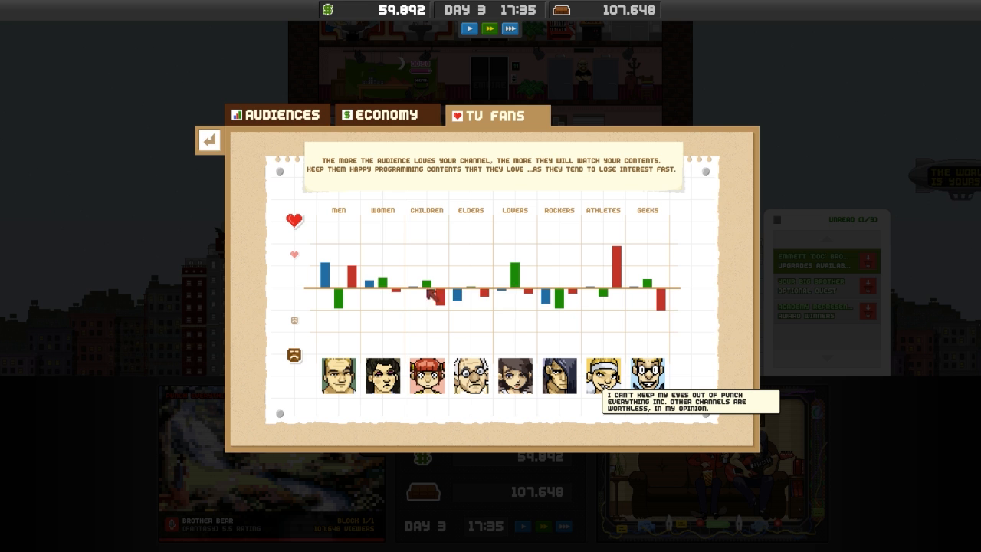
{"action": "mouse_move", "coordinate": [210, 140]}
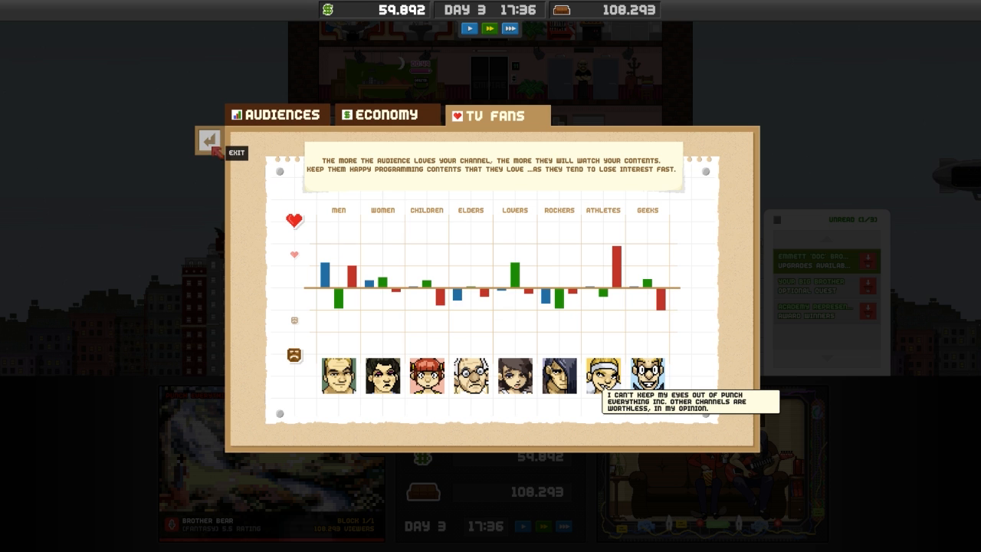
{"action": "left_click", "coordinate": [210, 139]}
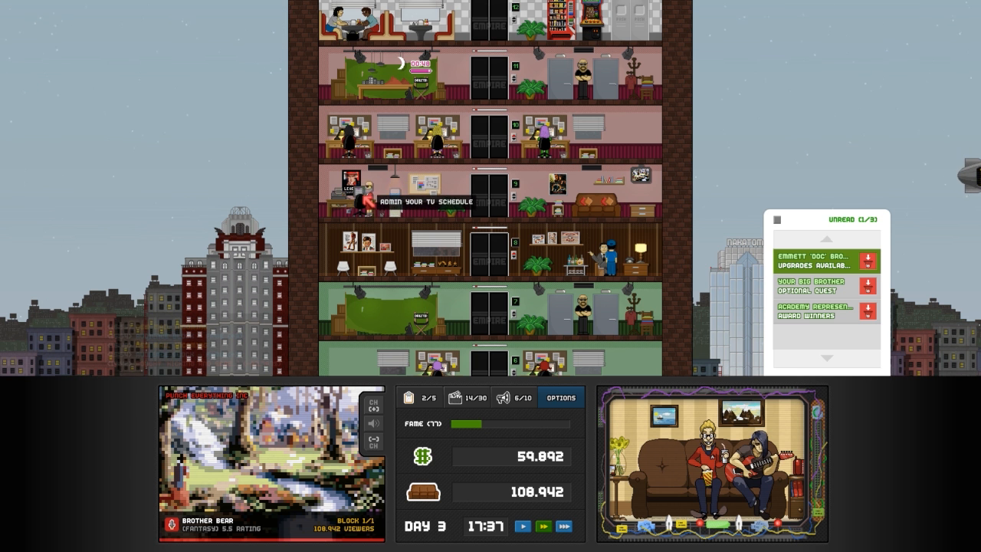
{"action": "left_click", "coordinate": [417, 201]}
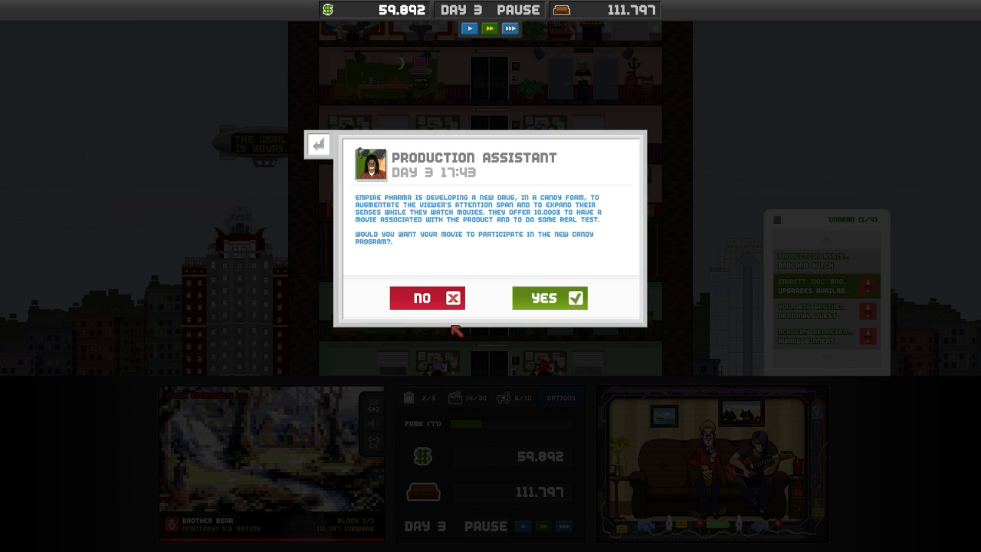
{"action": "mouse_move", "coordinate": [519, 307]}
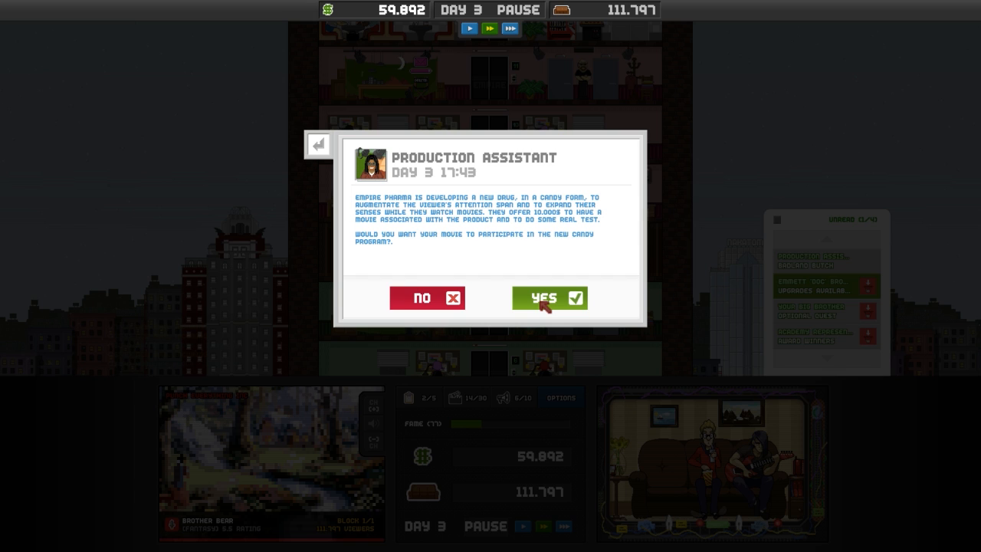
{"action": "left_click", "coordinate": [549, 298]}
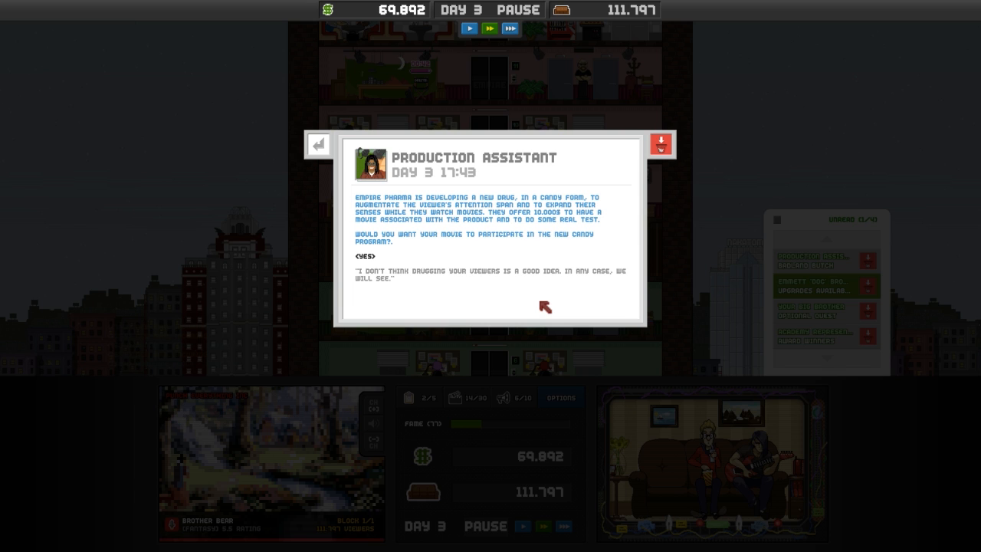
{"action": "mouse_move", "coordinate": [660, 144]}
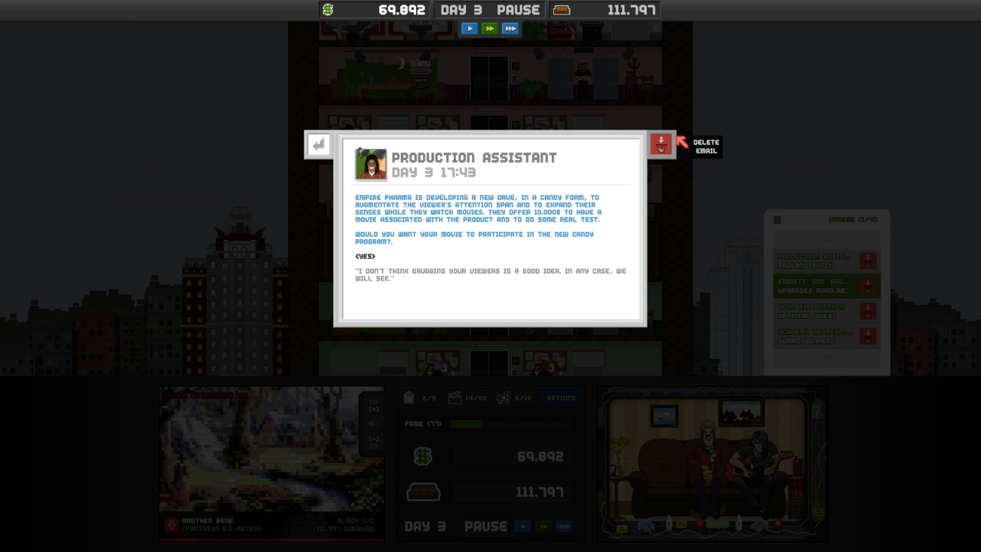
{"action": "left_click", "coordinate": [661, 143]}
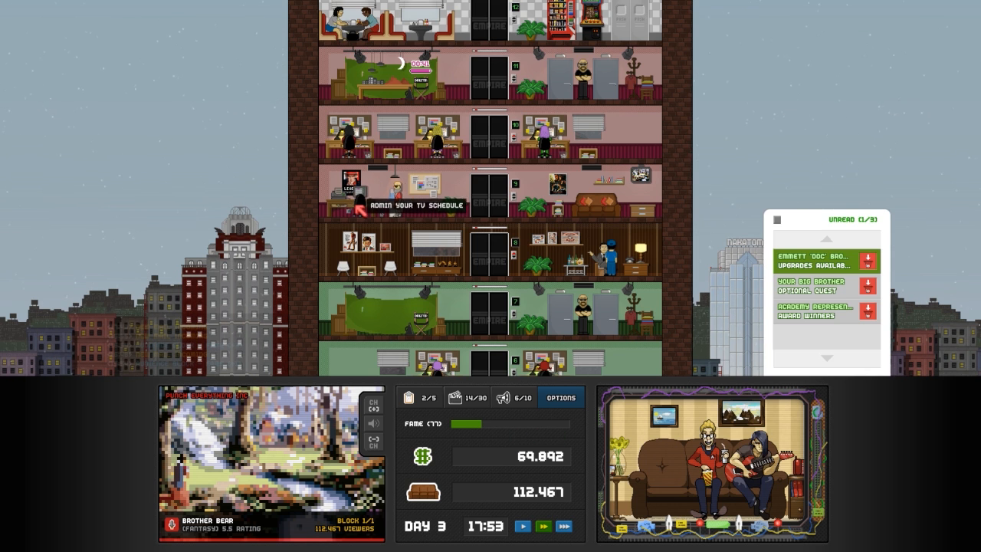
{"action": "left_click", "coordinate": [418, 206]}
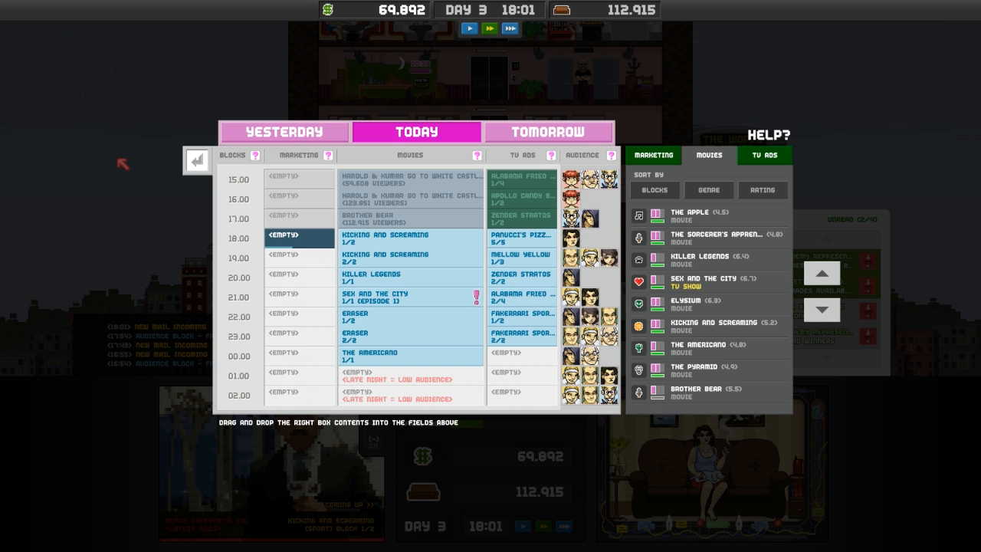
{"action": "mouse_move", "coordinate": [368, 255]}
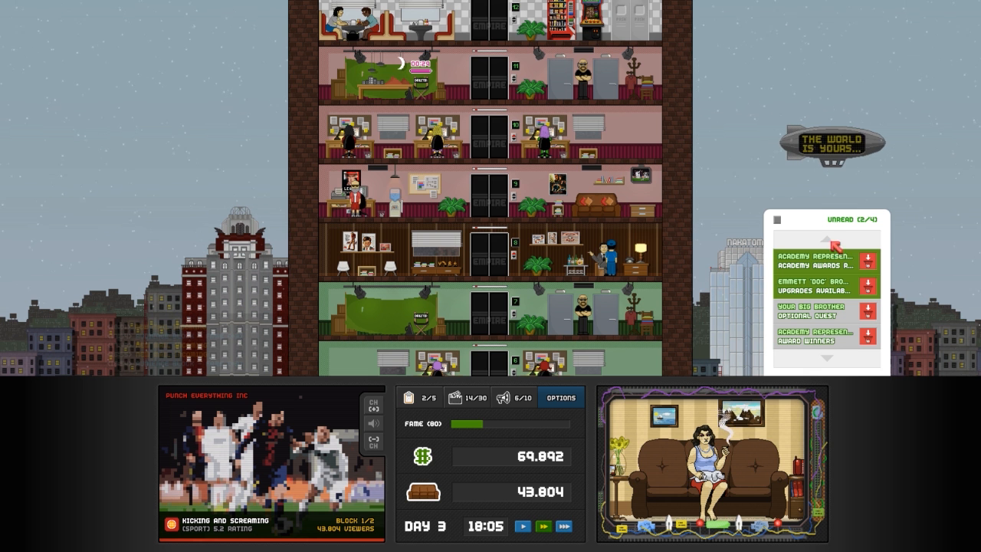
- Read the Academy Representative's notice about tomorrow's best horror award, then delete it
{"action": "left_click", "coordinate": [824, 258]}
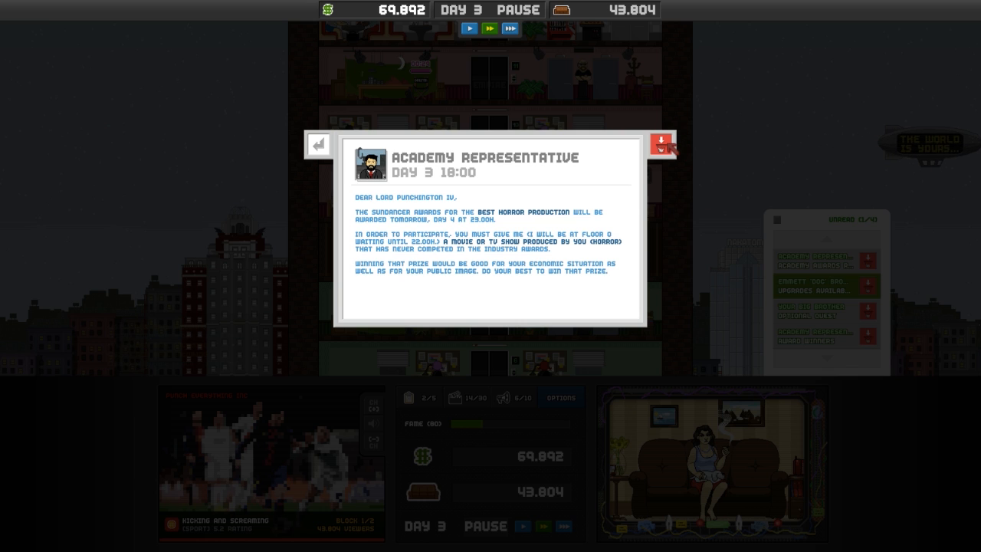
{"action": "left_click", "coordinate": [658, 142]}
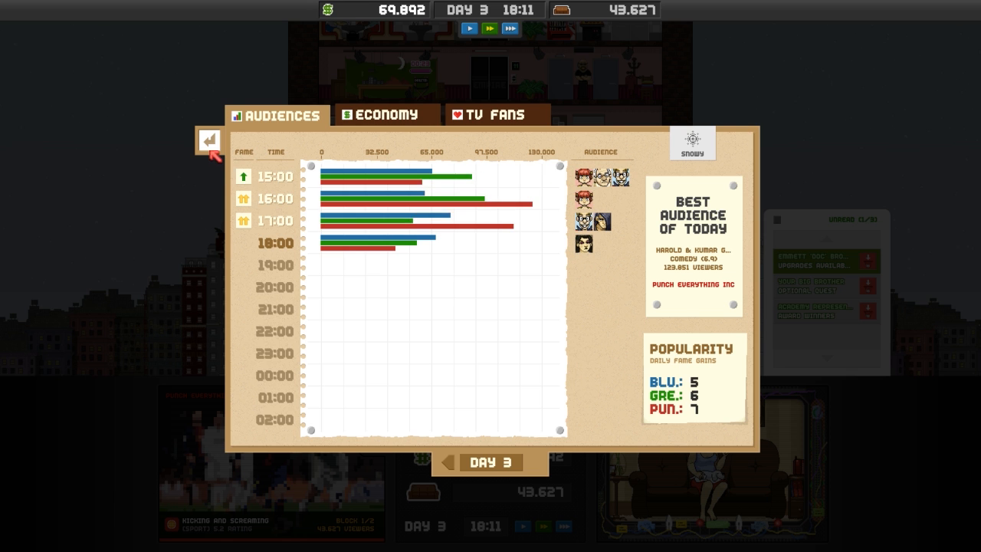
- Close the audience chart, review today's schedule, ads and movie list, then close the schedule
{"action": "left_click", "coordinate": [210, 139]}
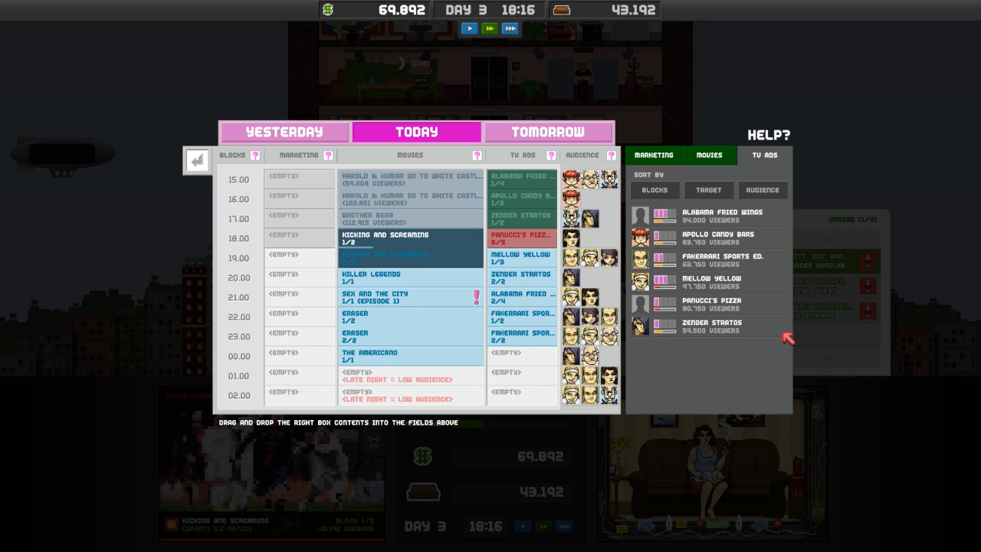
{"action": "left_click", "coordinate": [720, 216]}
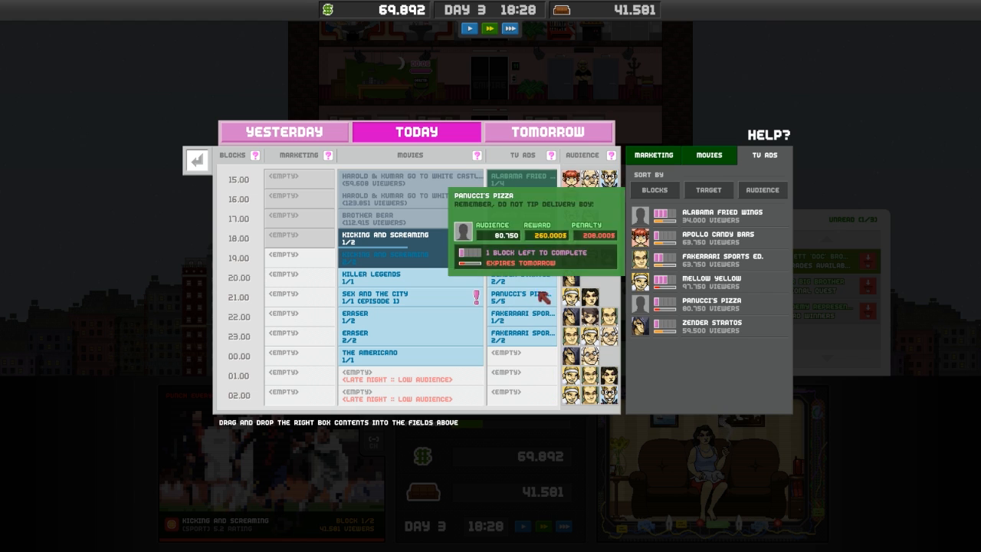
{"action": "left_click", "coordinate": [706, 155]}
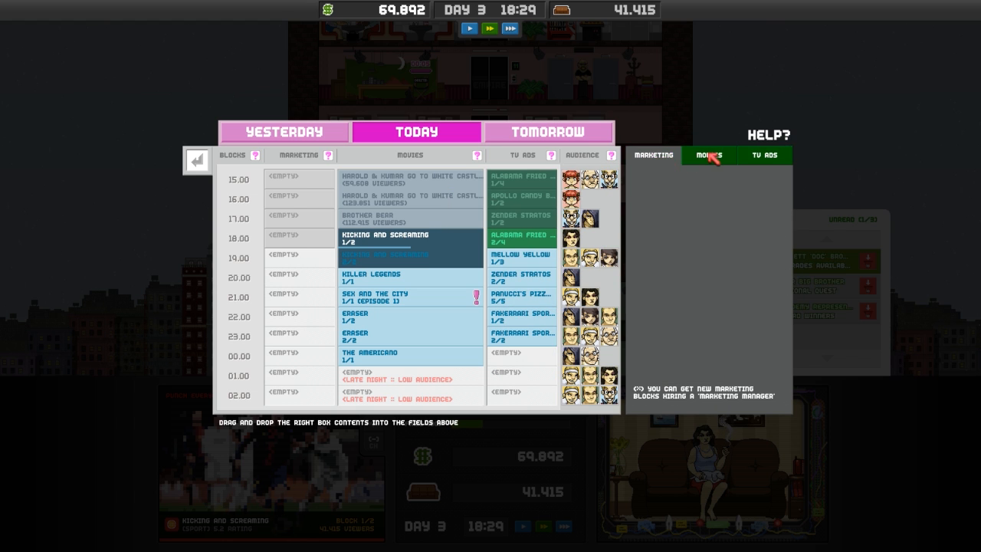
{"action": "left_click", "coordinate": [764, 155]}
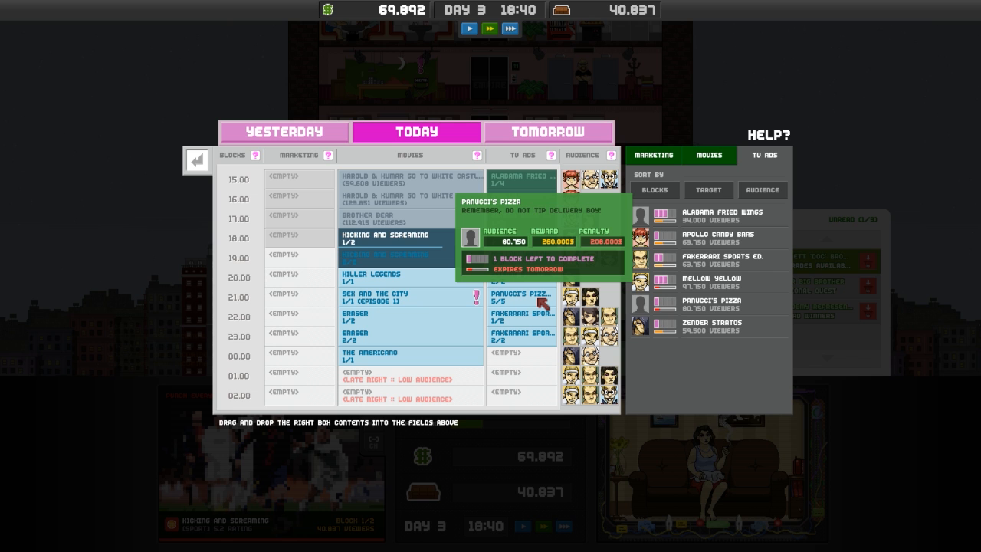
{"action": "left_click", "coordinate": [713, 283]}
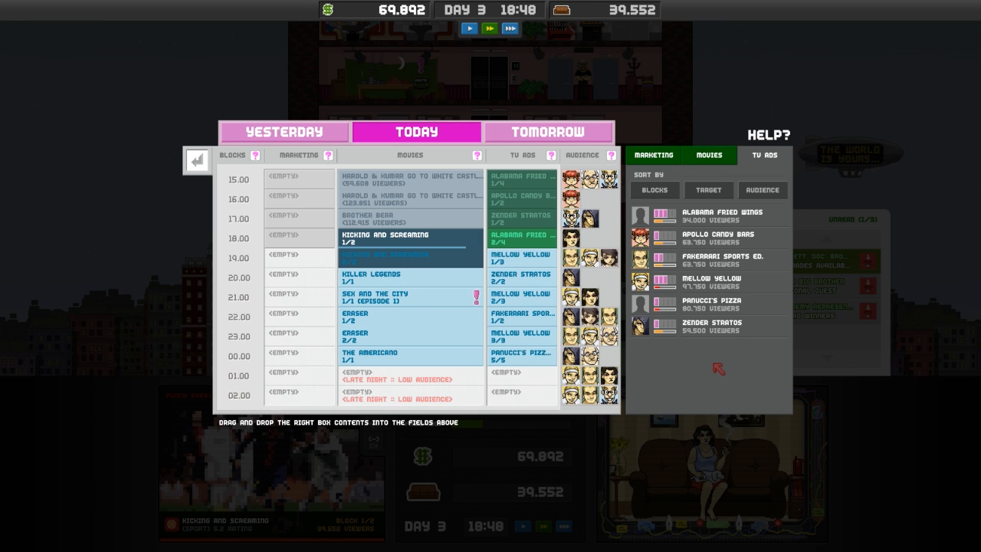
{"action": "mouse_move", "coordinate": [520, 281]}
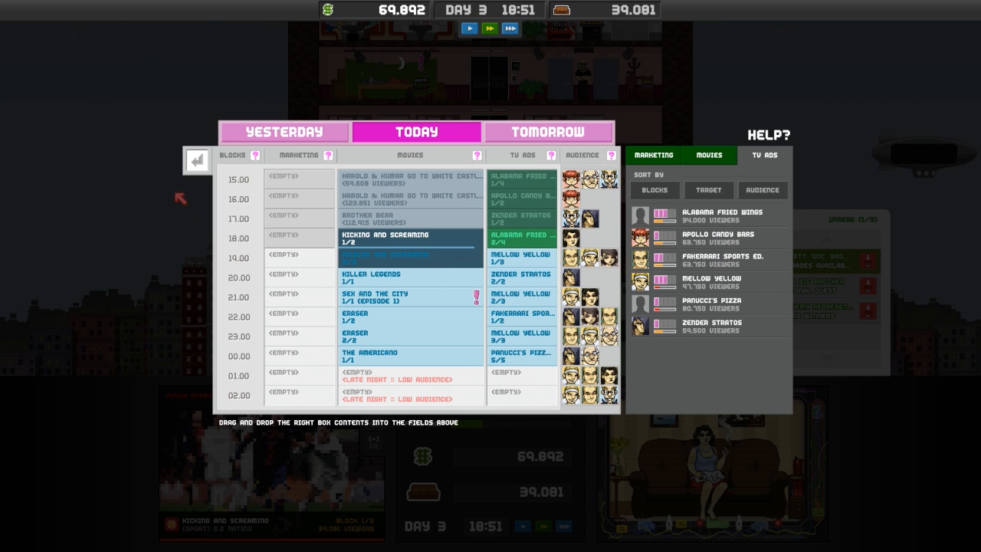
{"action": "left_click", "coordinate": [197, 160]}
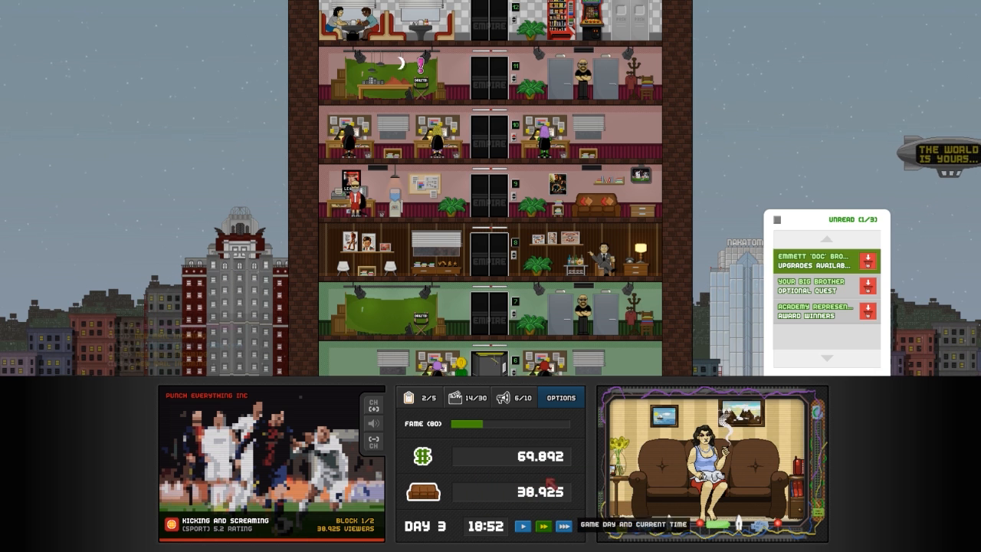
{"action": "mouse_move", "coordinate": [824, 260]}
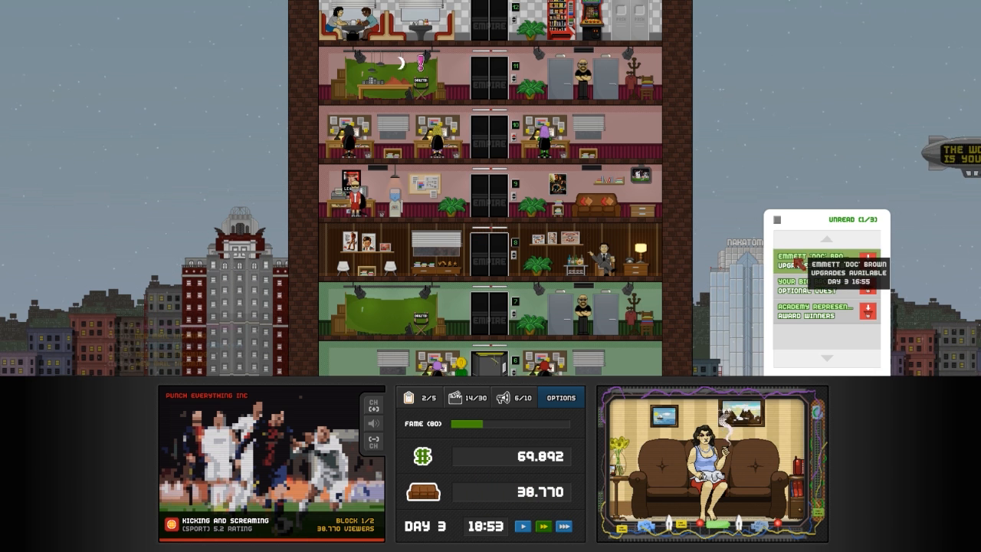
- Open Emmett 'Doc' Brown's 'Upgrades available' email
{"action": "left_click", "coordinate": [873, 264]}
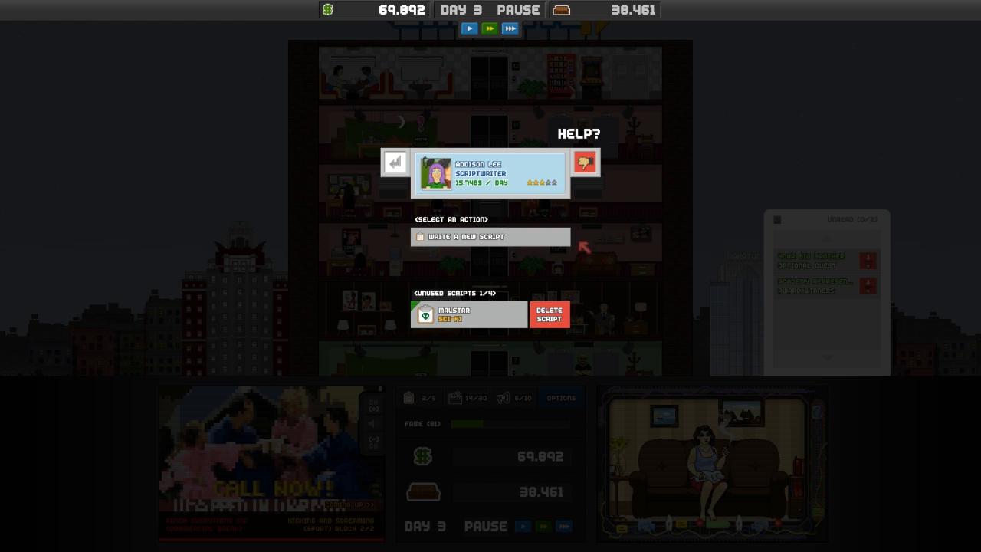
- Commission a new Horror script from Addison Lee for 4.000$, then view audience statistics
{"action": "left_click", "coordinate": [490, 236]}
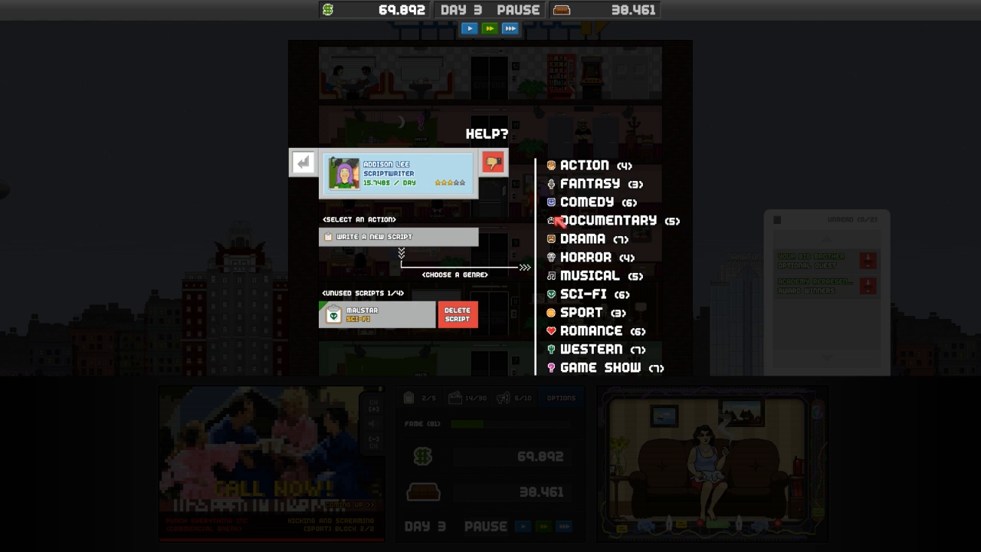
{"action": "left_click", "coordinate": [587, 257]}
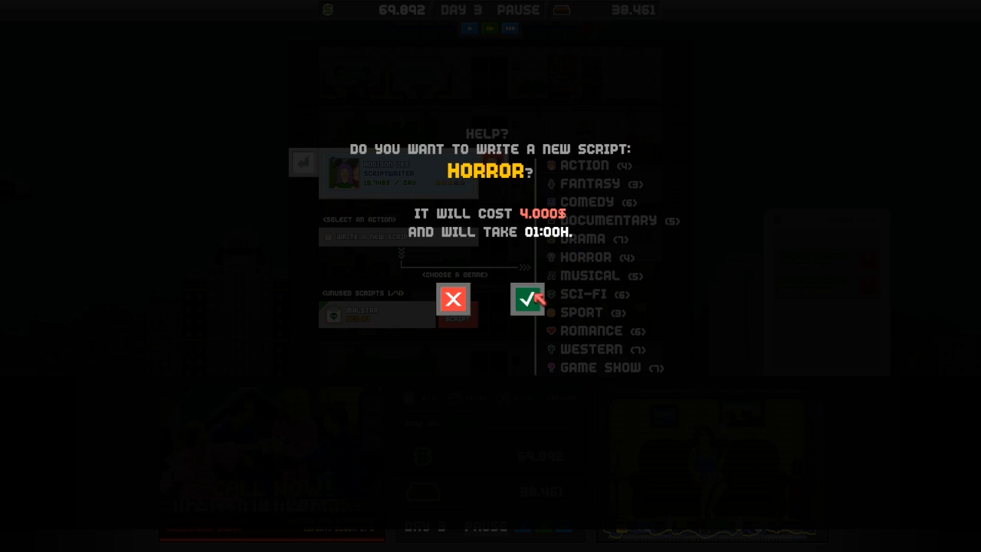
{"action": "left_click", "coordinate": [527, 299]}
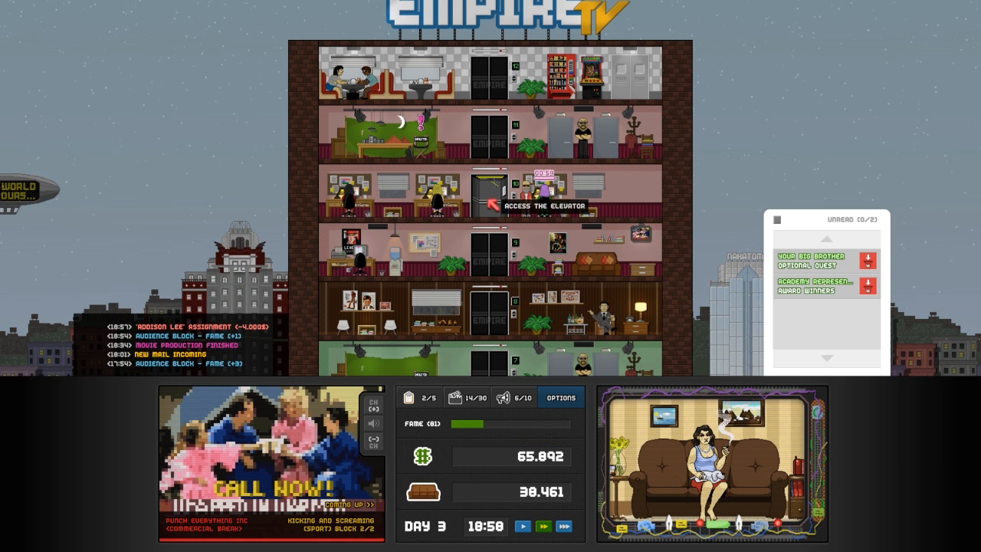
{"action": "left_click", "coordinate": [491, 188]}
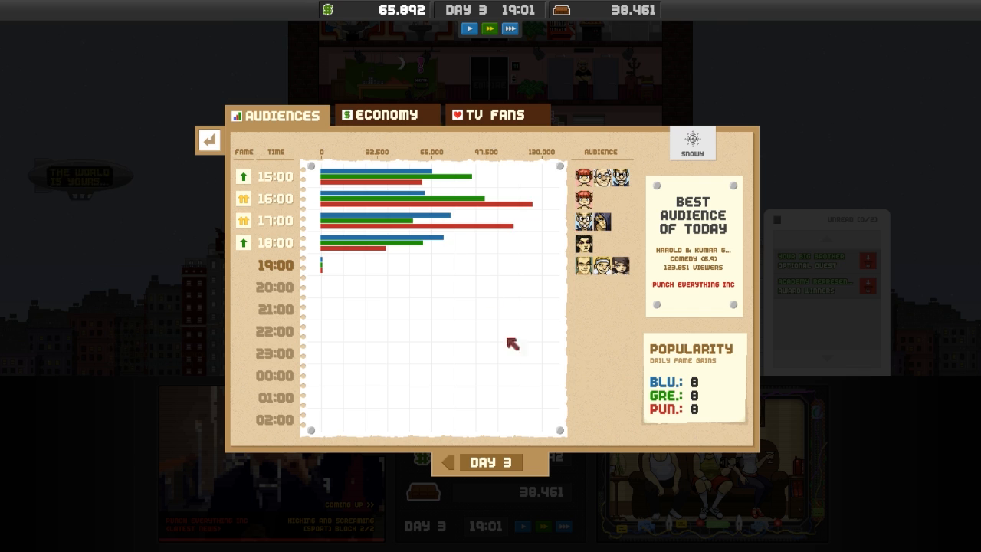
- Close the audience chart, adjust game speed, and reopen today's TV schedule
{"action": "left_click", "coordinate": [210, 138]}
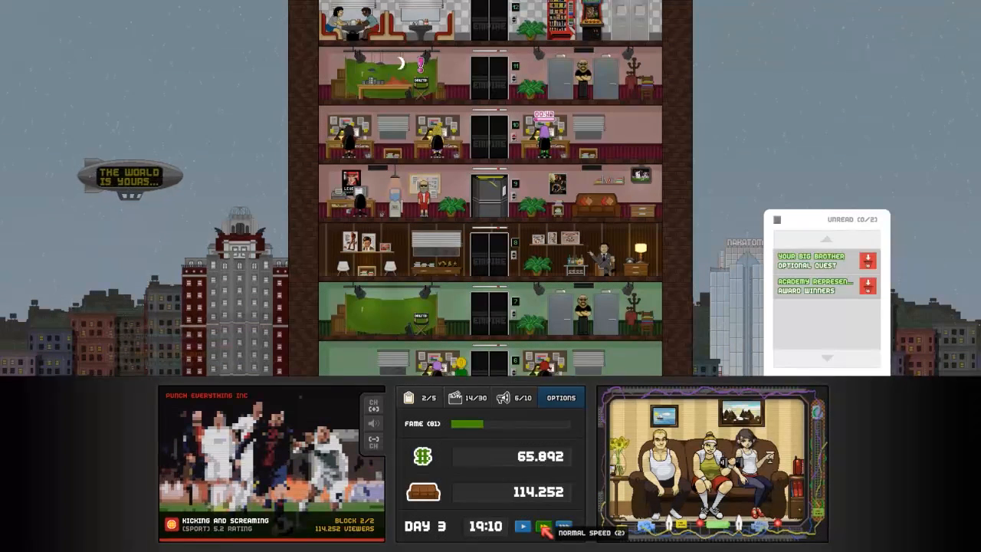
{"action": "left_click", "coordinate": [544, 526]}
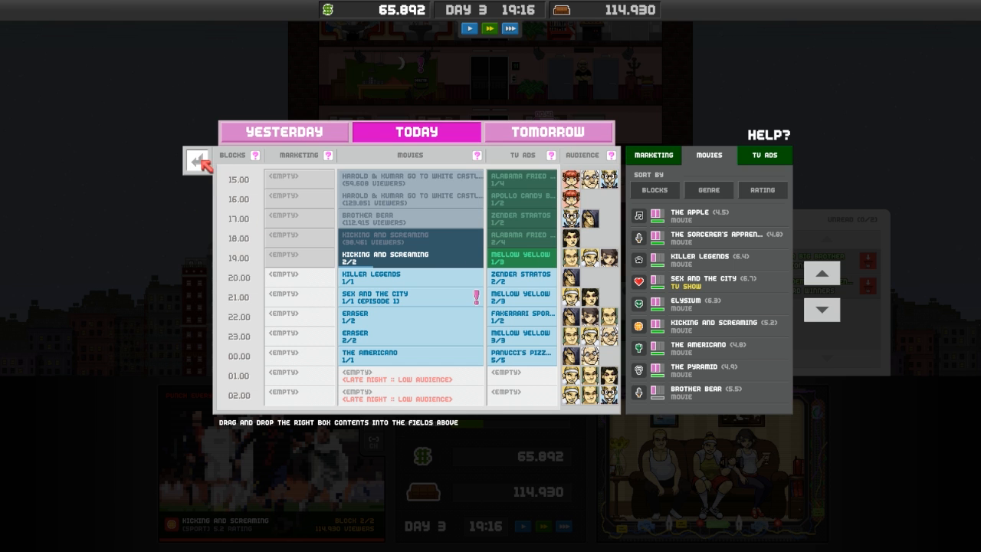
{"action": "left_click", "coordinate": [197, 161]}
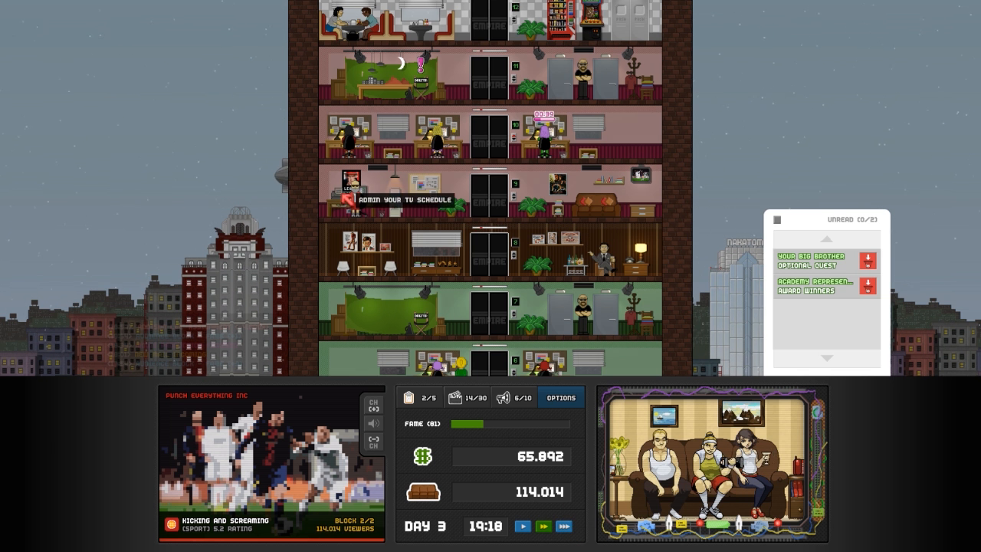
{"action": "left_click", "coordinate": [399, 200]}
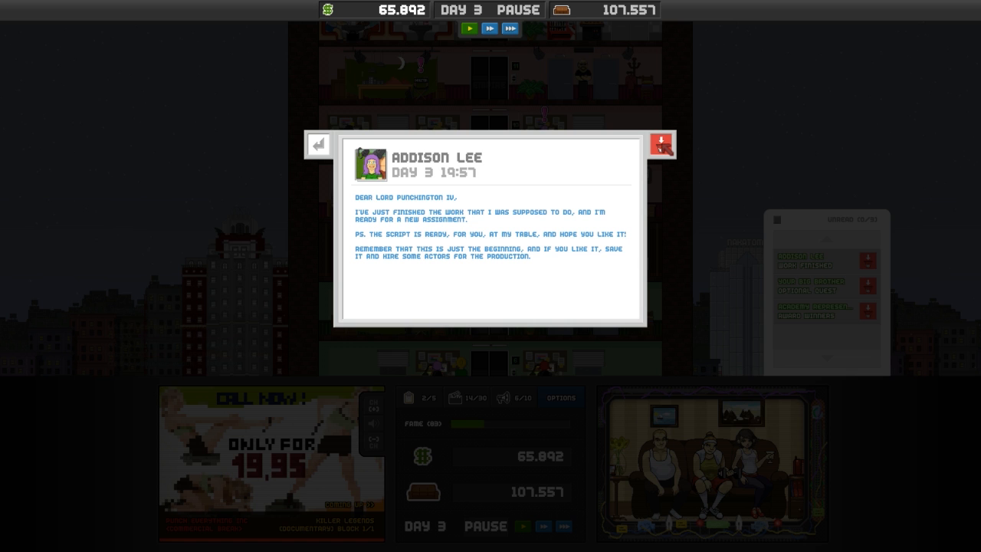
- Dismiss Addison Lee's finished-script email and commission another Horror script for 5.000$
{"action": "left_click", "coordinate": [659, 144]}
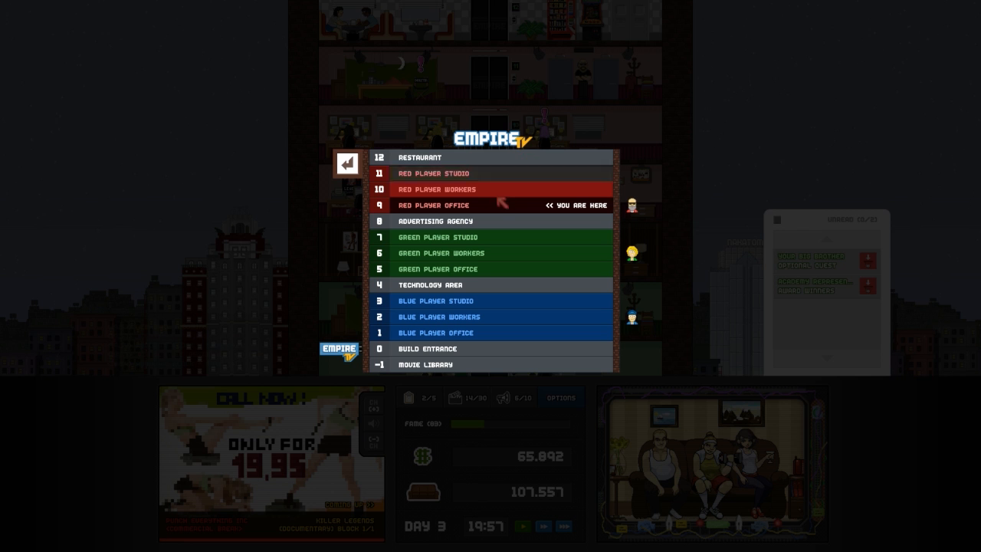
{"action": "left_click", "coordinate": [346, 163]}
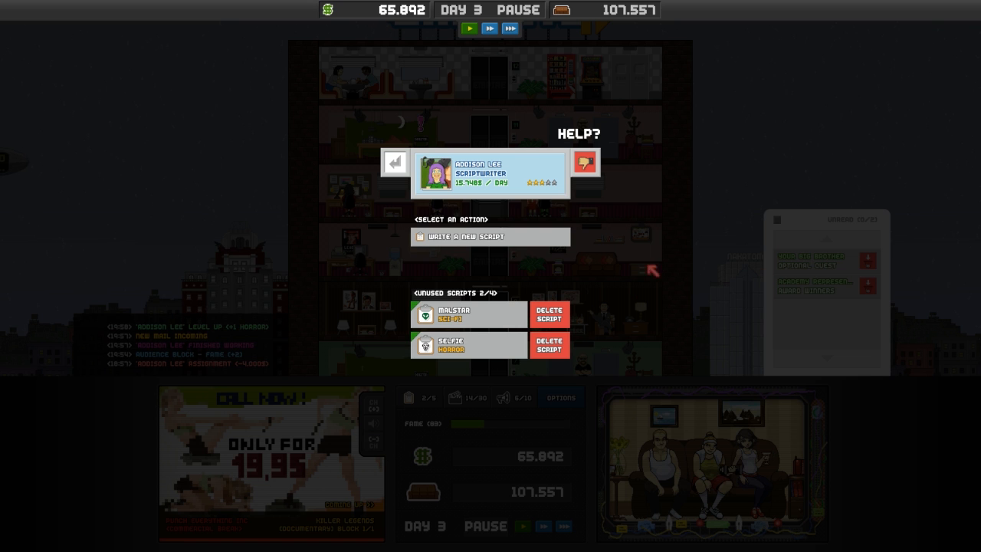
{"action": "left_click", "coordinate": [464, 237]}
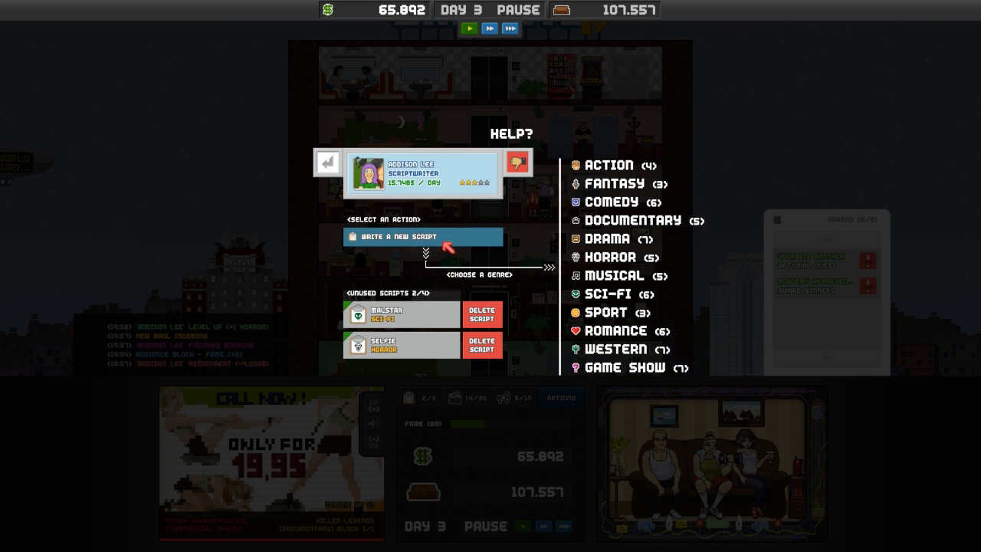
{"action": "left_click", "coordinate": [611, 257]}
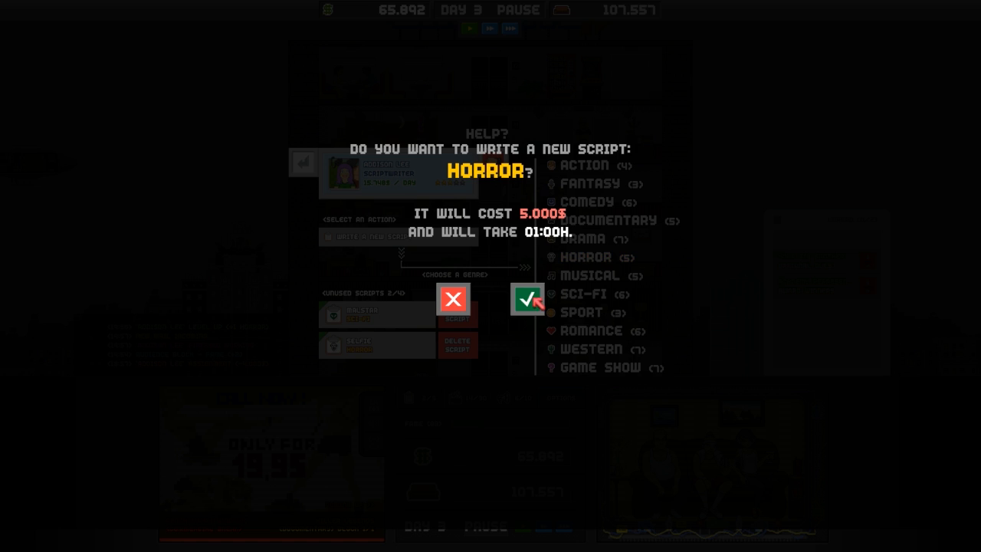
{"action": "left_click", "coordinate": [527, 299]}
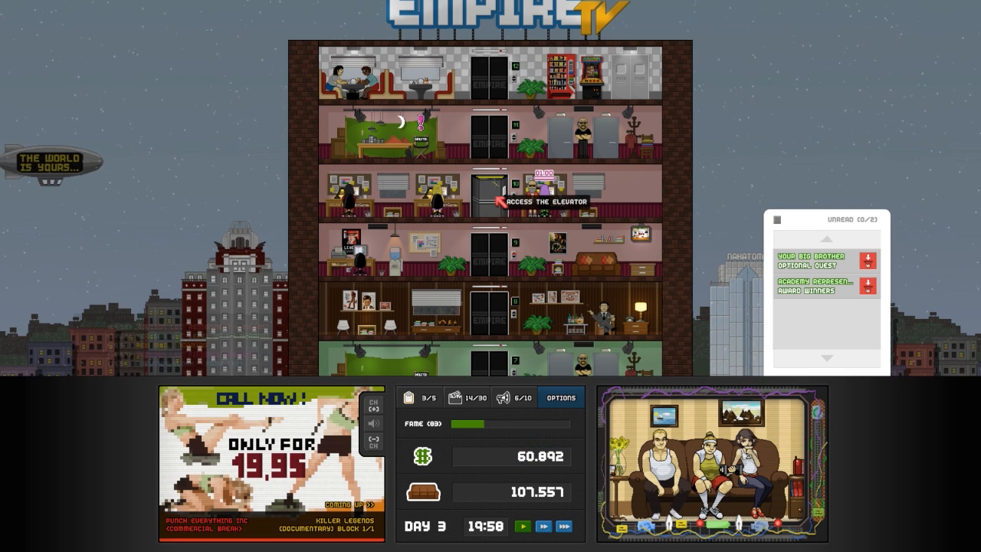
{"action": "left_click", "coordinate": [490, 192]}
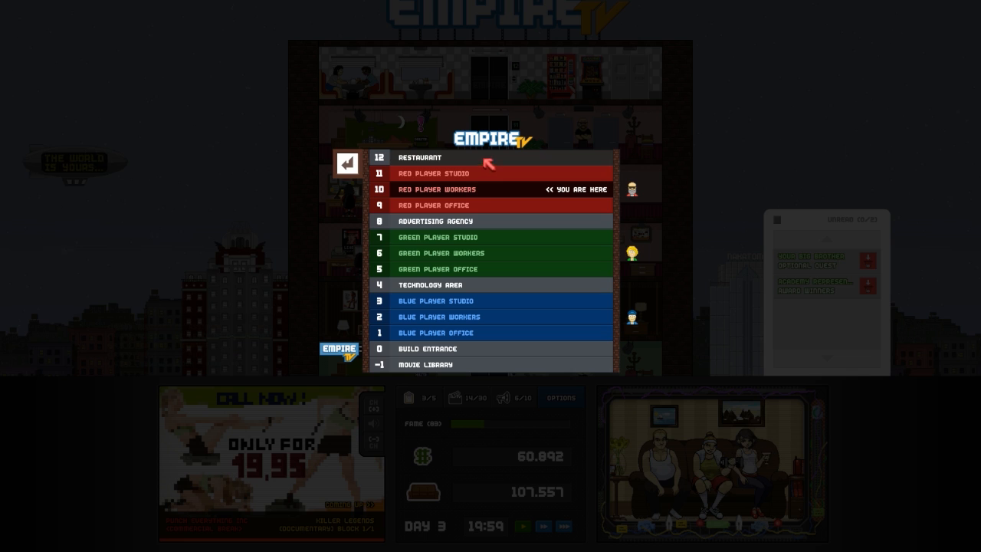
{"action": "left_click", "coordinate": [342, 157]}
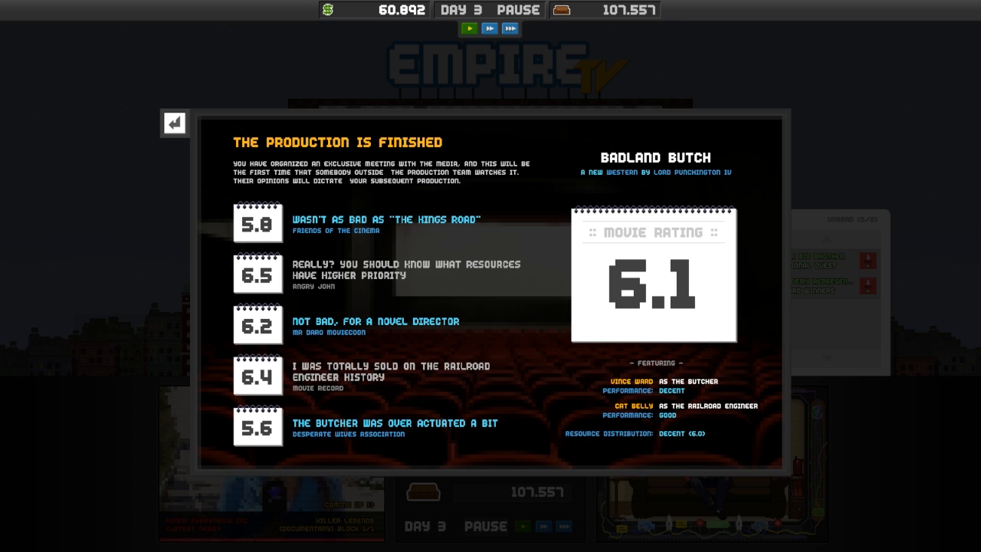
{"action": "mouse_move", "coordinate": [129, 425]}
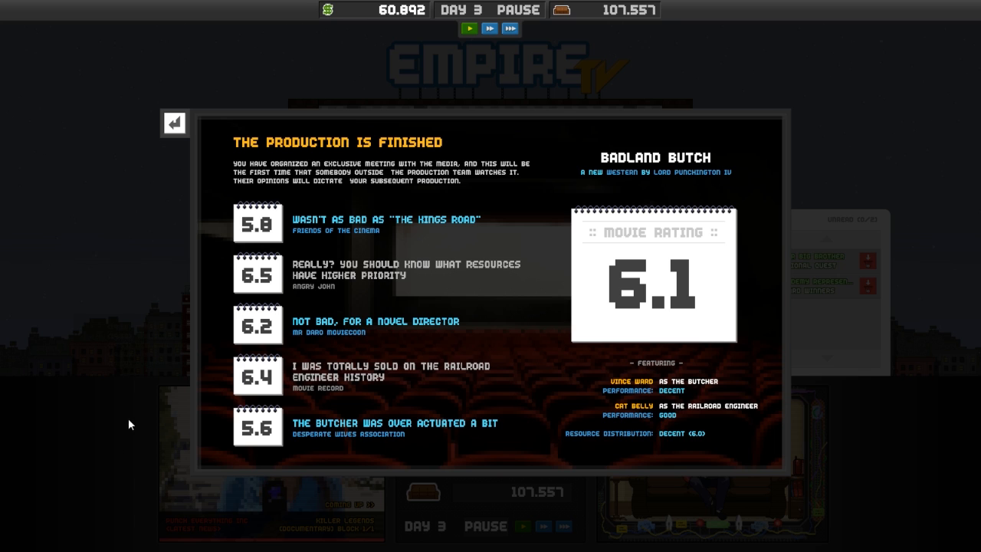
{"action": "mouse_move", "coordinate": [110, 282]}
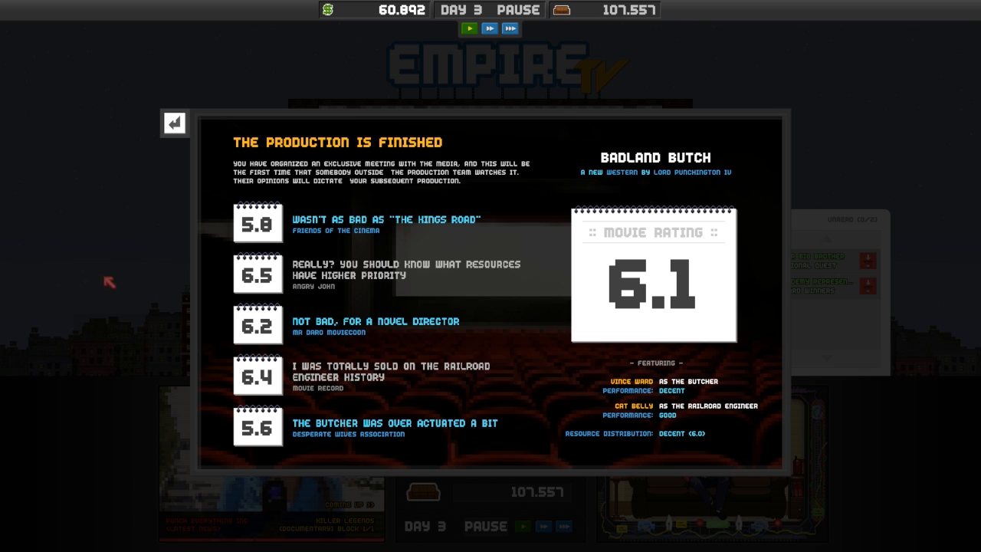
{"action": "mouse_move", "coordinate": [520, 462]}
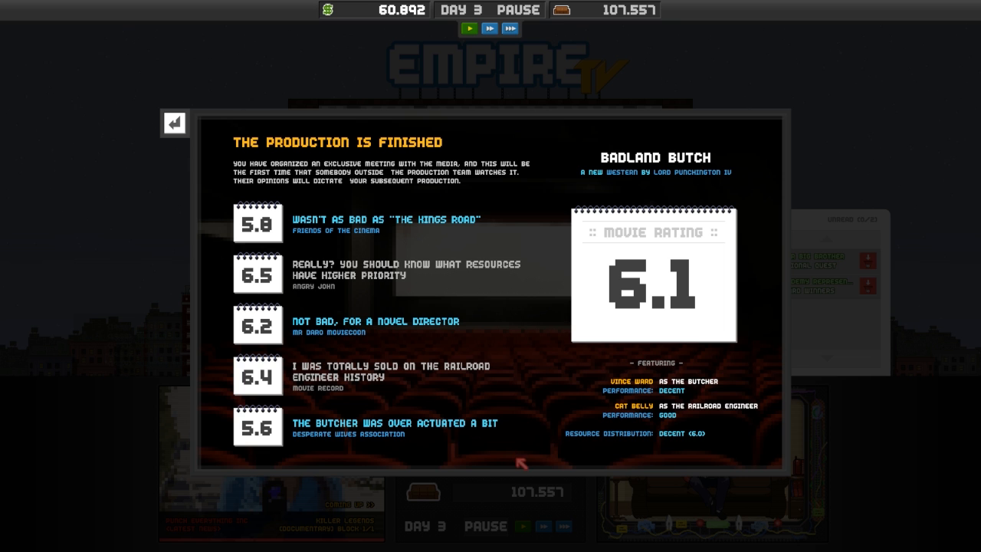
{"action": "mouse_move", "coordinate": [175, 124]}
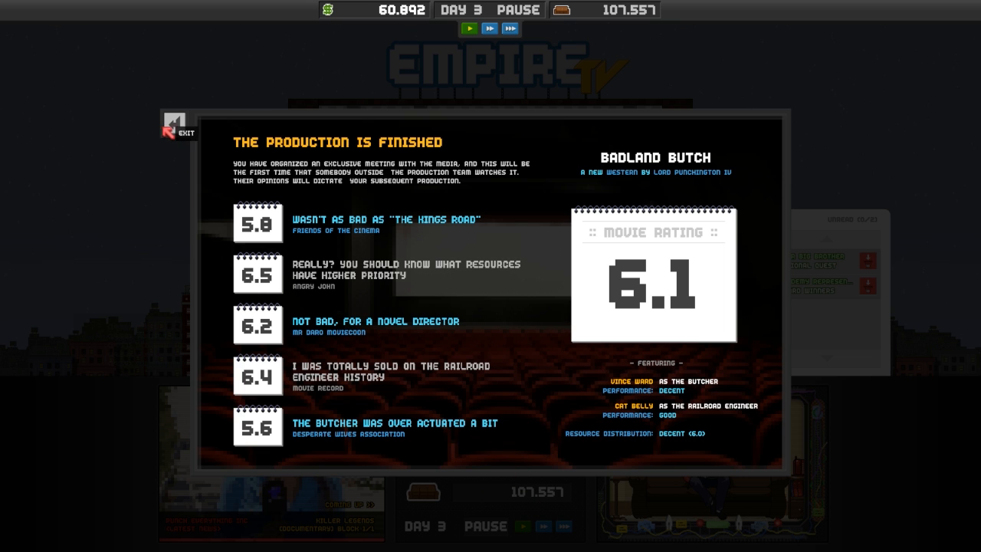
{"action": "left_click", "coordinate": [176, 125]}
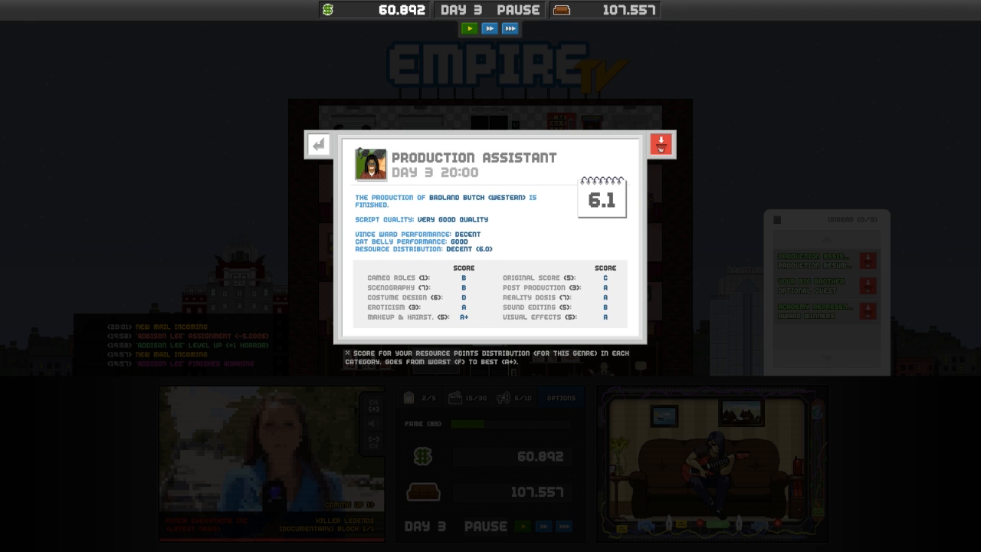
{"action": "mouse_move", "coordinate": [859, 524]}
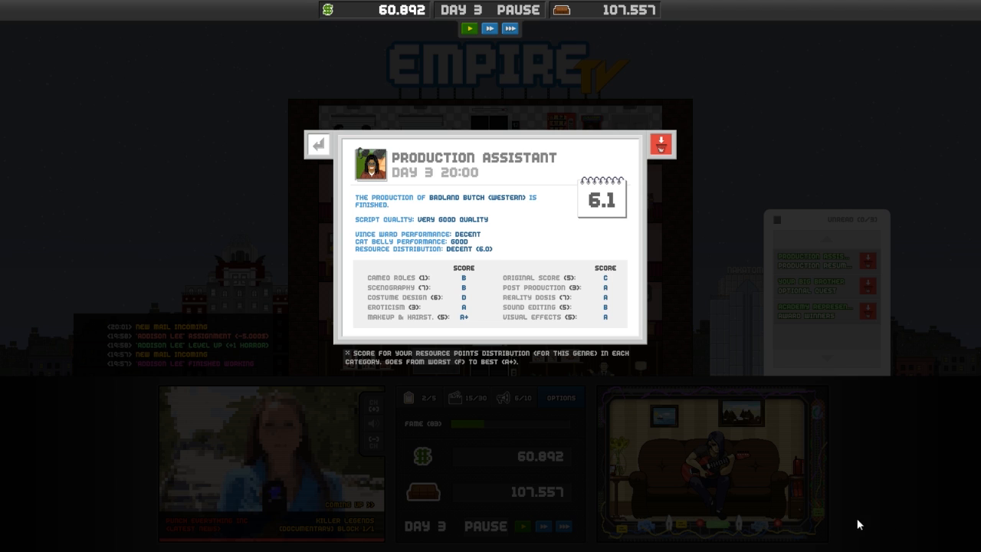
{"action": "mouse_move", "coordinate": [347, 143]}
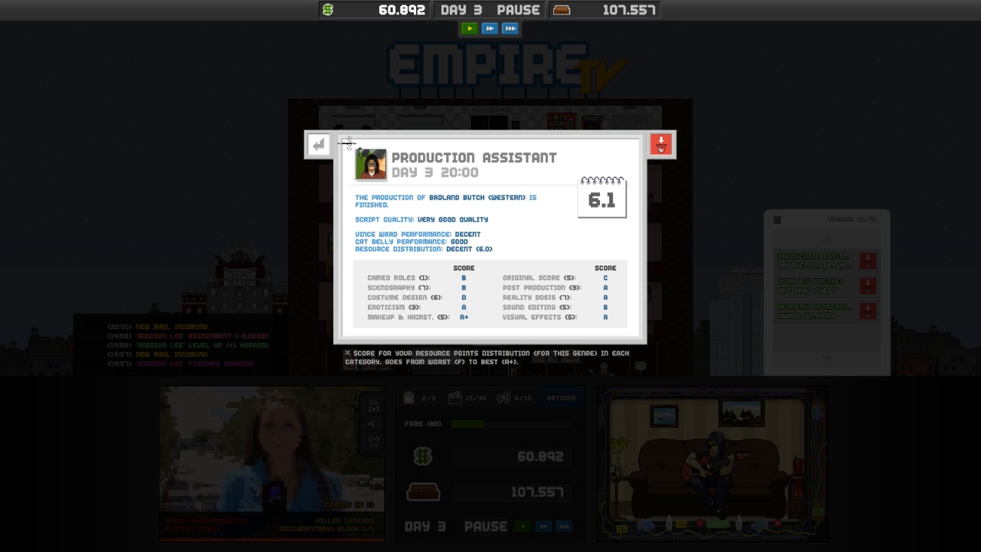
{"action": "mouse_move", "coordinate": [642, 337]}
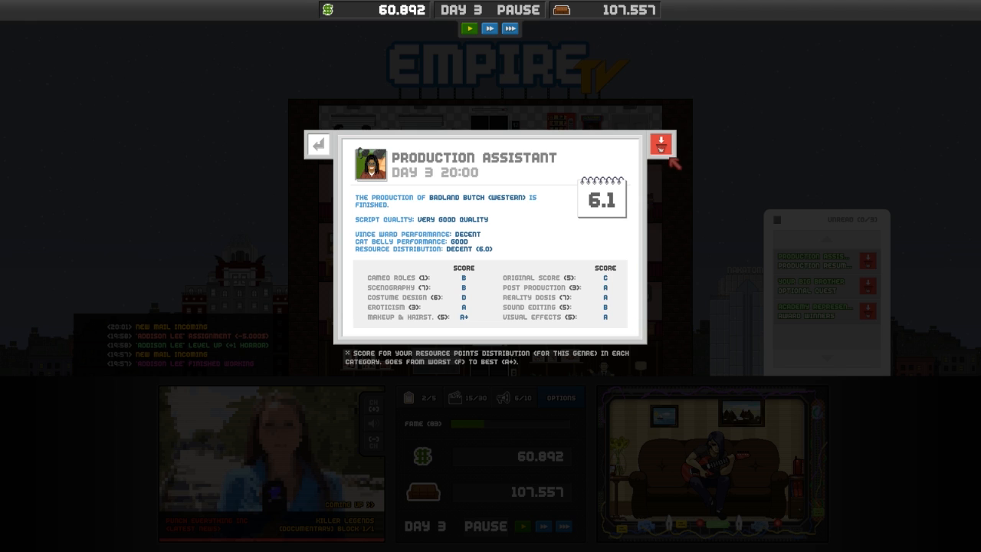
{"action": "mouse_move", "coordinate": [660, 143]}
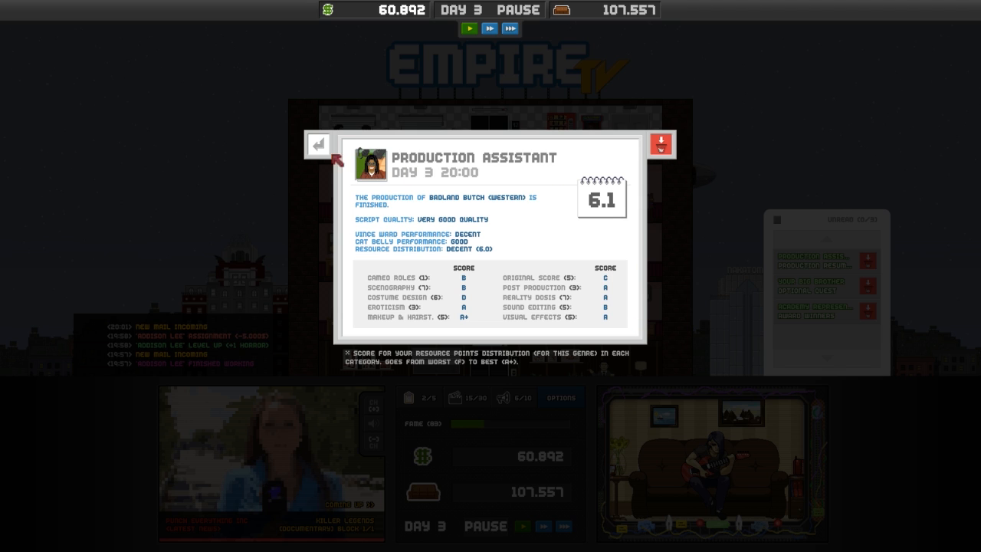
{"action": "left_click", "coordinate": [317, 144]}
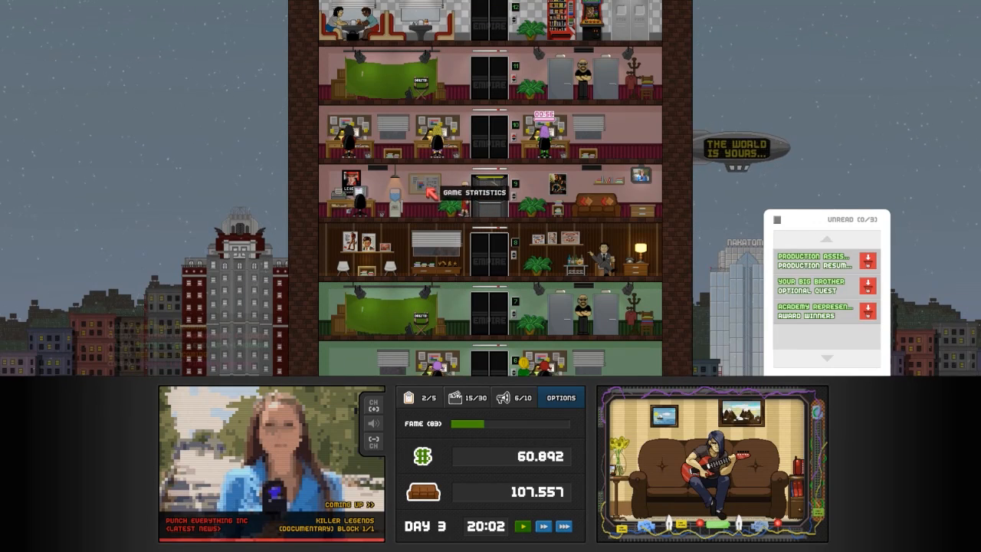
- Check audience figures, set the game to its fastest speed, recheck figures, and open the schedule
{"action": "left_click", "coordinate": [475, 193]}
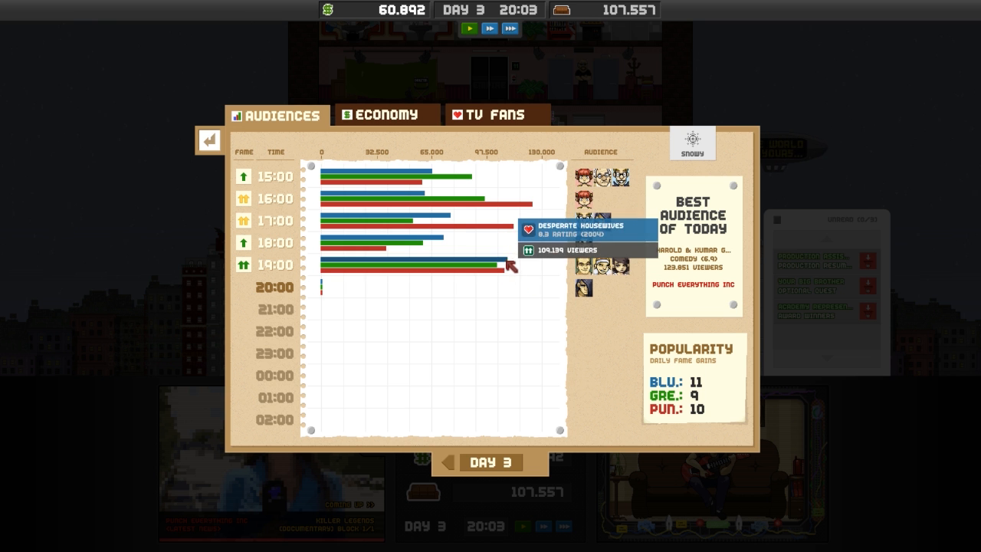
{"action": "left_click", "coordinate": [209, 140]}
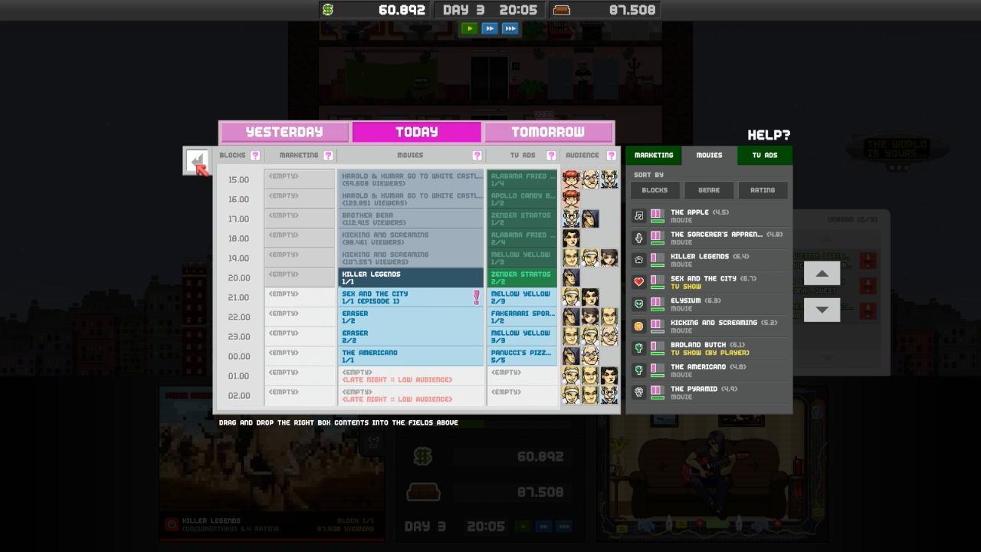
{"action": "left_click", "coordinate": [194, 161]}
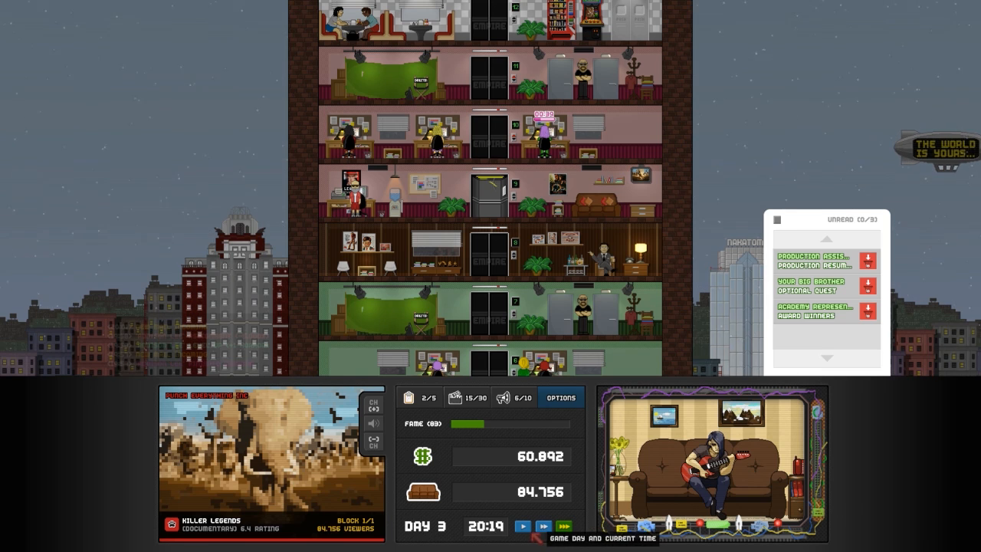
{"action": "left_click", "coordinate": [522, 526]}
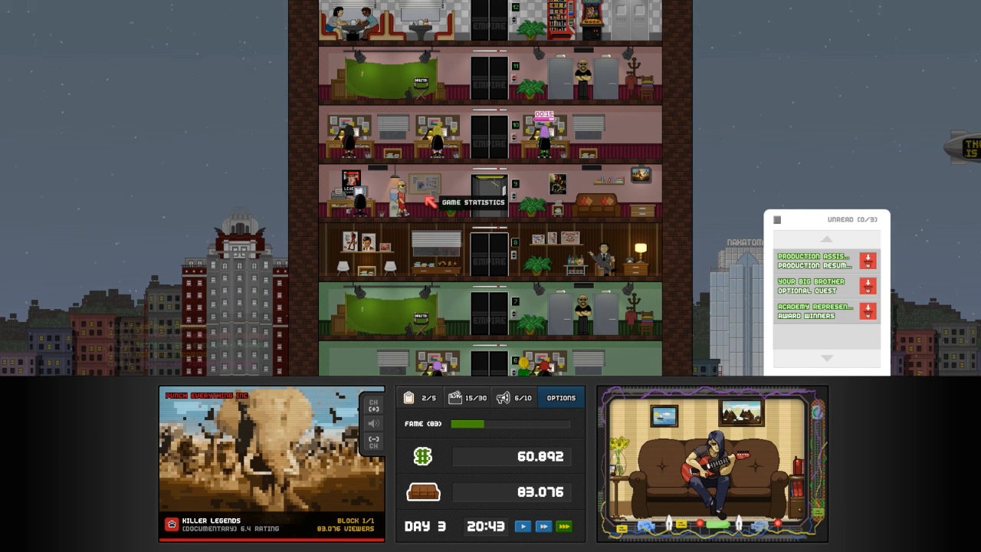
{"action": "left_click", "coordinate": [476, 188]}
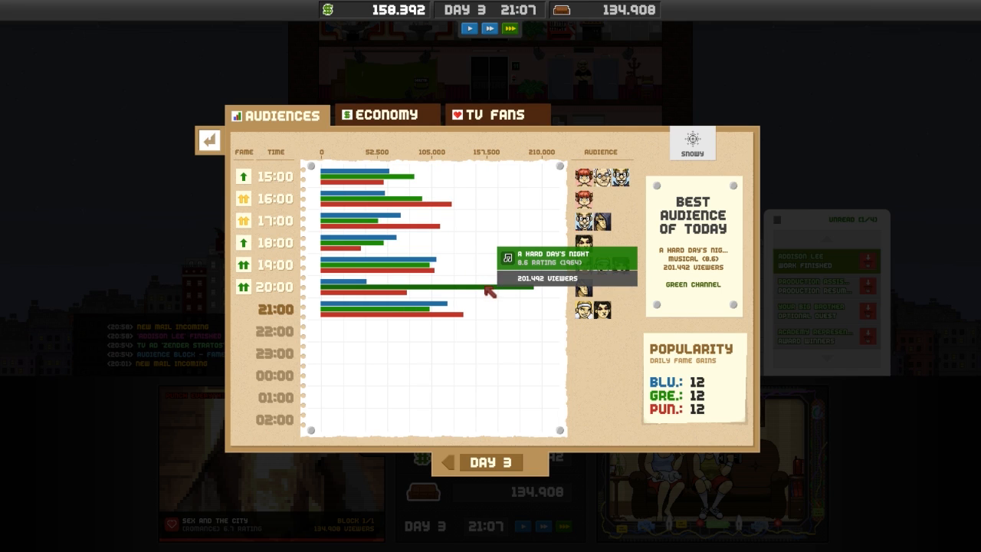
{"action": "left_click", "coordinate": [209, 140]}
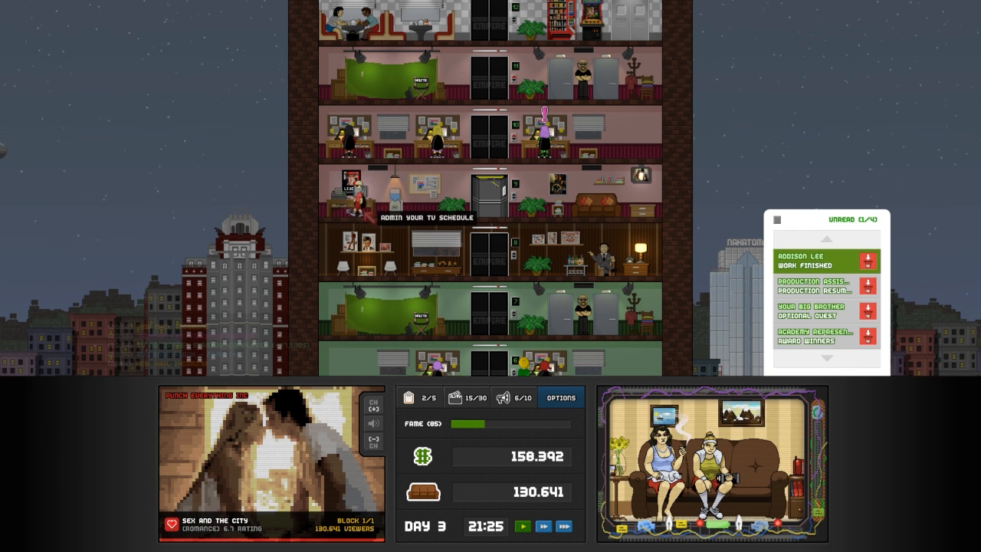
{"action": "left_click", "coordinate": [414, 217]}
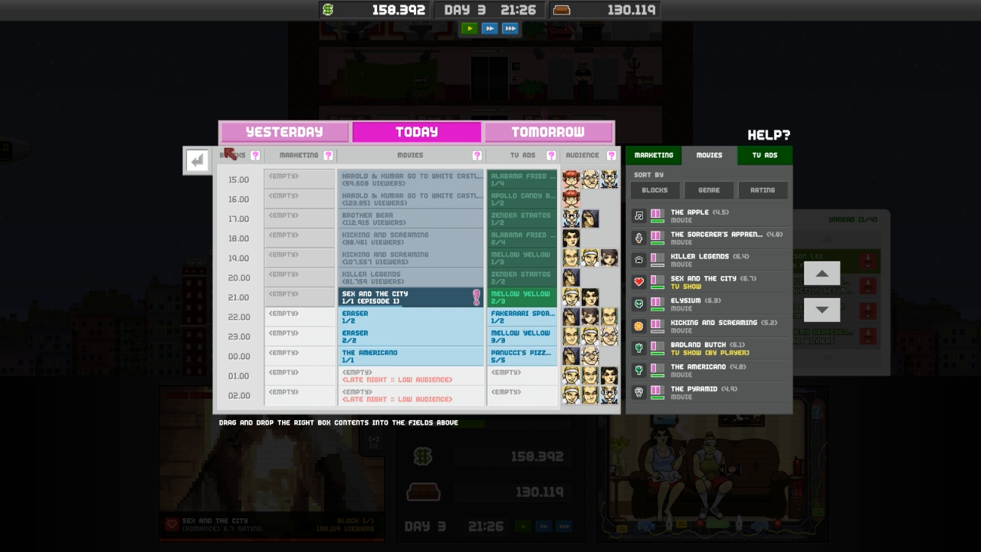
{"action": "mouse_move", "coordinate": [247, 183]}
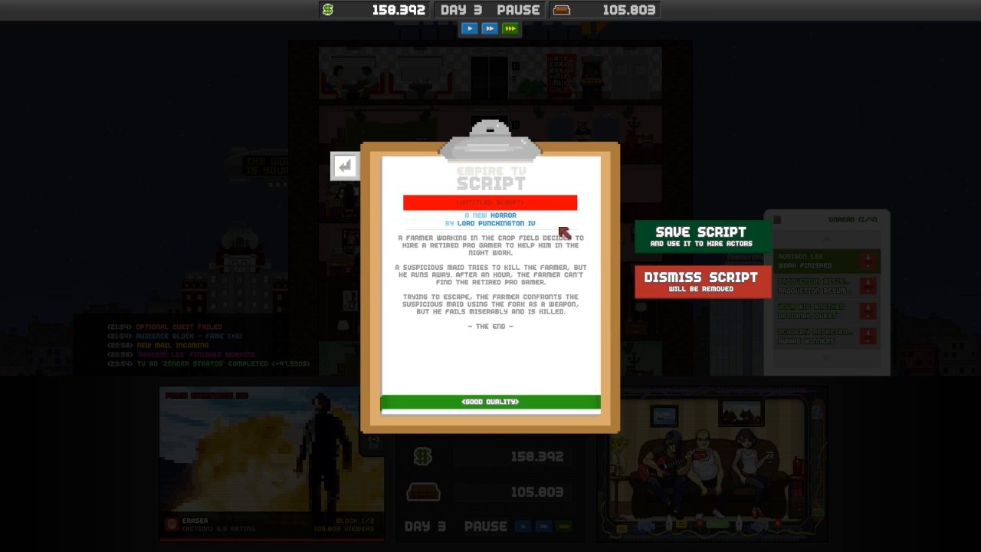
- Title the horror script 'LIKE SELFIE, BUT WITH A FORK!', save it, and start another script
{"action": "left_click", "coordinate": [490, 202]}
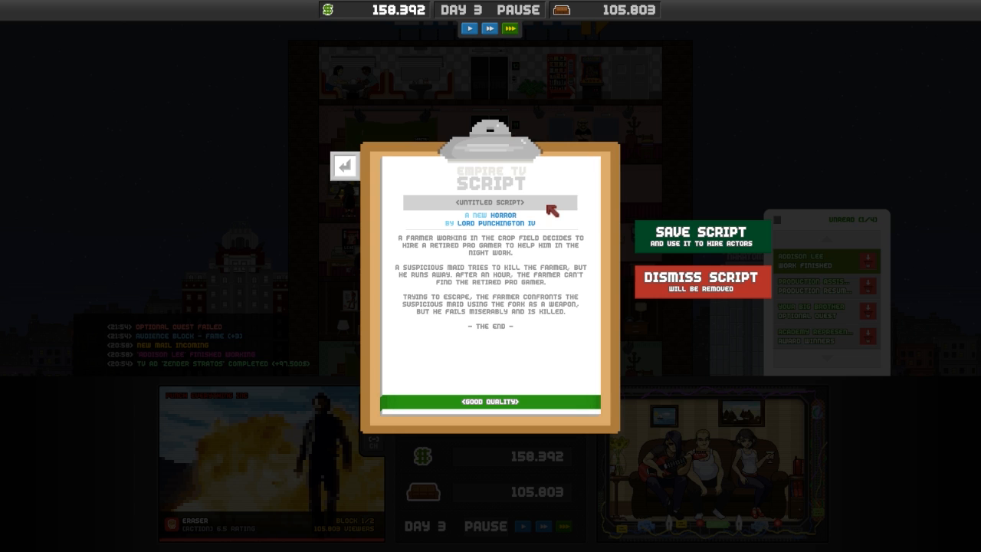
{"action": "mouse_move", "coordinate": [545, 207]}
{"action": "type", "text": "LIKE S"}
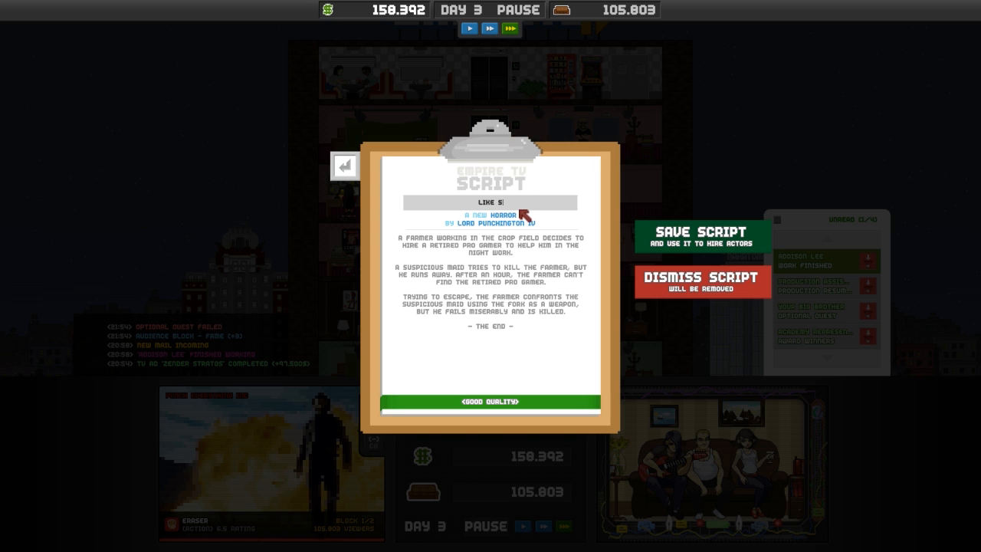
{"action": "type", "text": "ELFIE. BUT WITH A FORK!"}
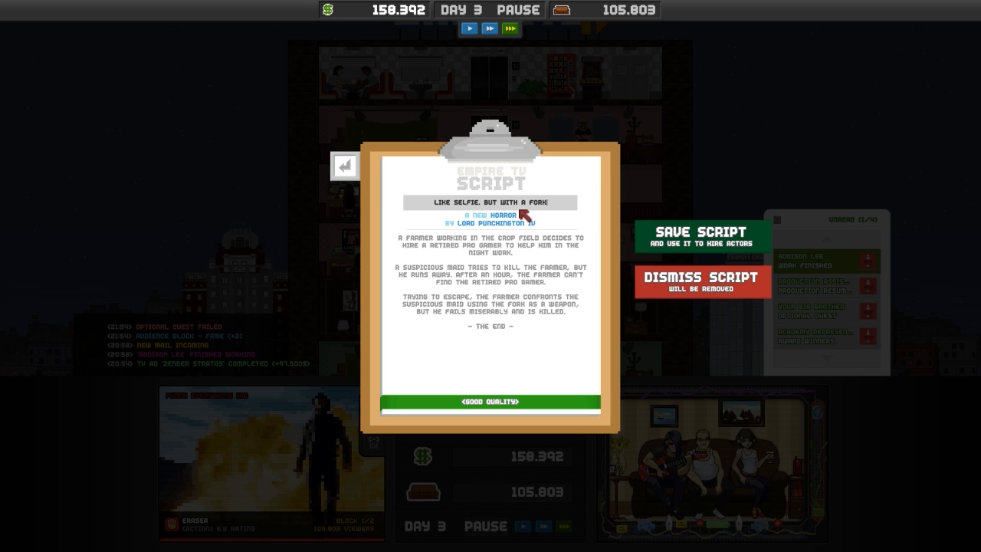
{"action": "left_click", "coordinate": [701, 231]}
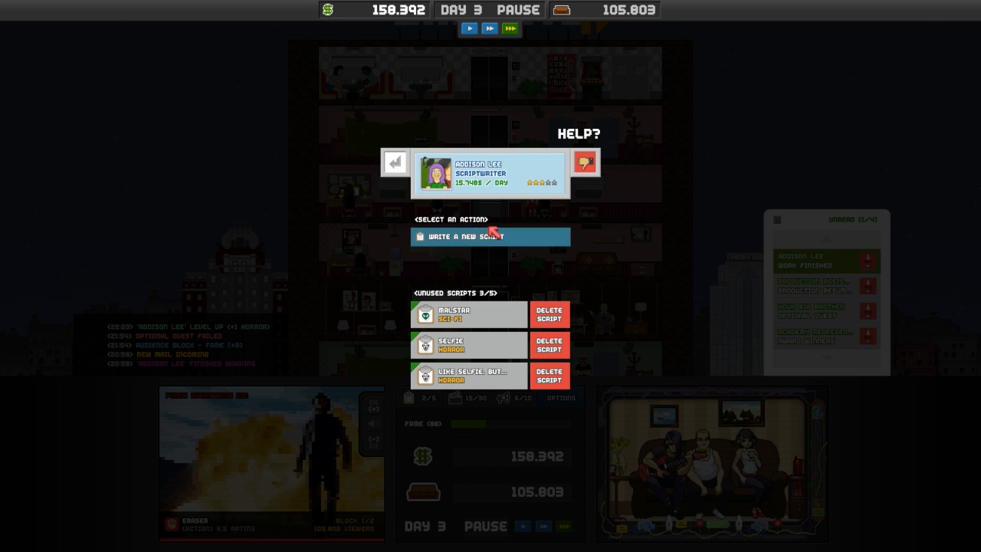
{"action": "left_click", "coordinate": [490, 236]}
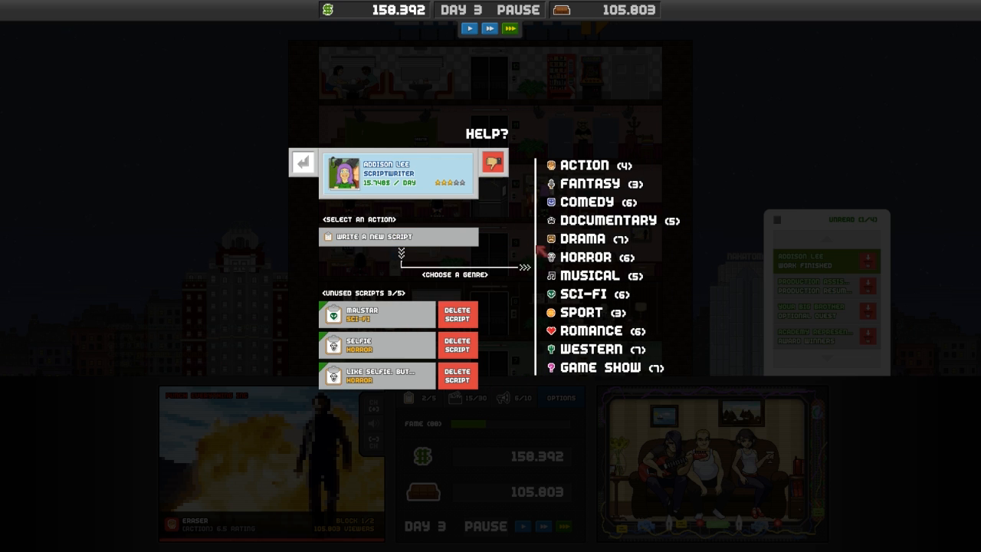
{"action": "mouse_move", "coordinate": [586, 257]}
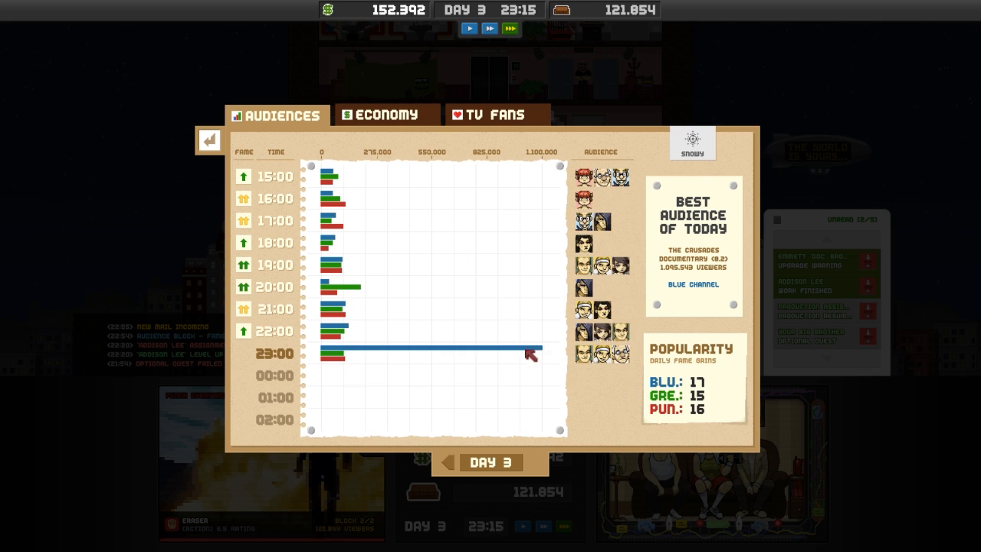
{"action": "mouse_move", "coordinate": [427, 353]}
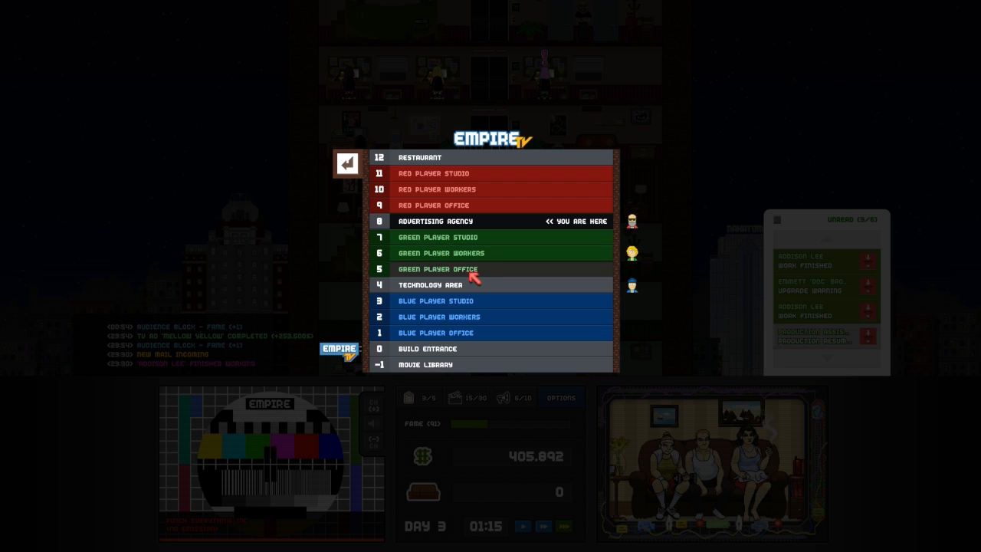
- Take the elevator to the Red Player Office floor
{"action": "left_click", "coordinate": [348, 164]}
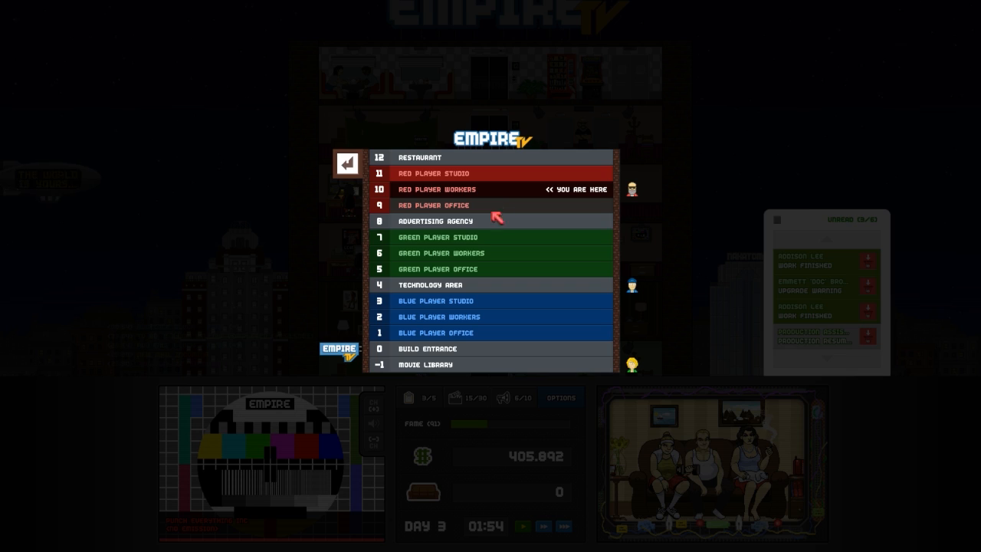
{"action": "left_click", "coordinate": [345, 164]}
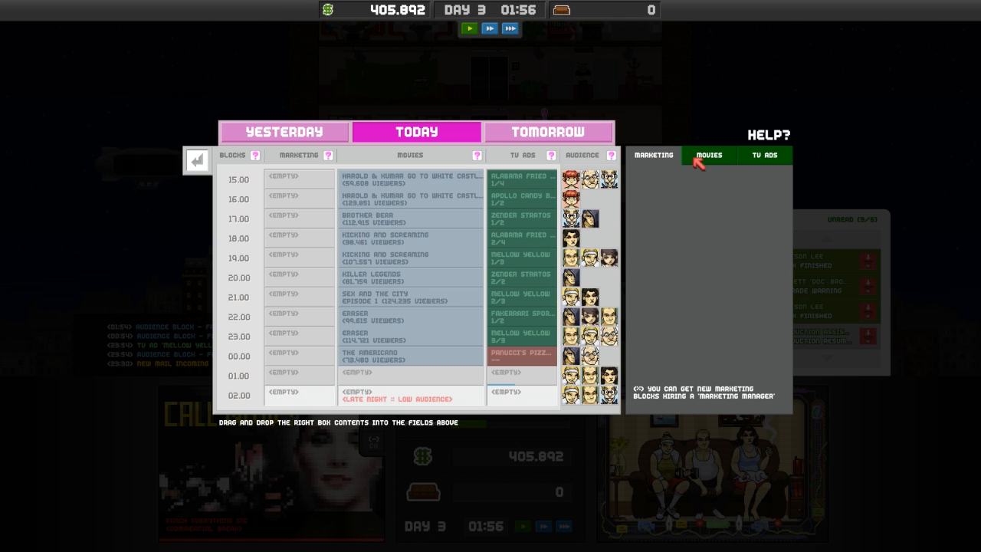
- Drag Badland Butch into the 02:00 slot, check TV ads, then open the audience statistics
{"action": "left_click", "coordinate": [709, 155]}
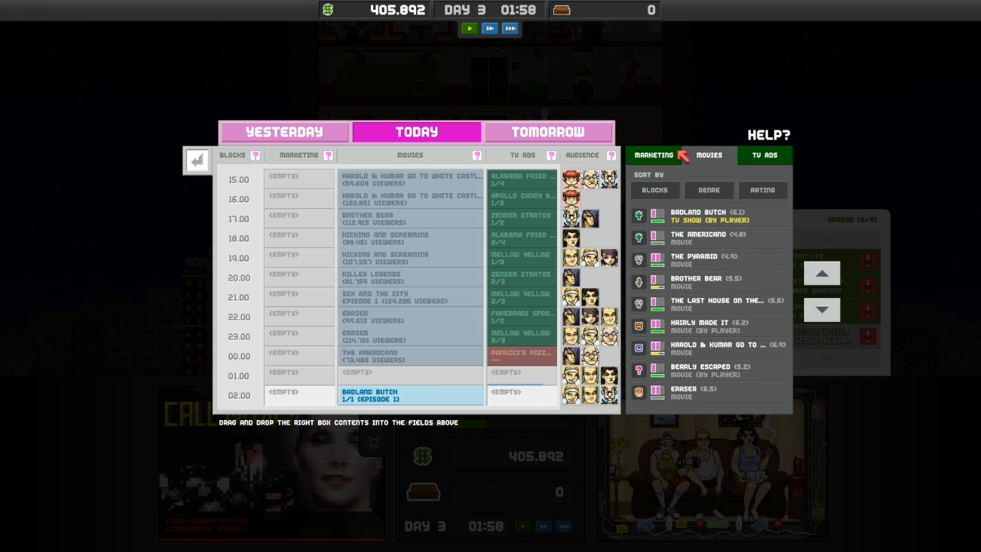
{"action": "left_click", "coordinate": [765, 155]}
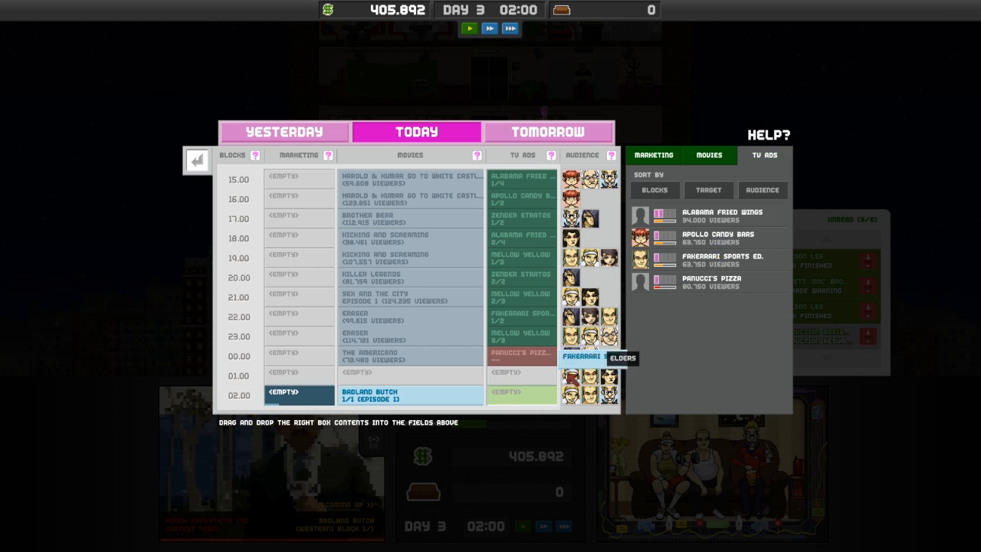
{"action": "left_click", "coordinate": [197, 161]}
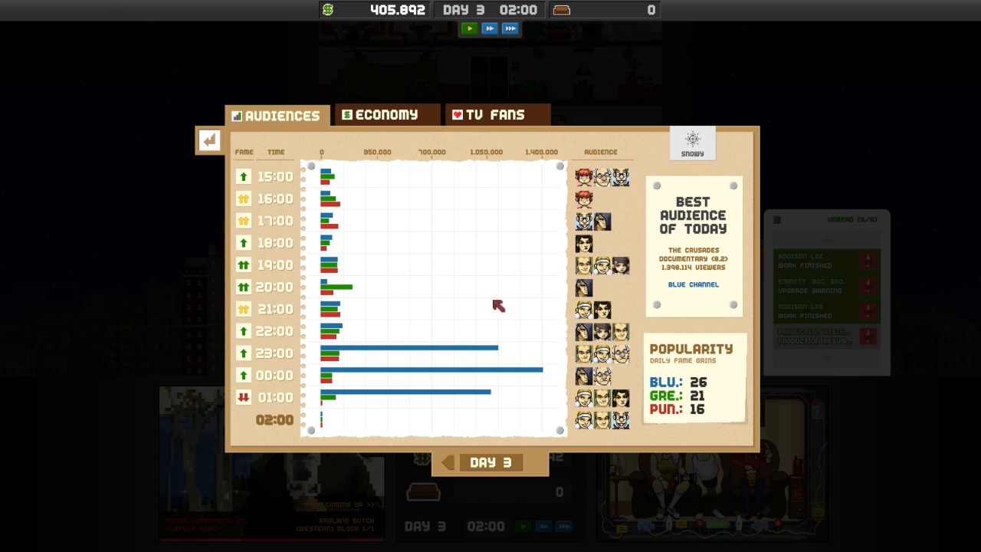
{"action": "mouse_move", "coordinate": [227, 151]}
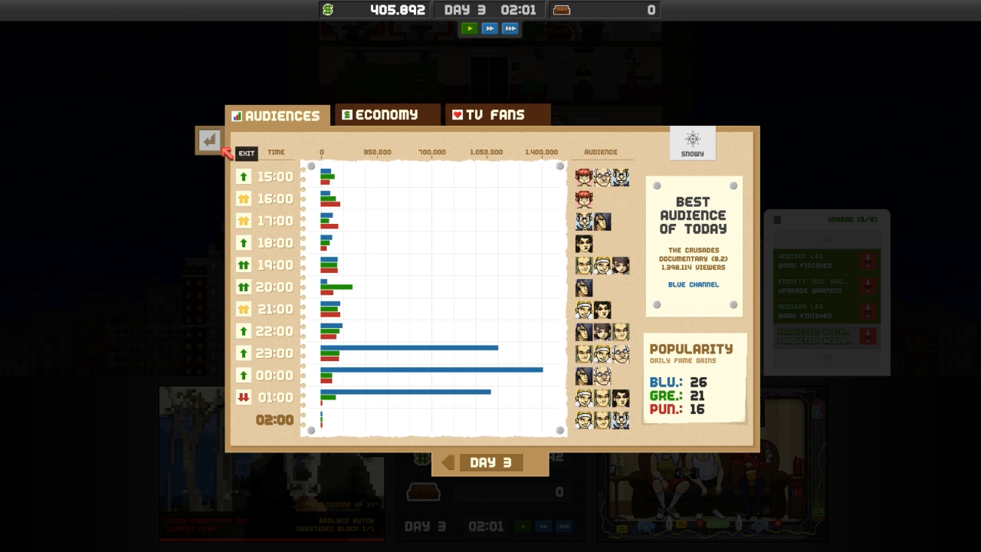
- Exit the audience statistics window
{"action": "left_click", "coordinate": [246, 153]}
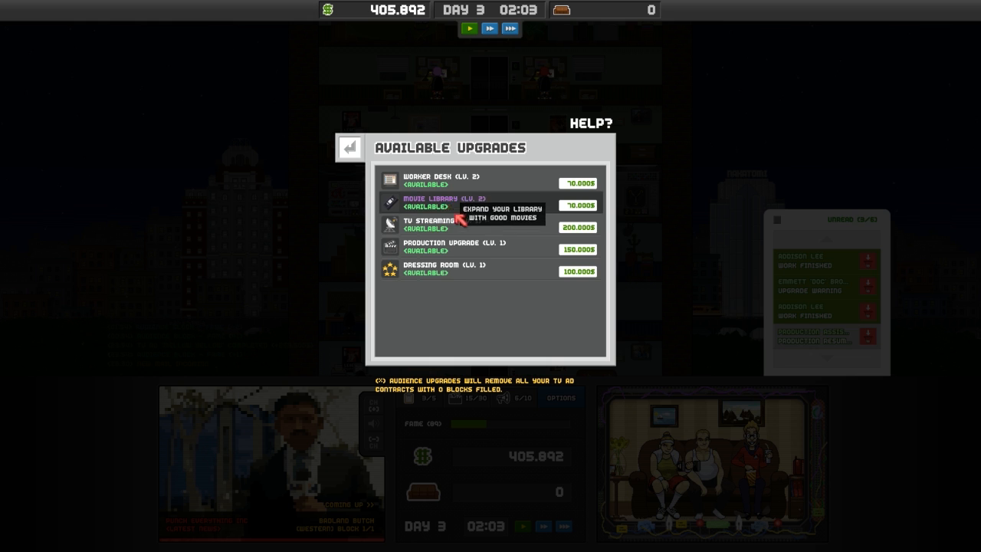
{"action": "mouse_move", "coordinate": [483, 223]}
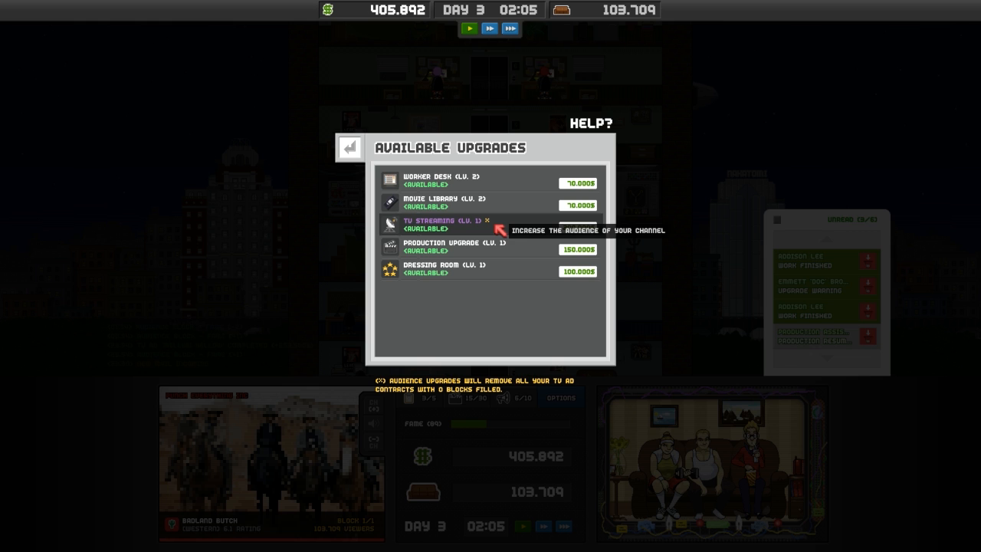
- Buy TV Streaming Lv. 1 and Worker Desk Lv. 2, leaving 135,892 in cash
{"action": "left_click", "coordinate": [578, 224]}
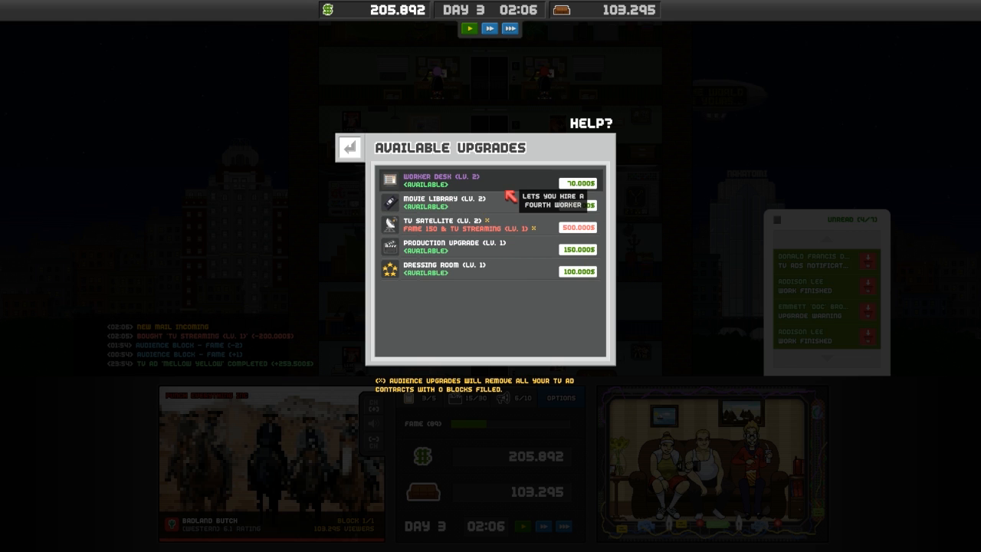
{"action": "mouse_move", "coordinate": [506, 244]}
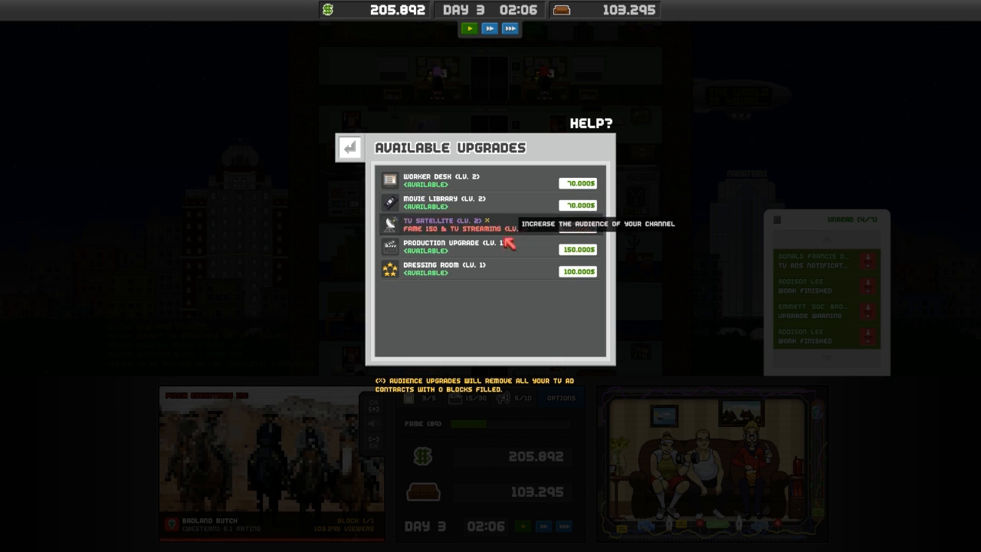
{"action": "mouse_move", "coordinate": [495, 186]}
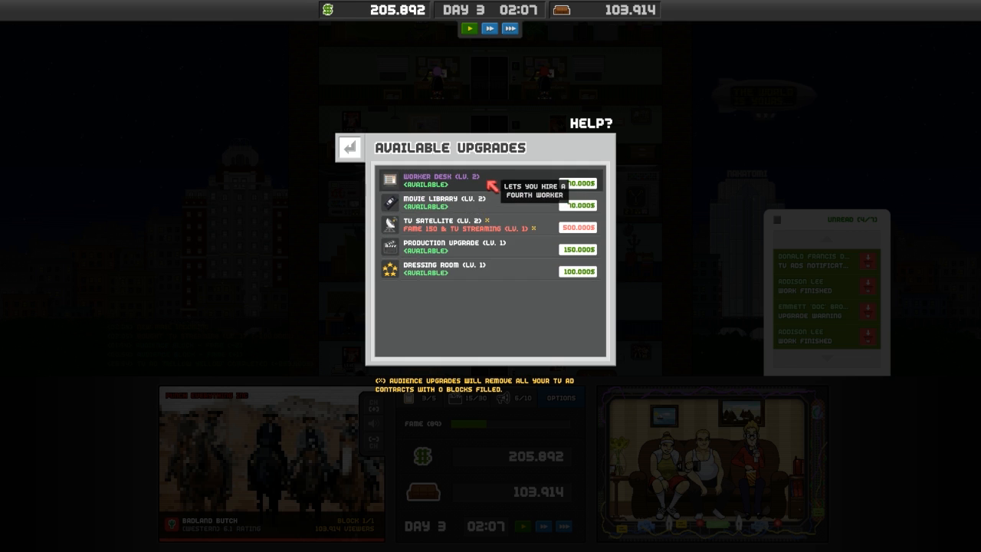
{"action": "left_click", "coordinate": [579, 182]}
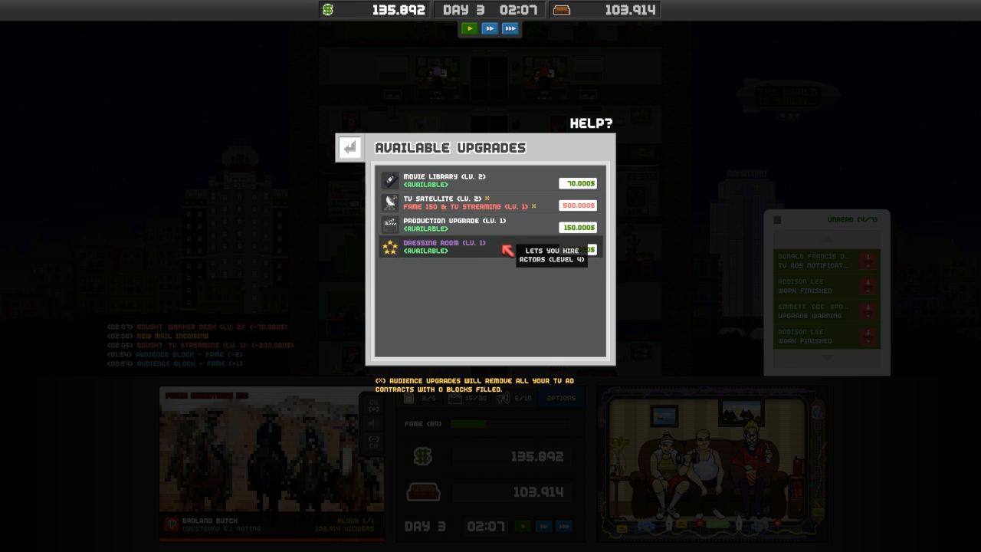
{"action": "mouse_move", "coordinate": [510, 223]}
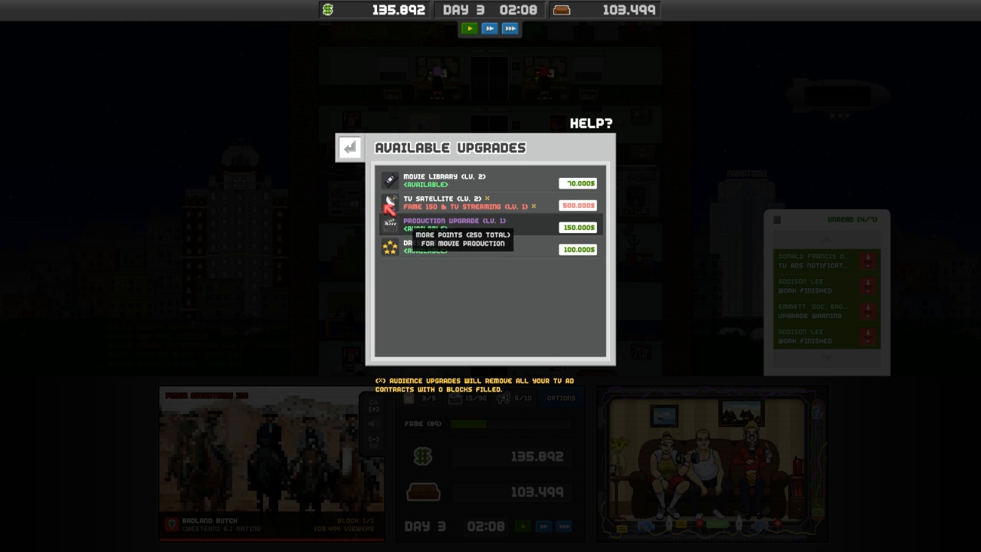
{"action": "left_click", "coordinate": [349, 148]}
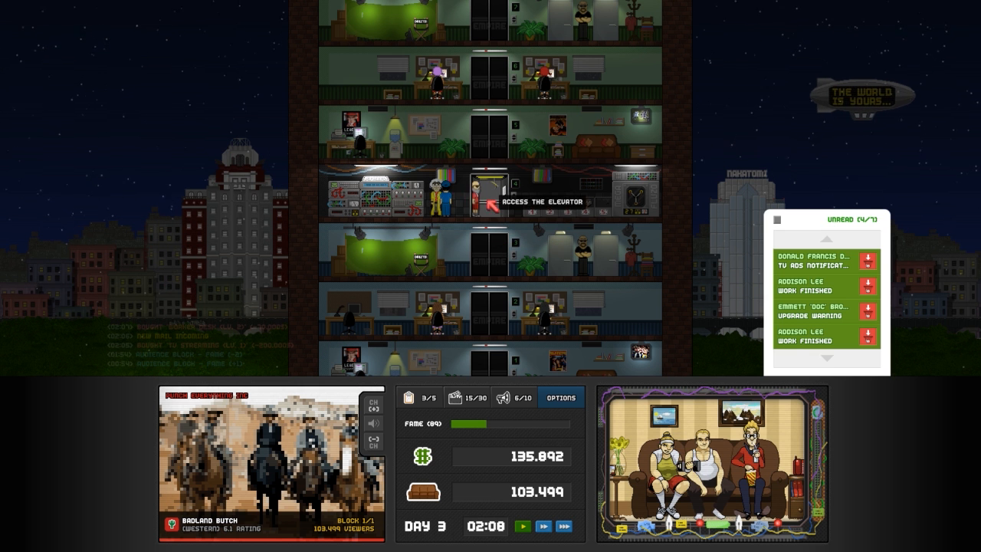
- Ride the elevator to floor 9 Red Player Office and read Doc Brown's Upgrade Warning
{"action": "left_click", "coordinate": [485, 201]}
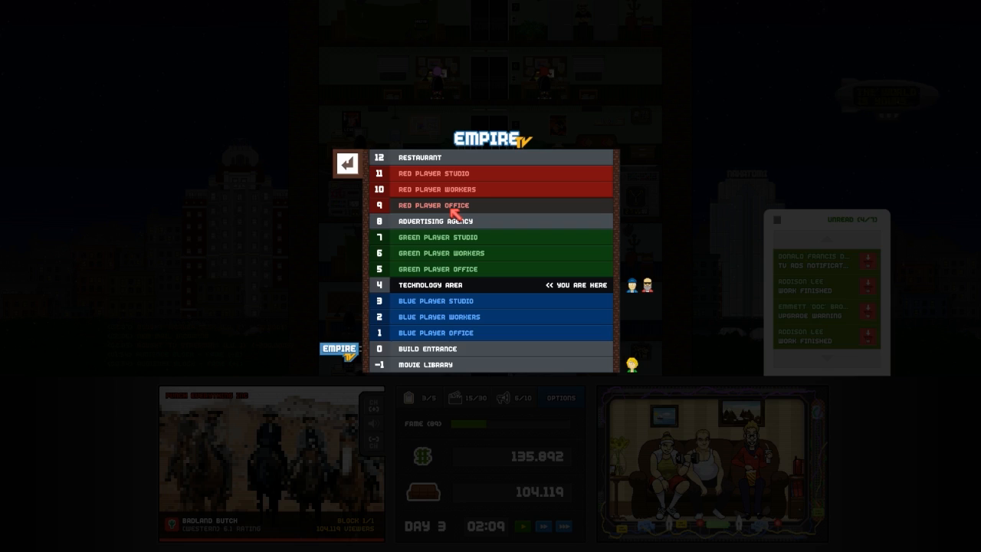
{"action": "left_click", "coordinate": [346, 163]}
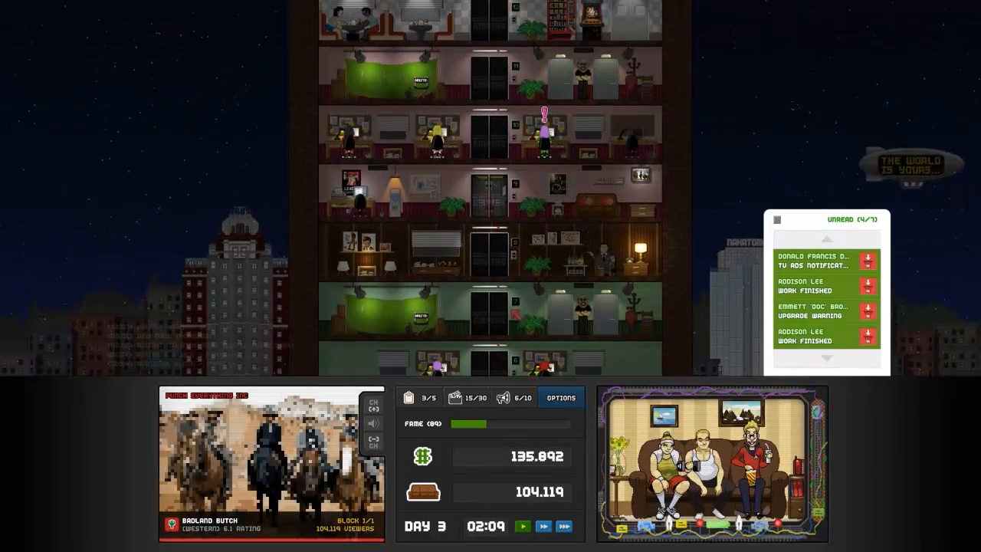
{"action": "left_click", "coordinate": [827, 260]}
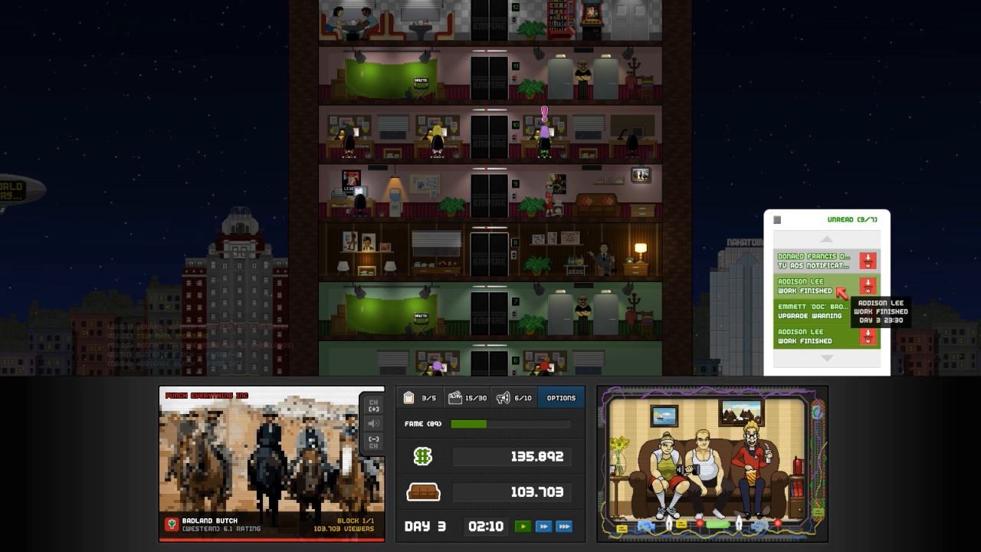
{"action": "left_click", "coordinate": [802, 313]}
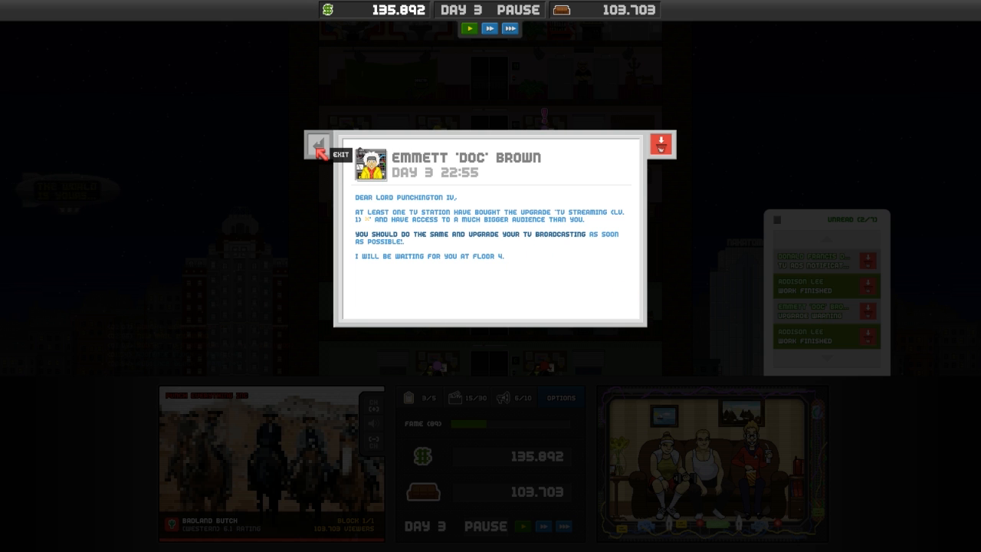
{"action": "left_click", "coordinate": [320, 145]}
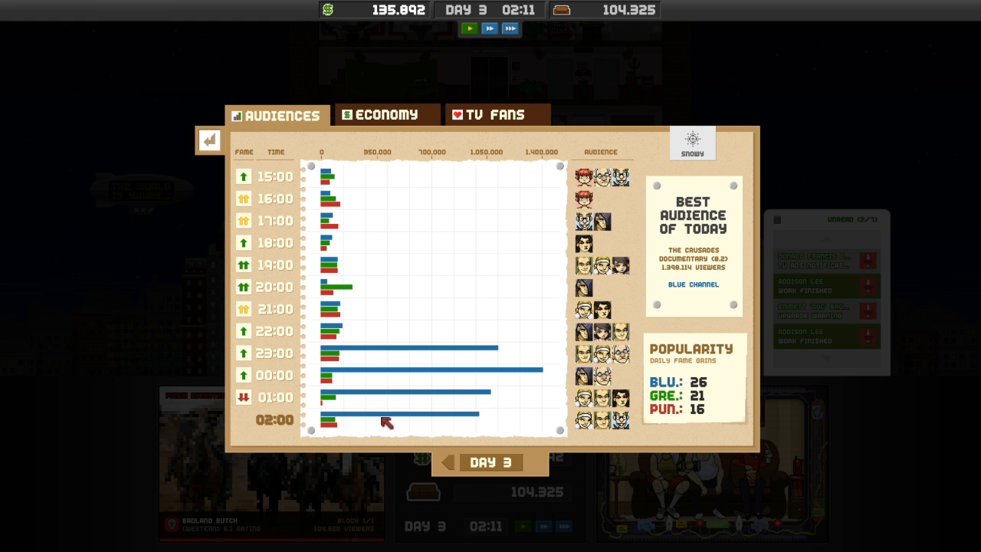
{"action": "left_click", "coordinate": [210, 140]}
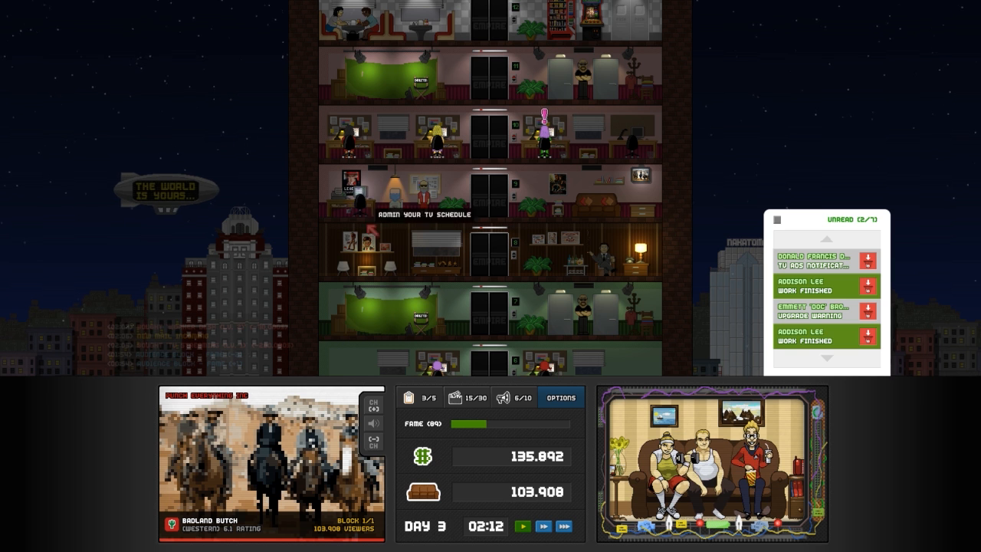
{"action": "left_click", "coordinate": [425, 213]}
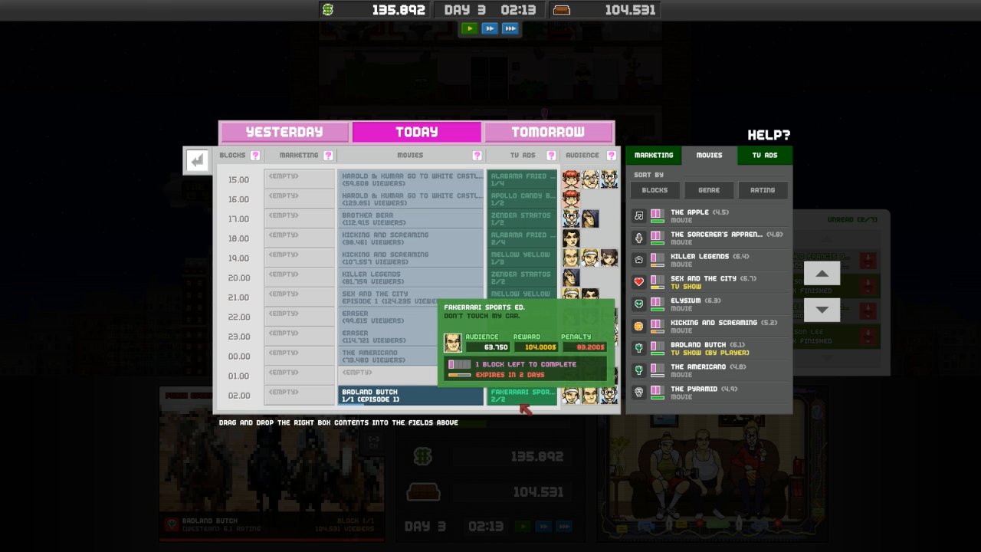
{"action": "left_click", "coordinate": [197, 161]}
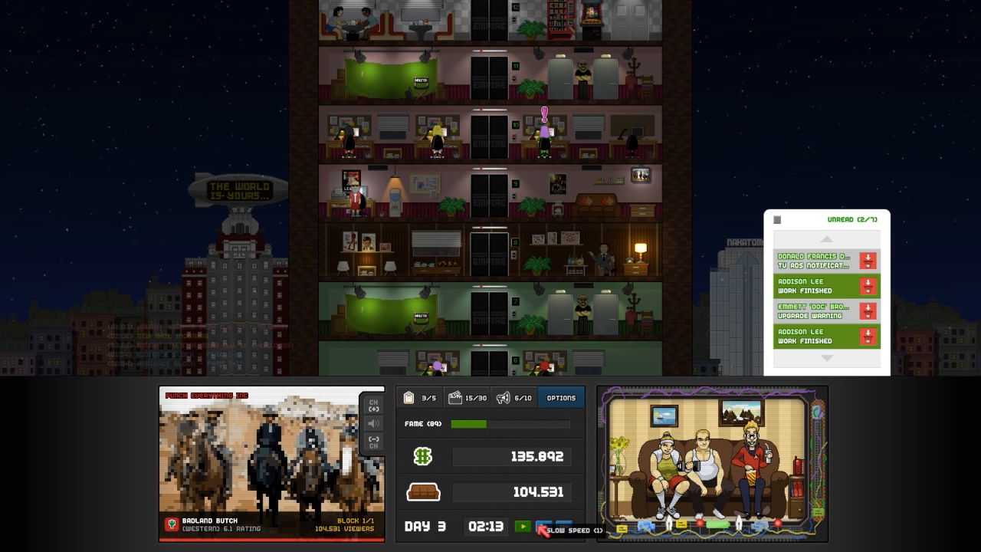
{"action": "mouse_move", "coordinate": [546, 138]}
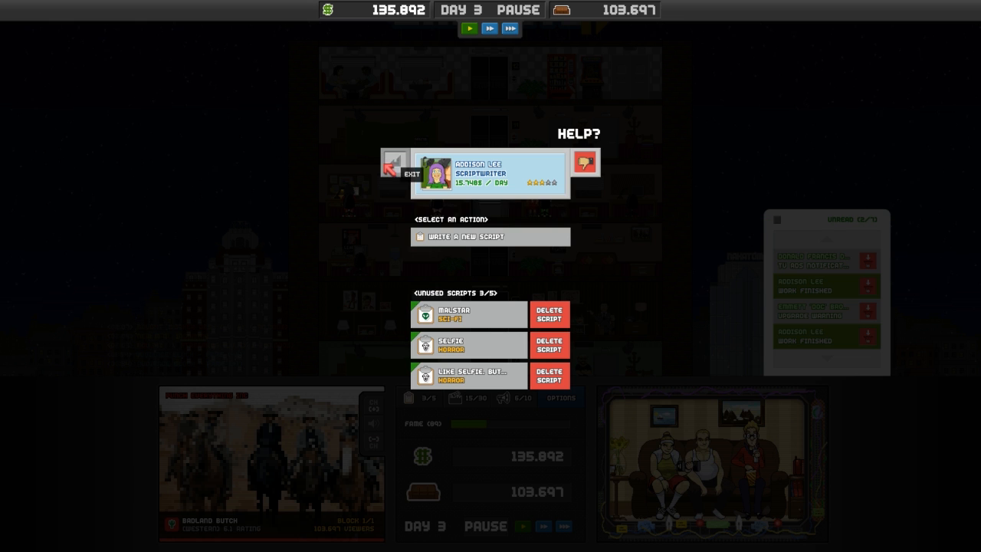
- Ride down to floor 8 Advertising Agency and bring up Get TV Ads
{"action": "left_click", "coordinate": [400, 164]}
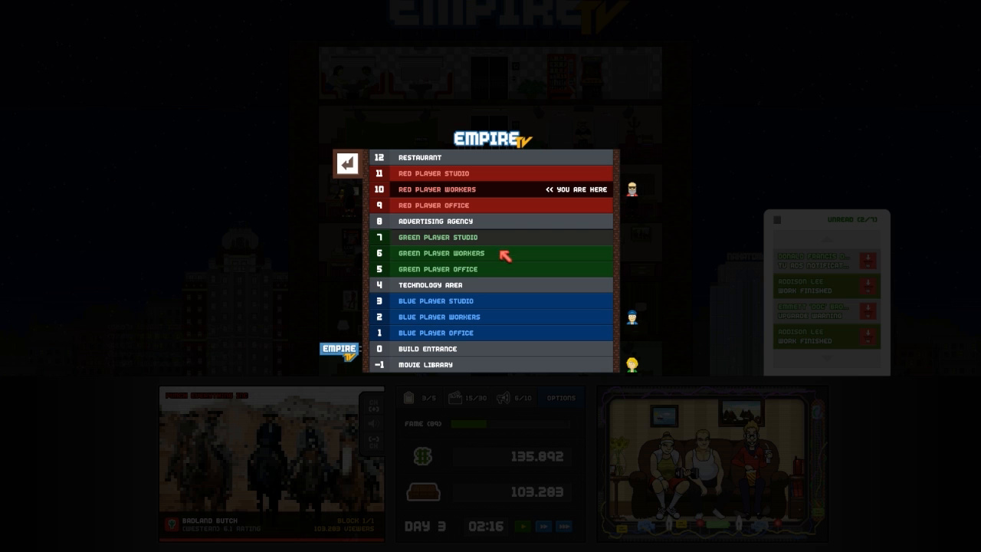
{"action": "left_click", "coordinate": [346, 163]}
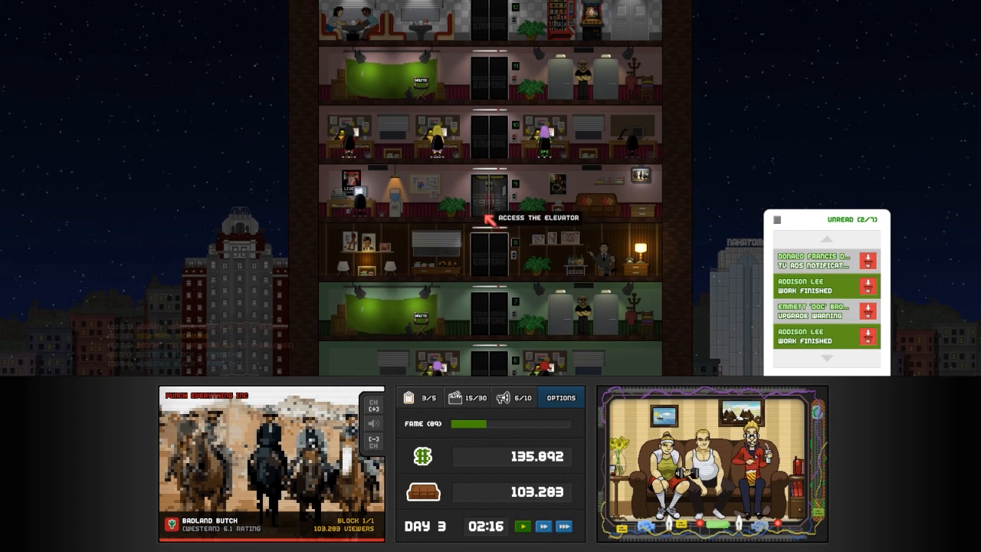
{"action": "left_click", "coordinate": [491, 218]}
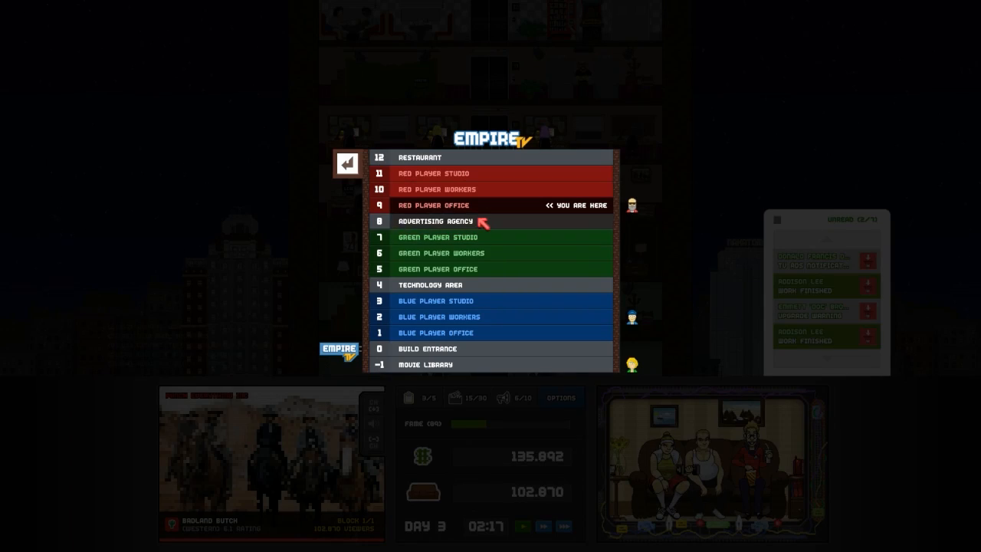
{"action": "left_click", "coordinate": [347, 163]}
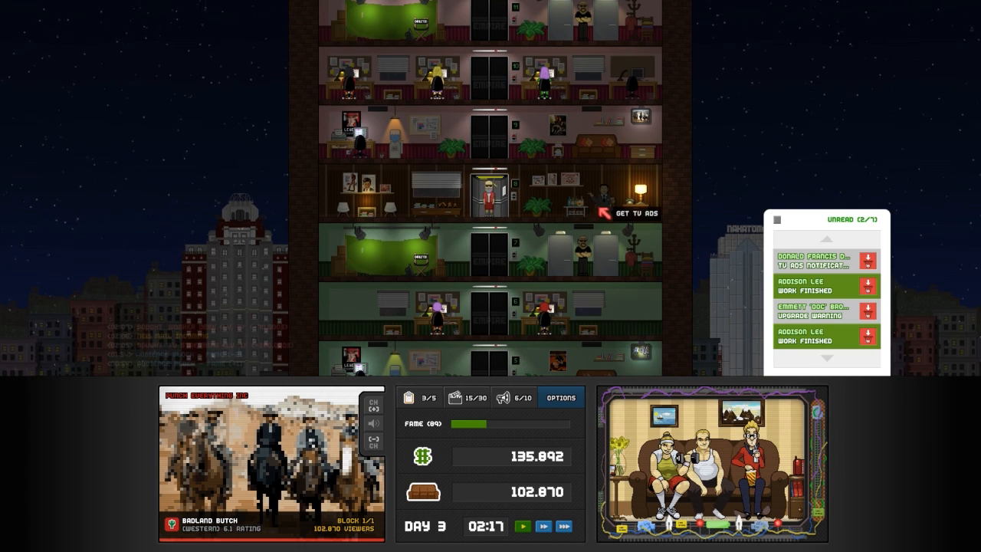
{"action": "left_click", "coordinate": [635, 212]}
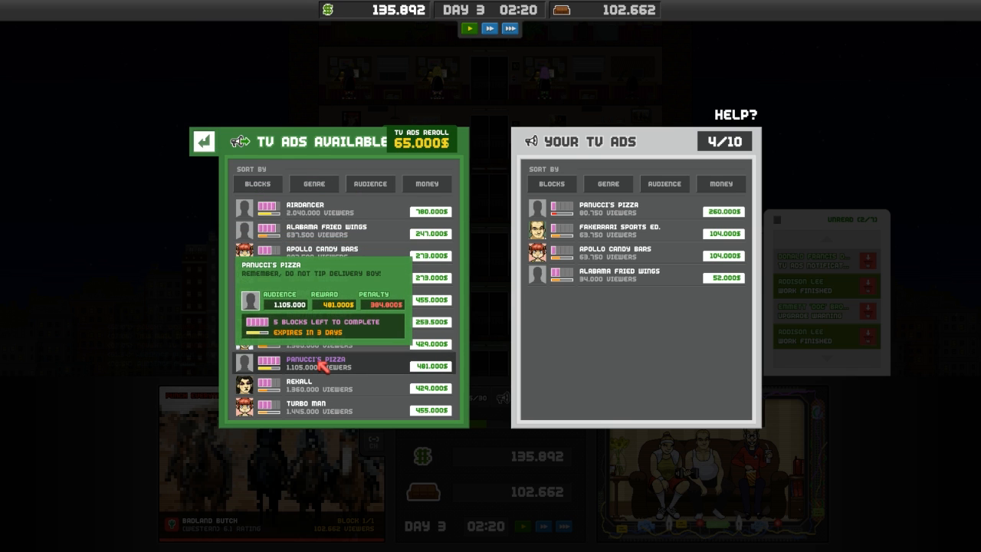
- Sort the ad offers by blocks and exit without signing a deal
{"action": "left_click", "coordinate": [257, 183]}
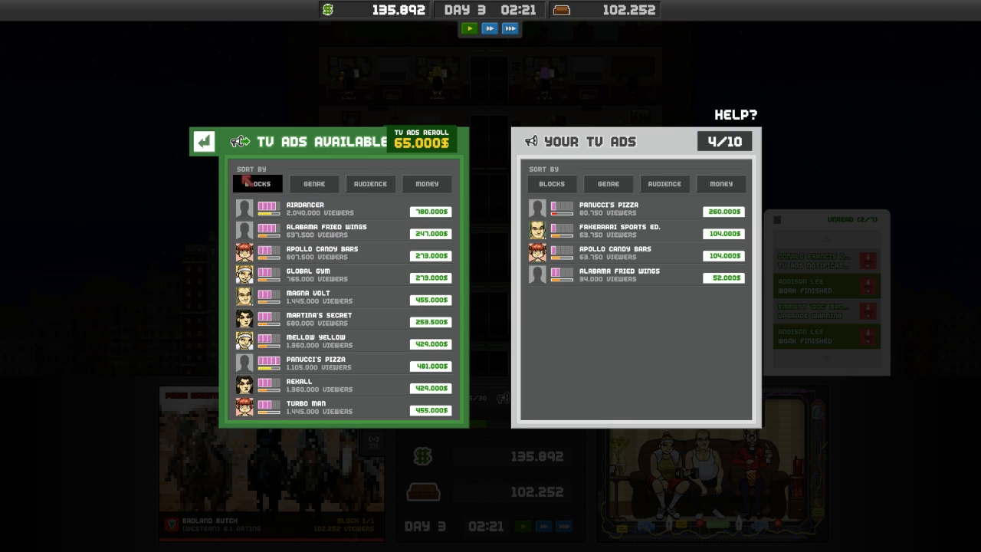
{"action": "left_click", "coordinate": [203, 141]}
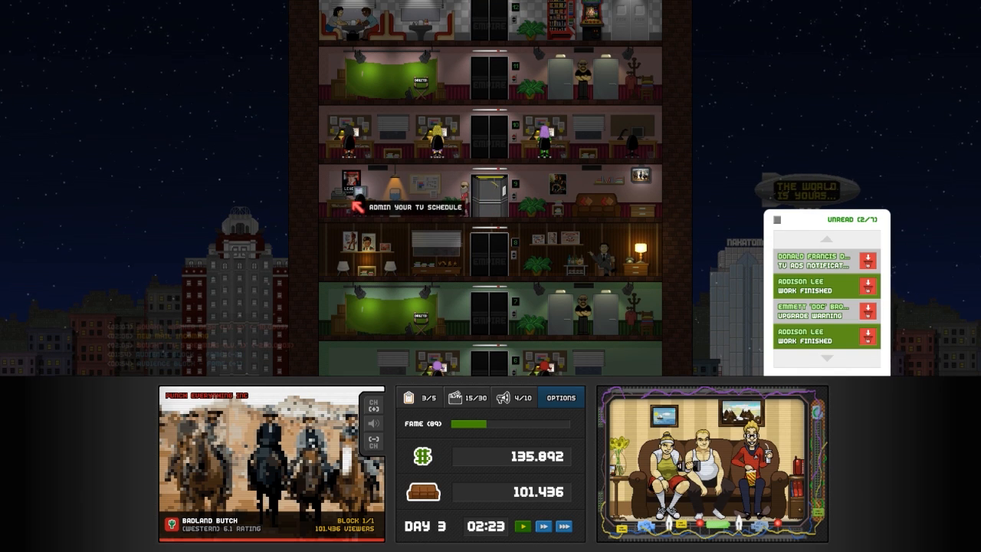
{"action": "left_click", "coordinate": [368, 207]}
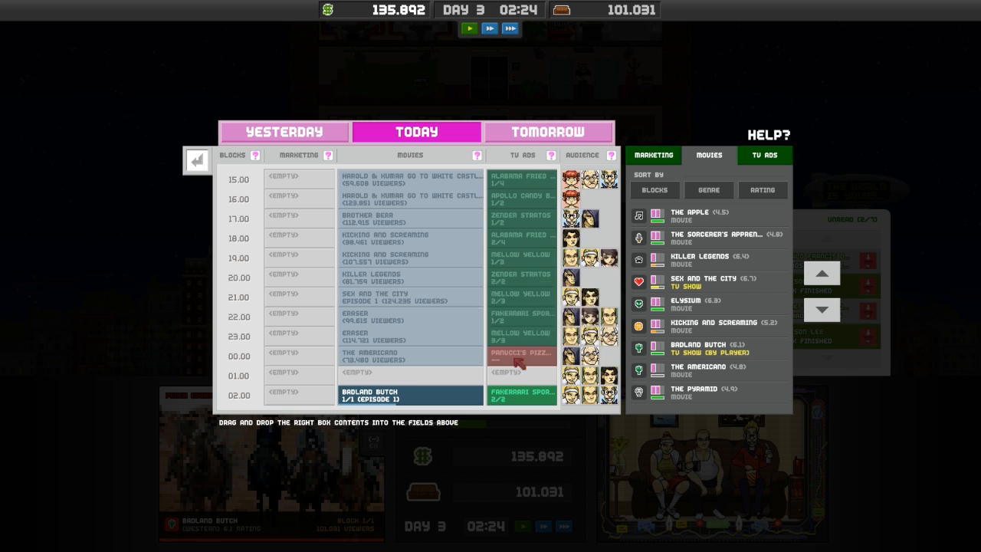
{"action": "mouse_move", "coordinate": [521, 355]}
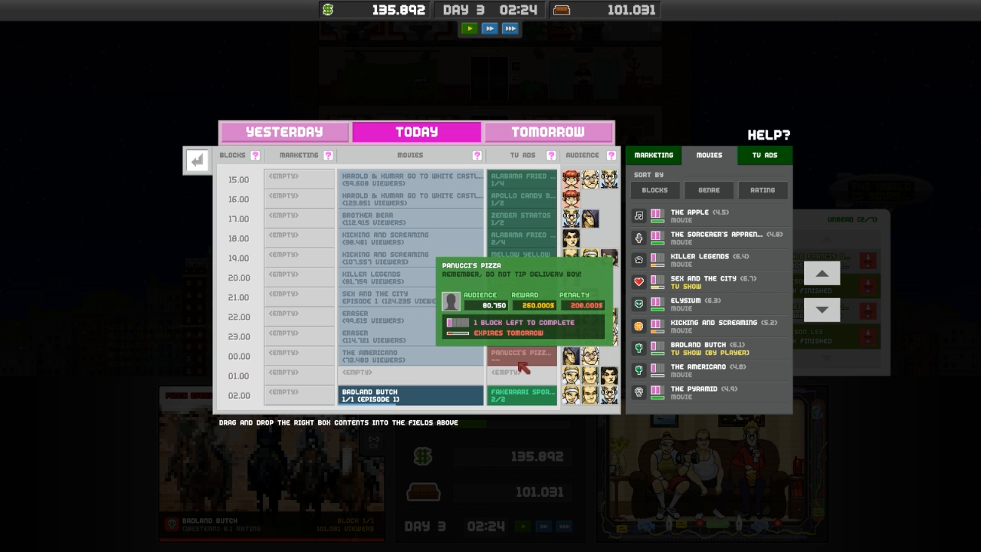
{"action": "left_click", "coordinate": [197, 161]}
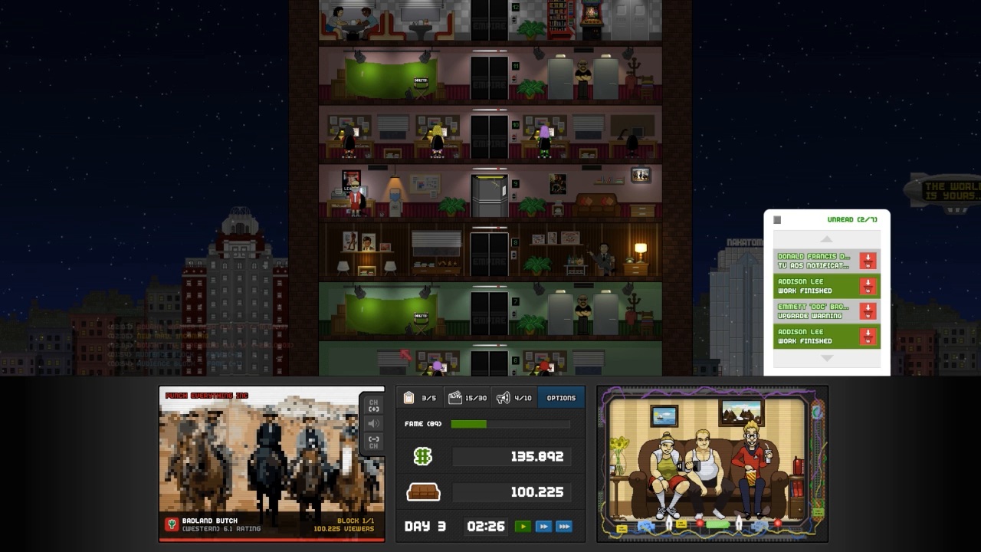
- Run the game at Fast Speed (3) until about 02:54, then return to Slow Speed (1)
{"action": "left_click", "coordinate": [561, 526]}
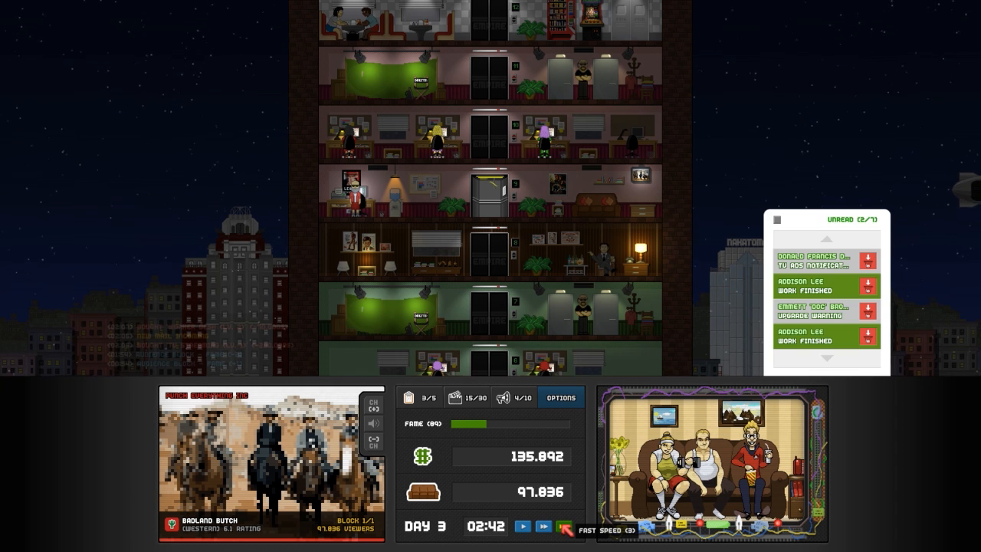
{"action": "left_click", "coordinate": [524, 530]}
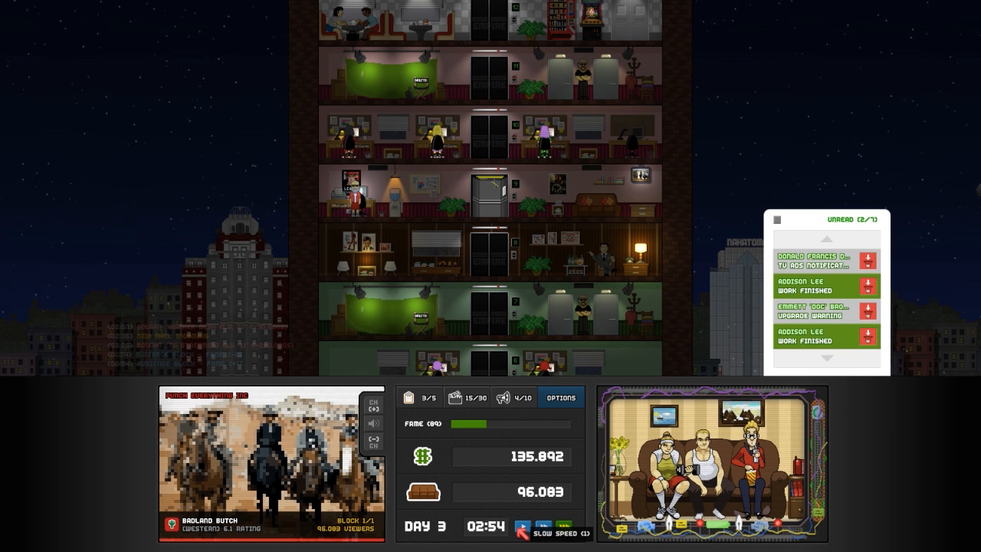
{"action": "left_click", "coordinate": [522, 527]}
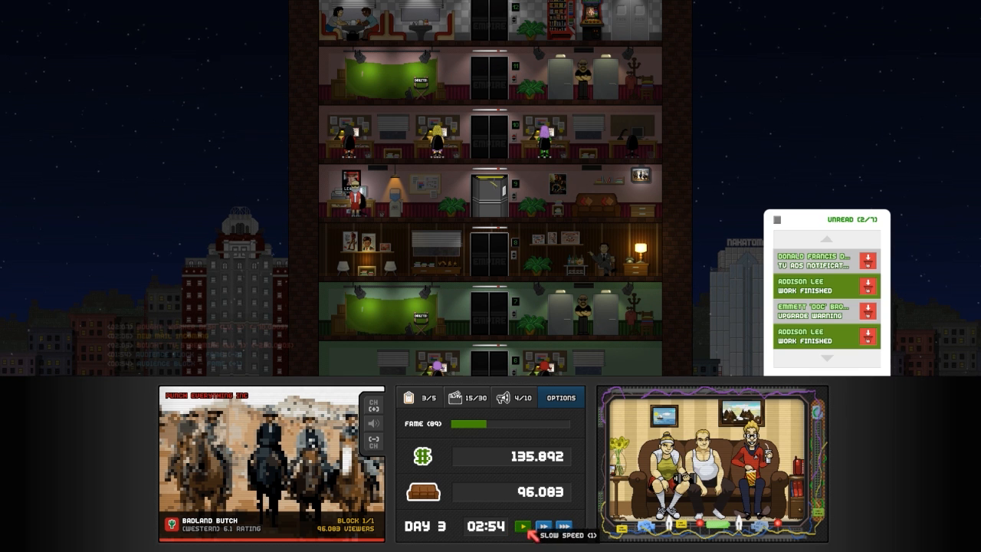